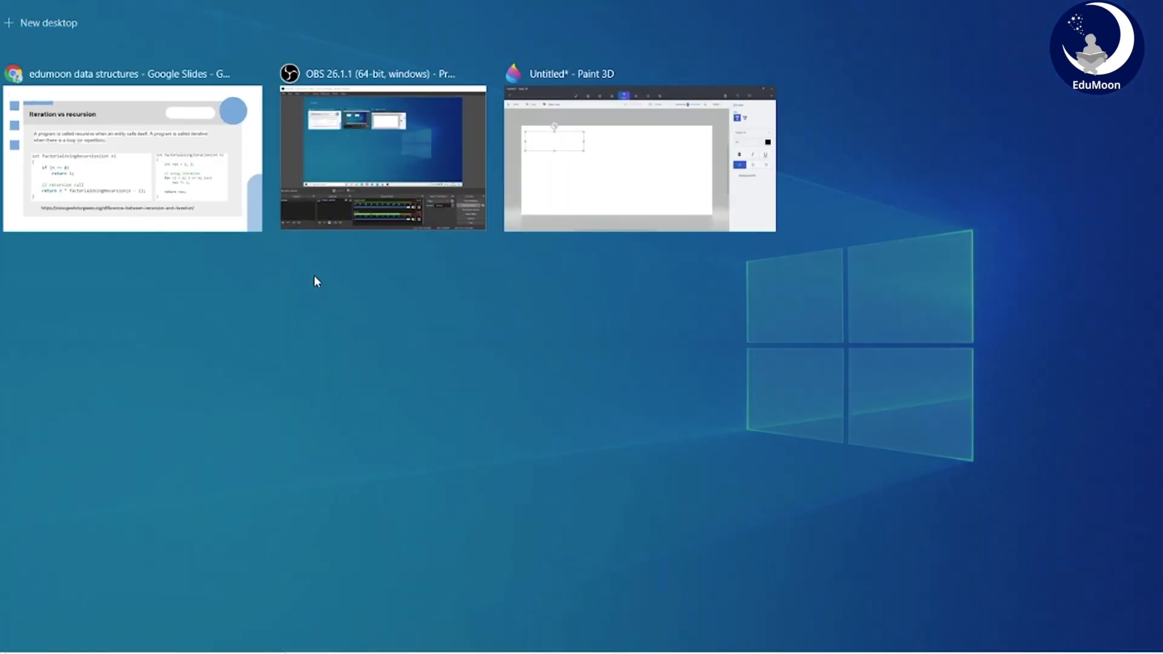
Step: Return to Paint 3D, write 5!=120 and set the text size to 20
left_click(639, 158)
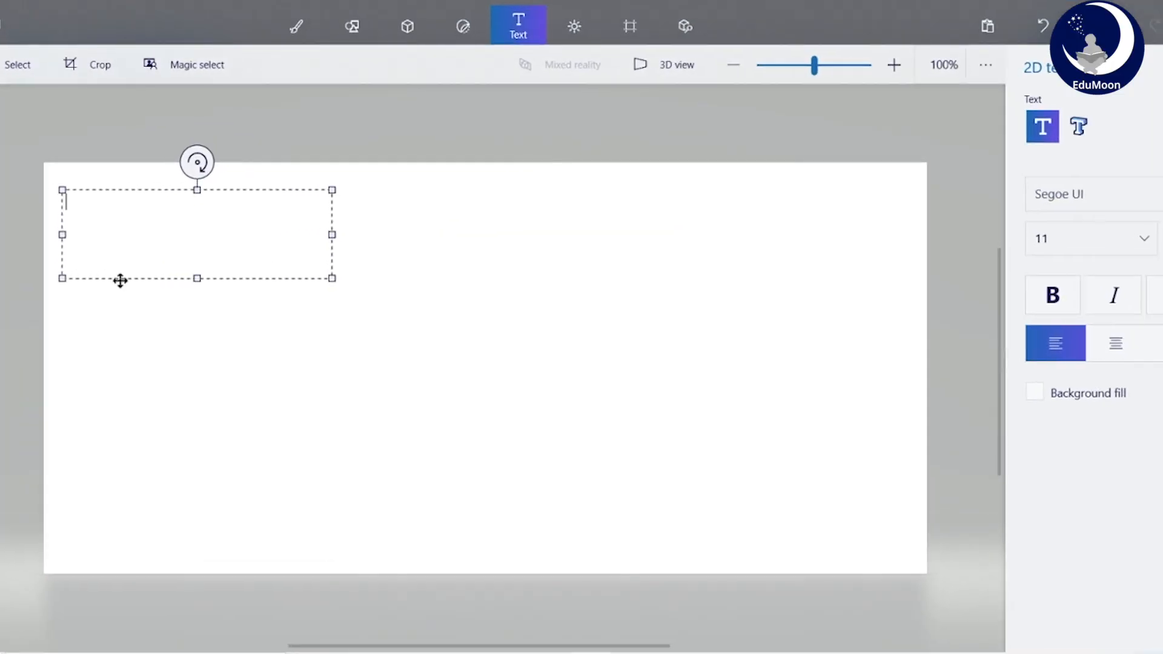
type("5!=12")
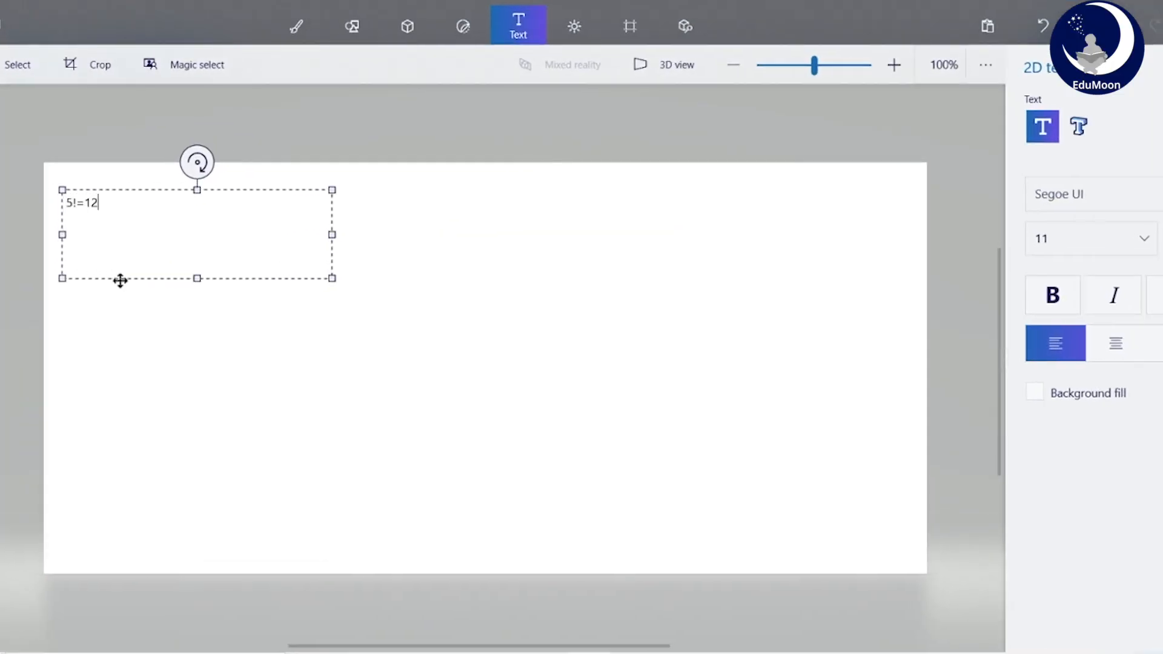
type("0")
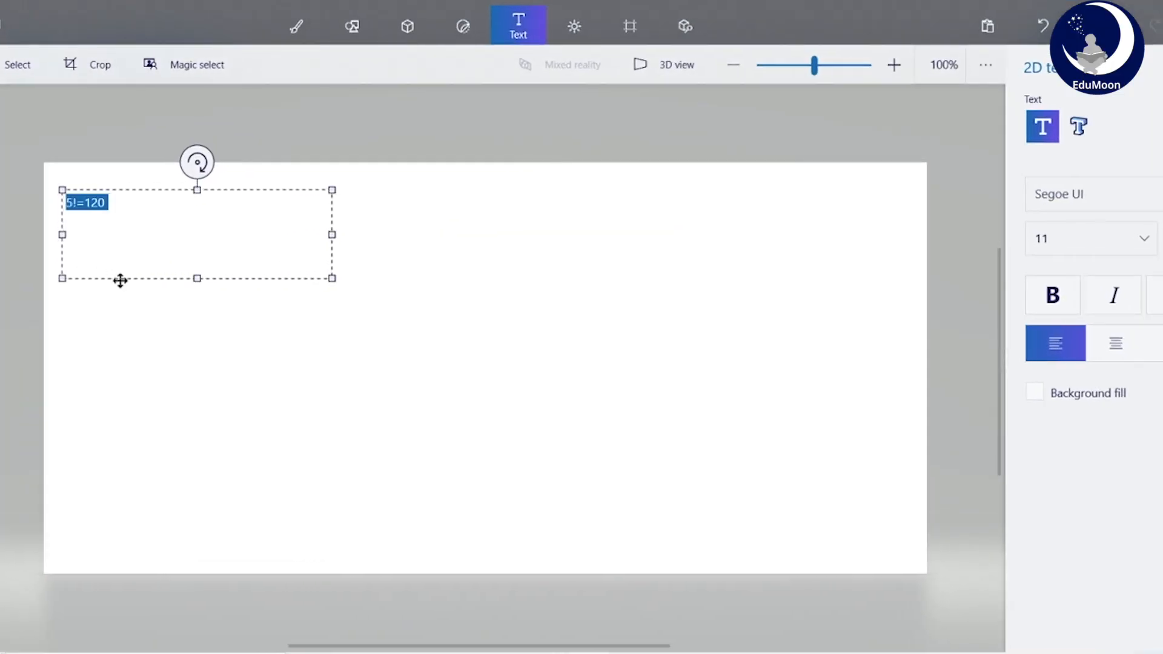
left_click(1091, 238)
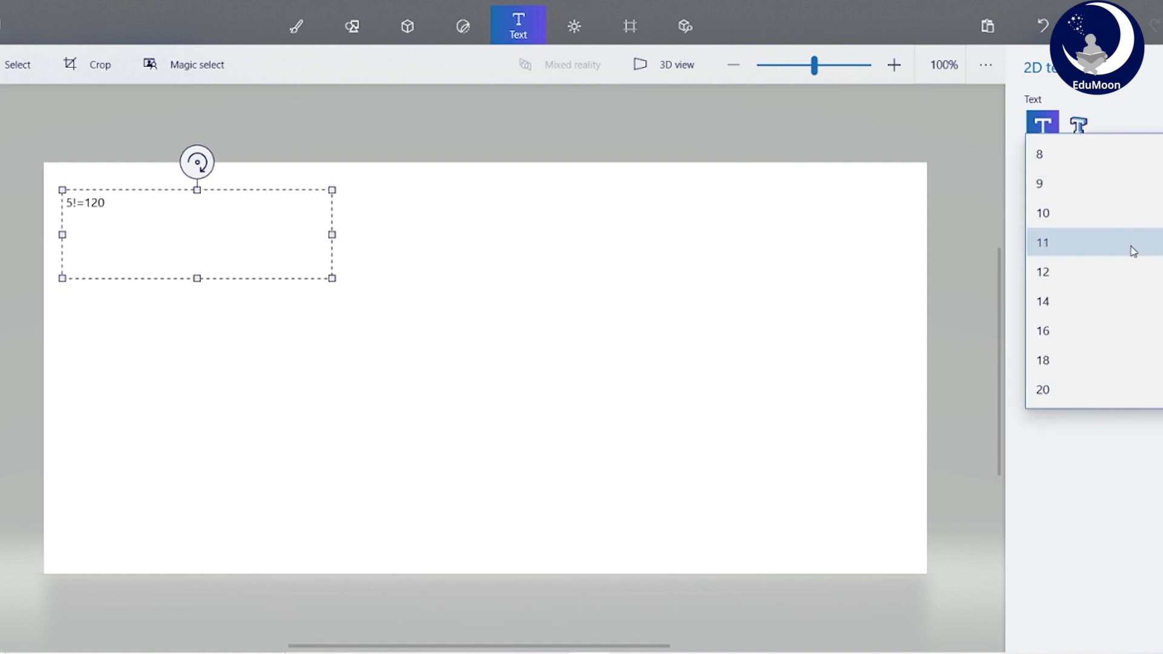
left_click(1042, 390)
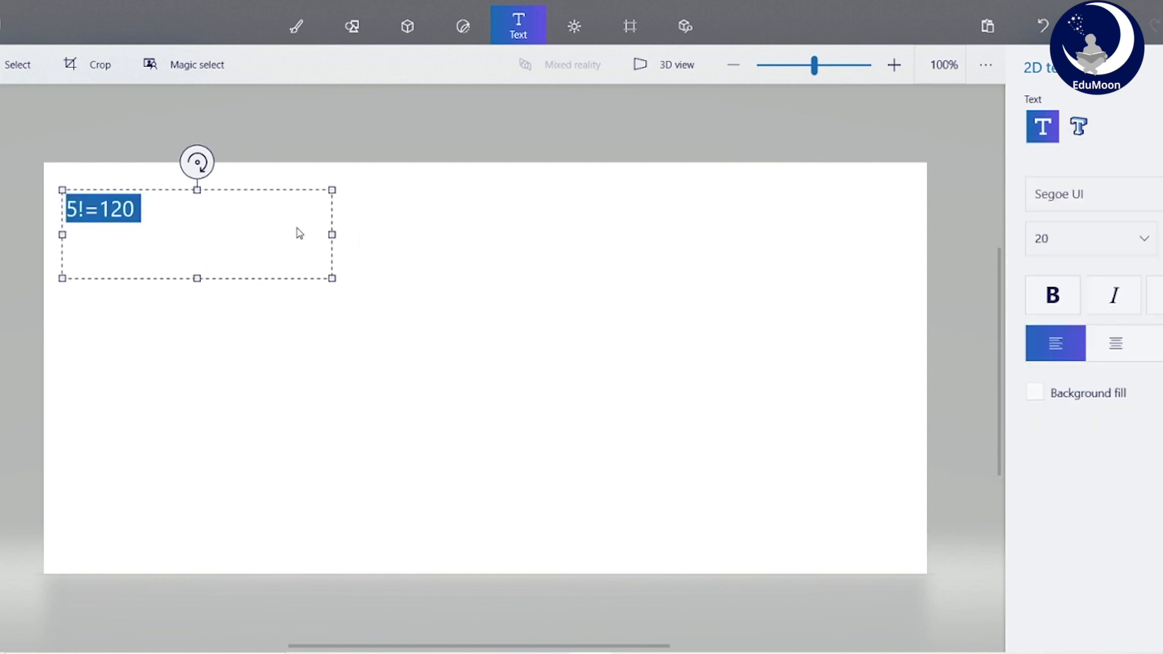
Step: Add the expansion lines 5!=5*4*3*2*1 and 5!=5*4! below it
left_click(138, 211)
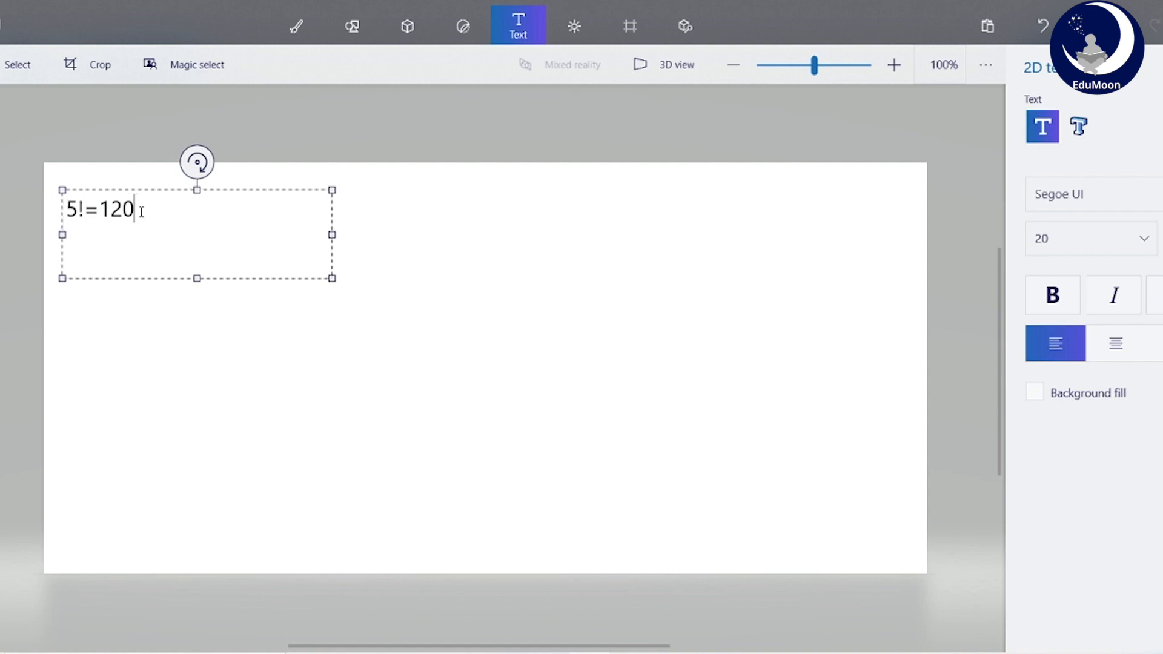
type("51")
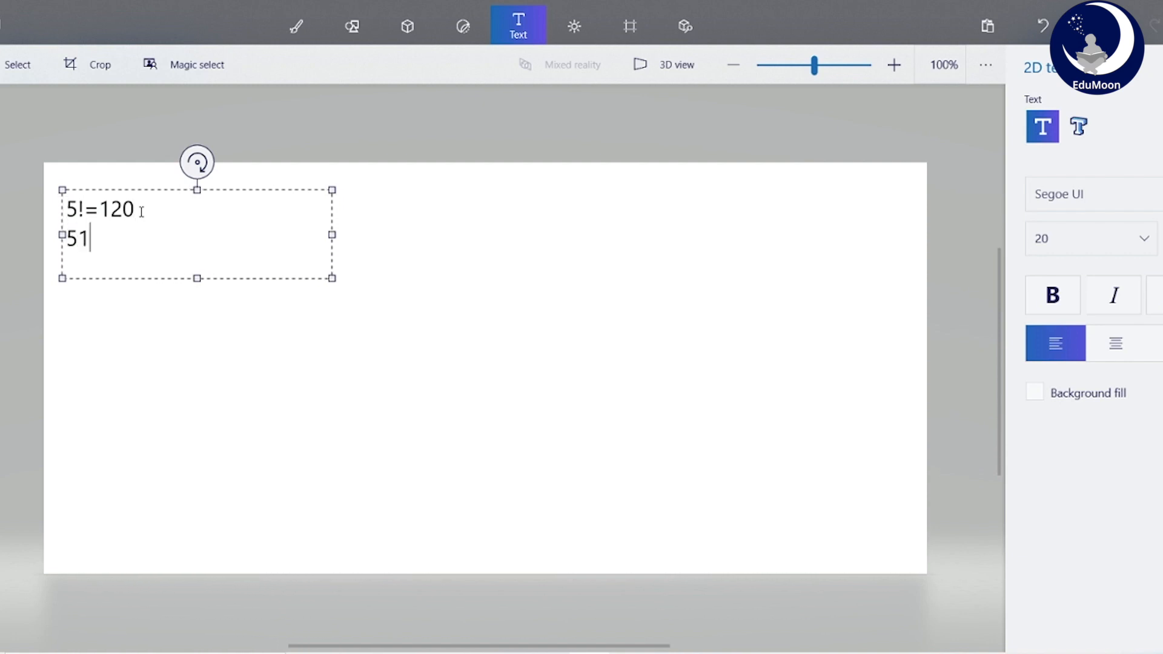
type("!=")
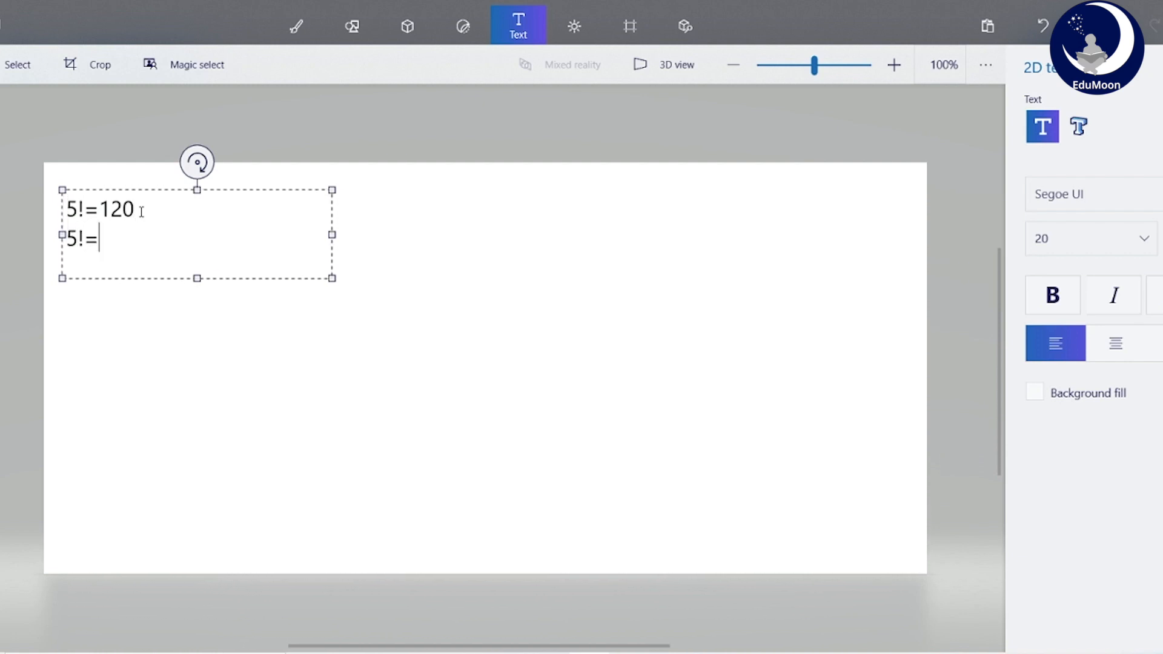
type("5*4*3")
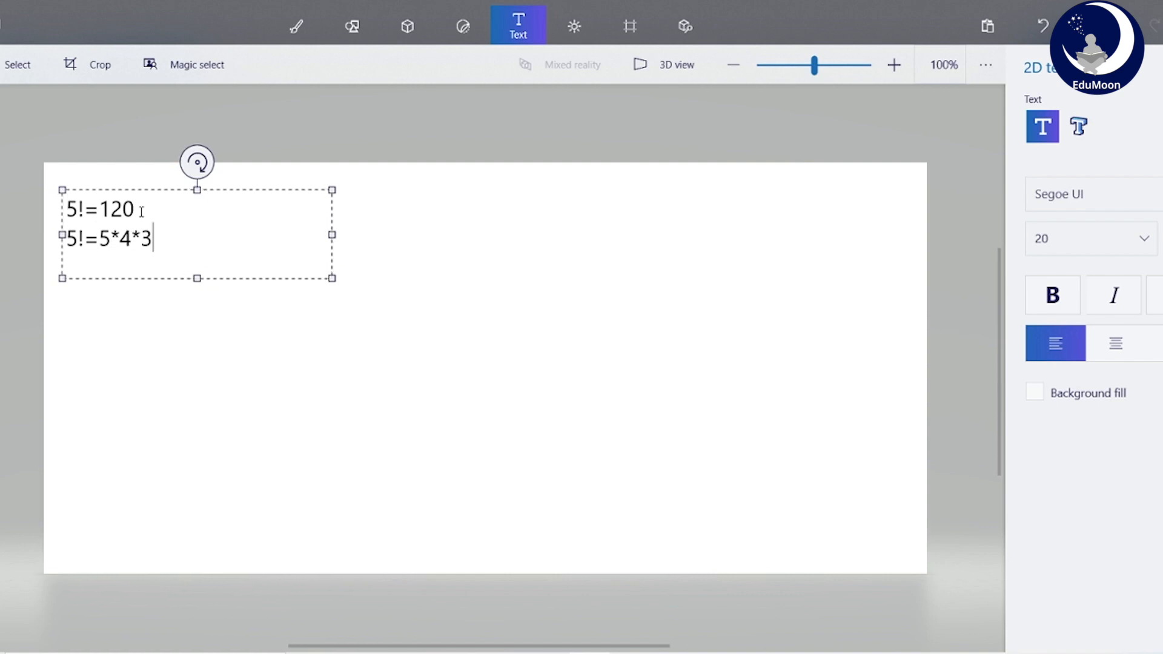
type("*2*1")
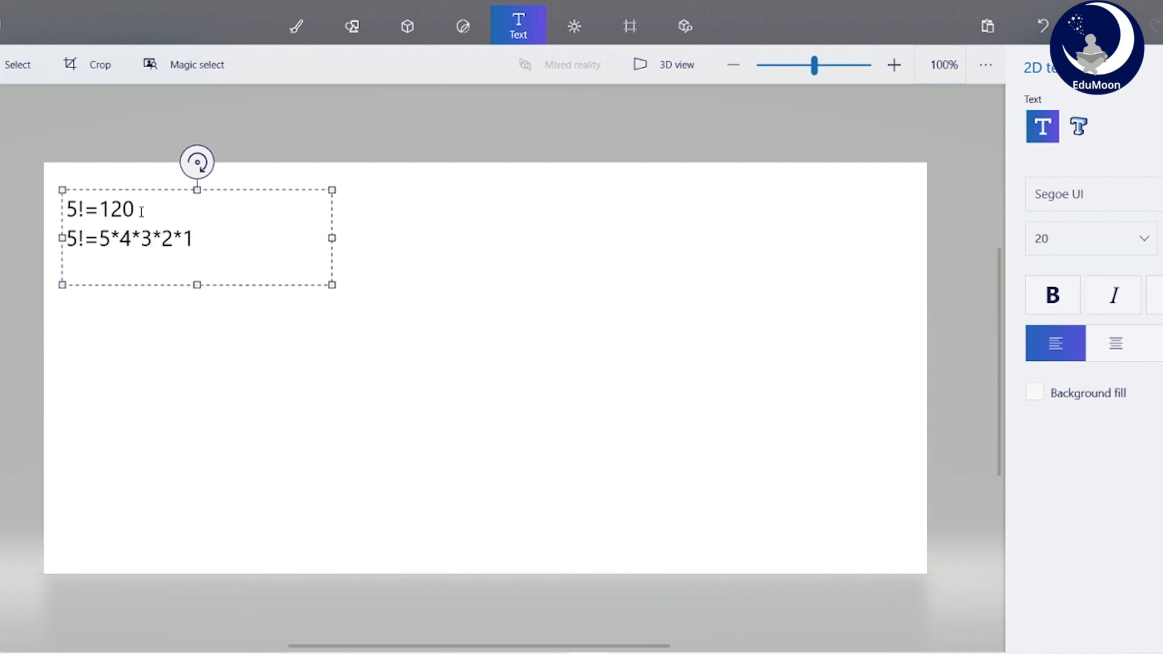
type("5!=")
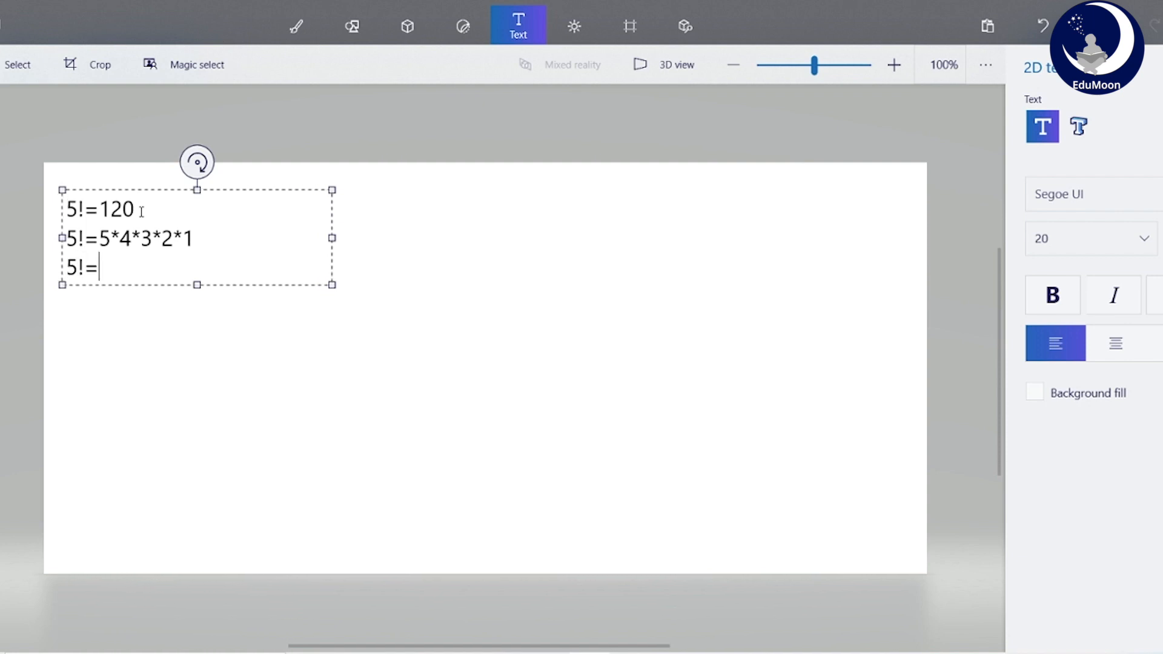
type("5*4")
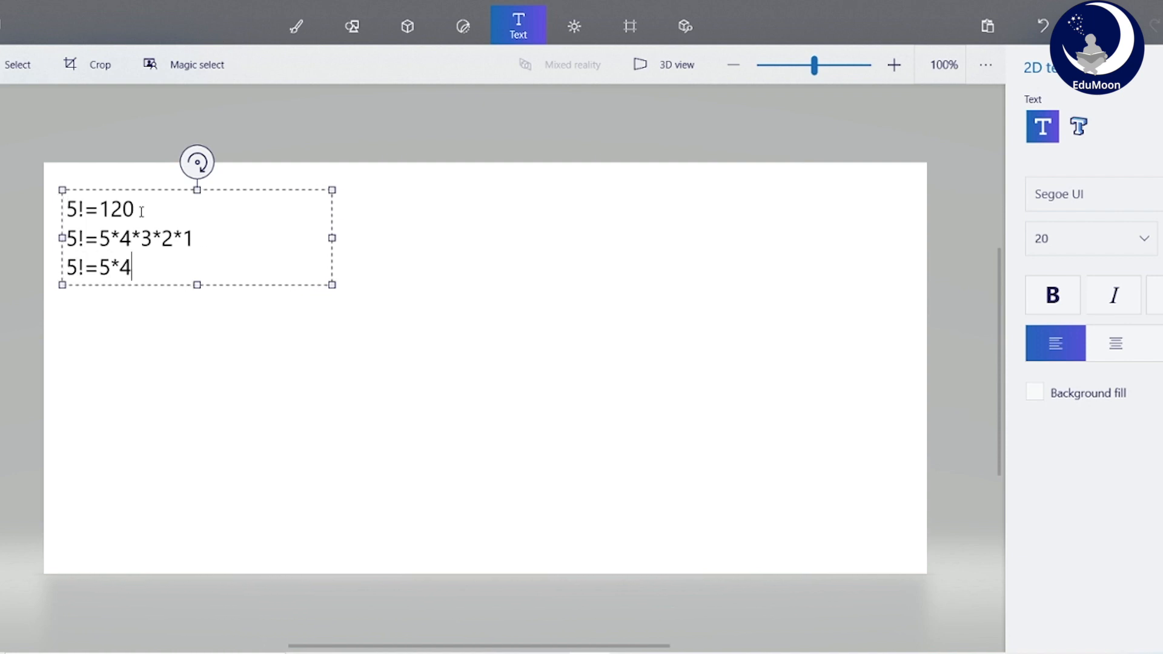
Step: Commit the first block and start a new one reading 4!=4*3*2*1
type("!")
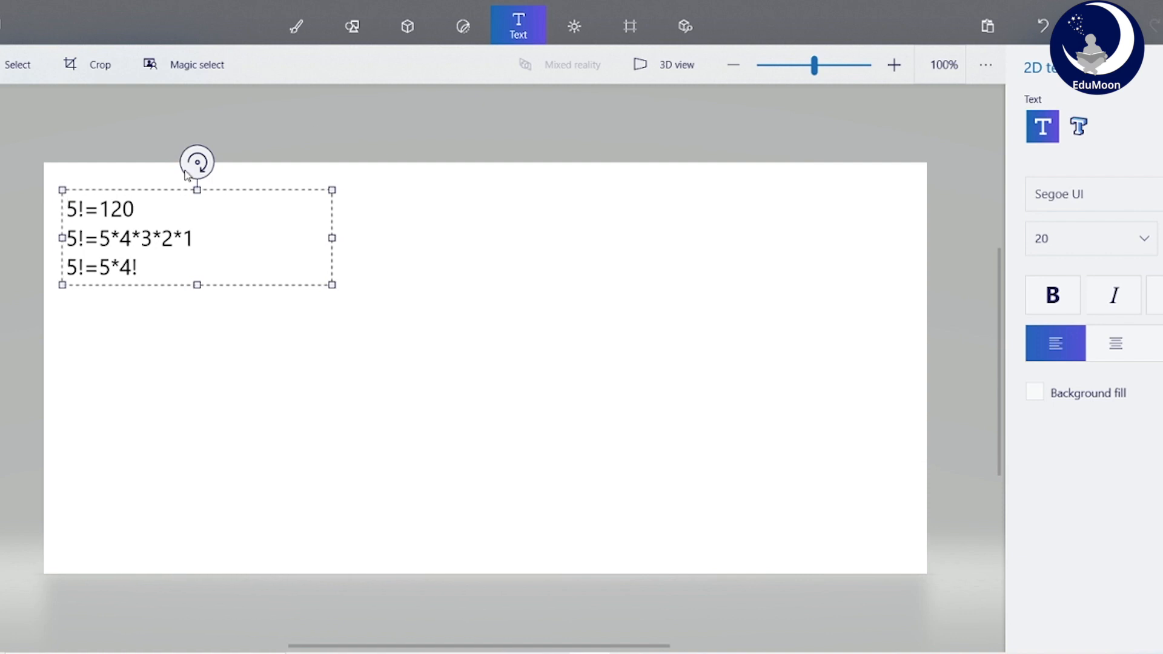
left_click(899, 134)
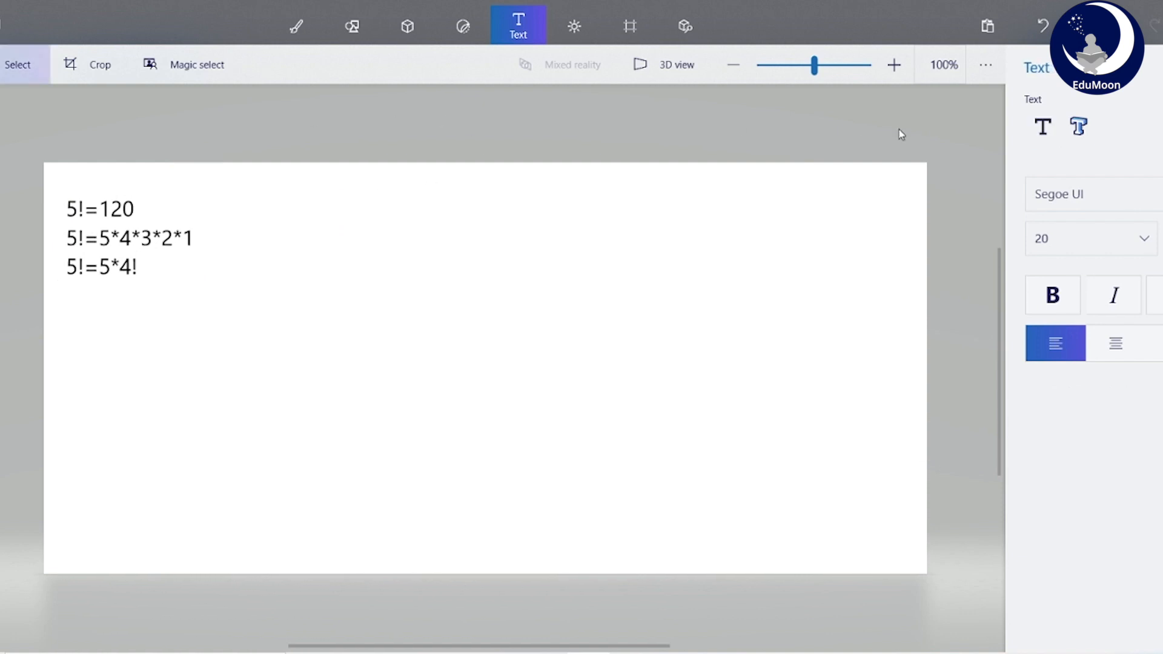
left_click(1041, 126)
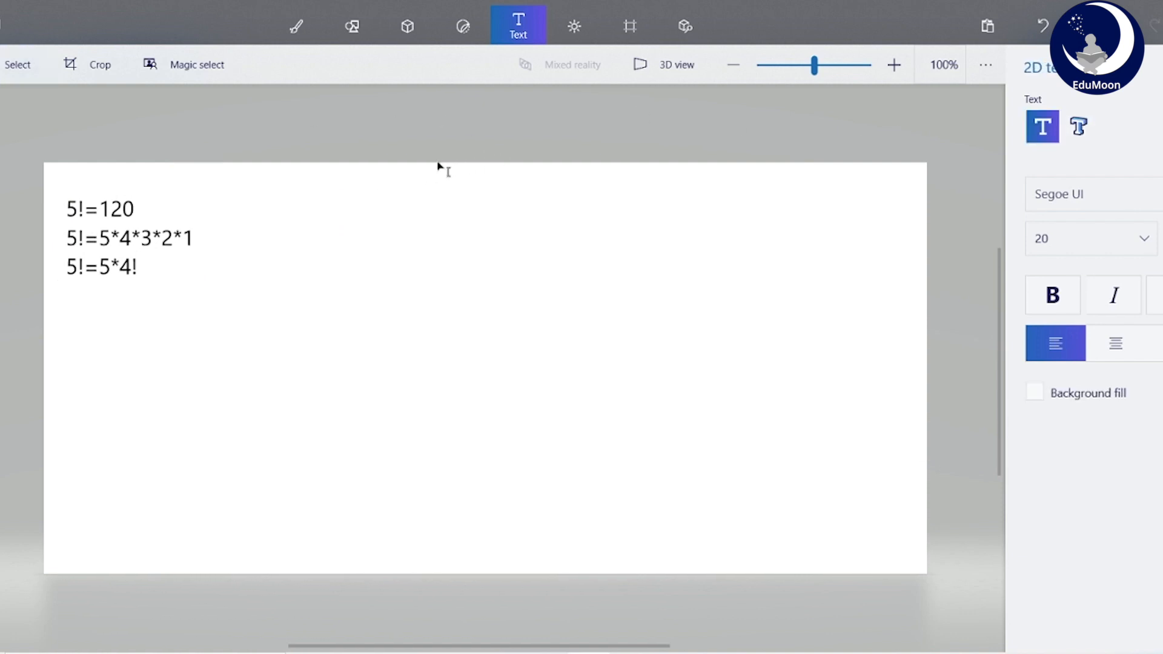
left_click(419, 230)
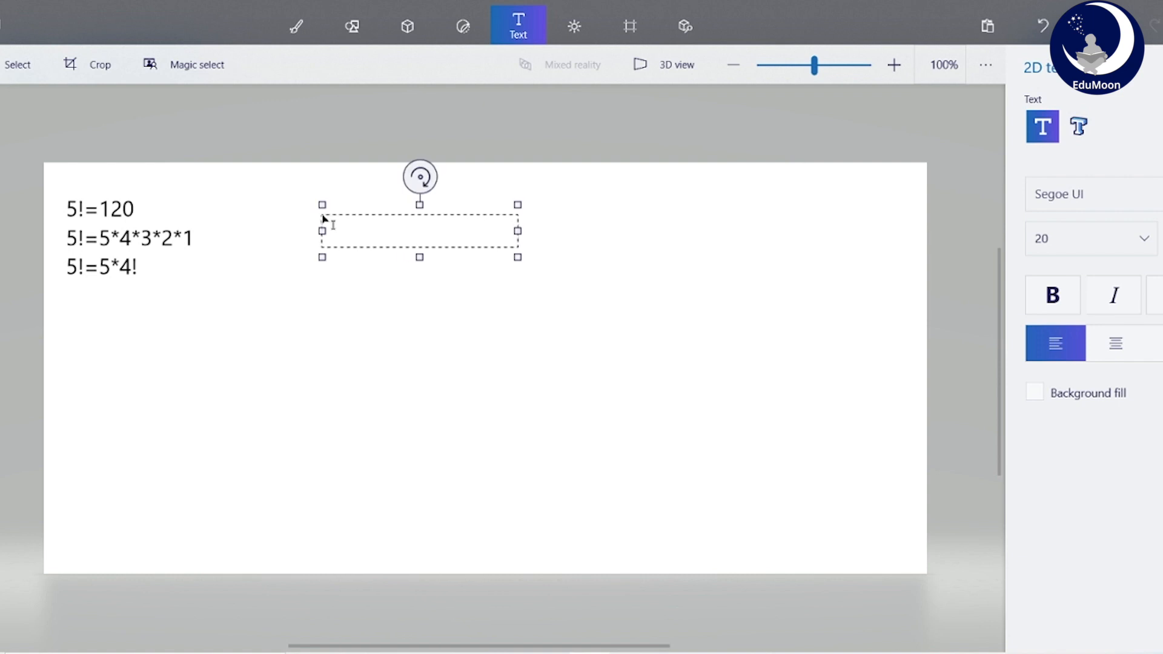
type("4!=")
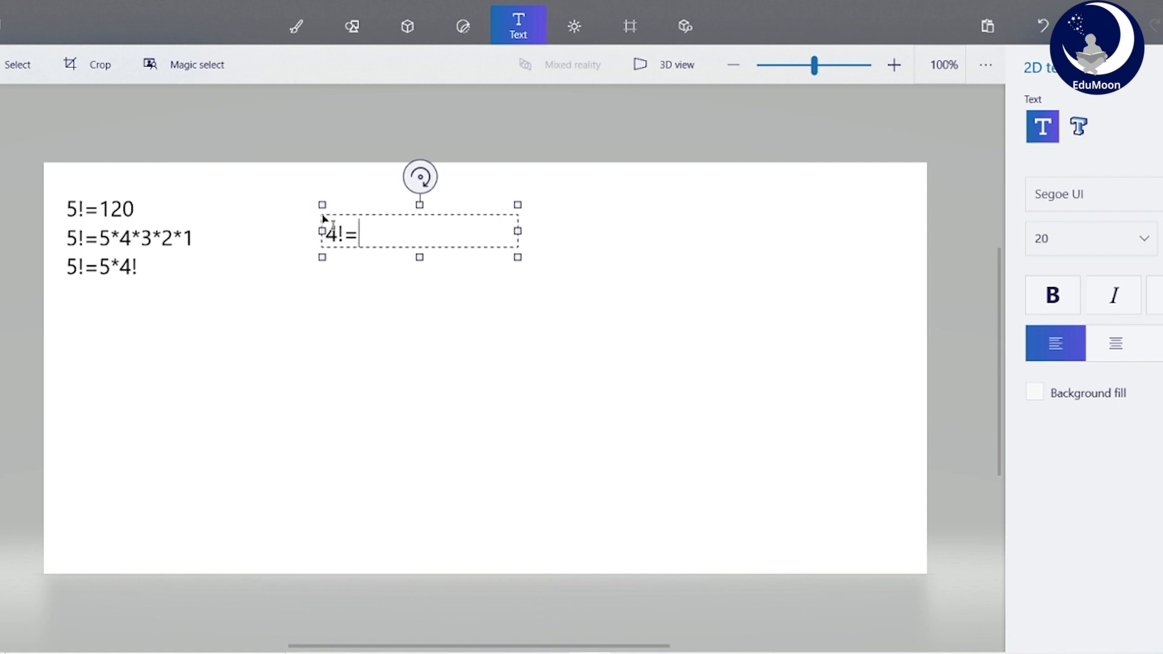
type("4*")
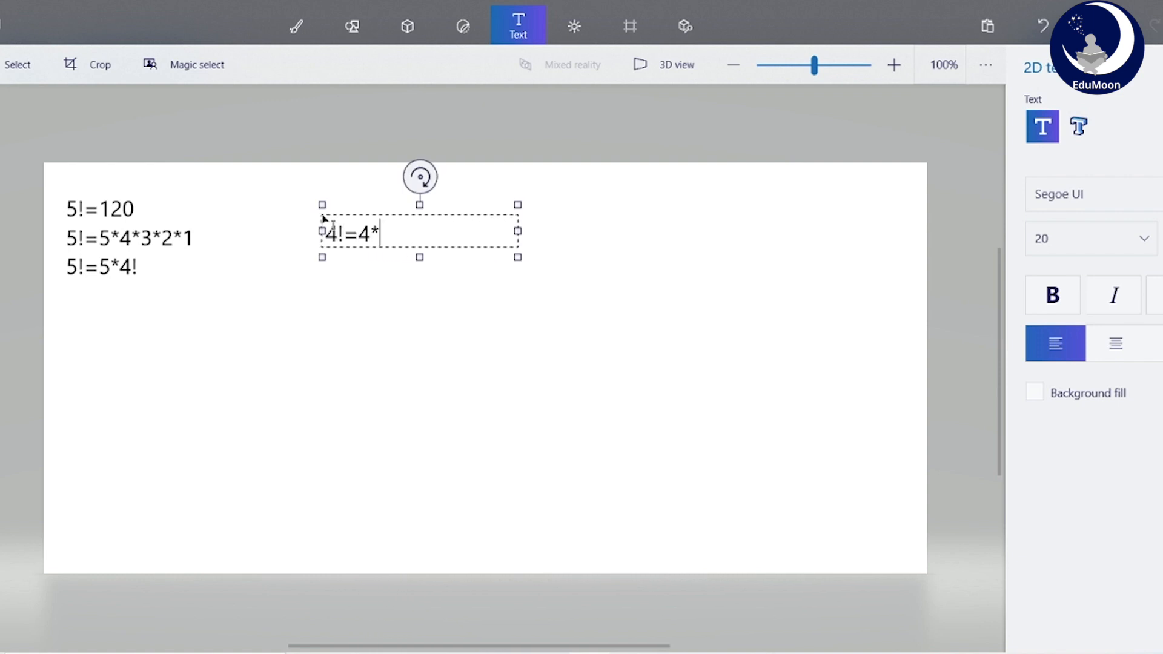
type("3*2*1")
type("4!=4")
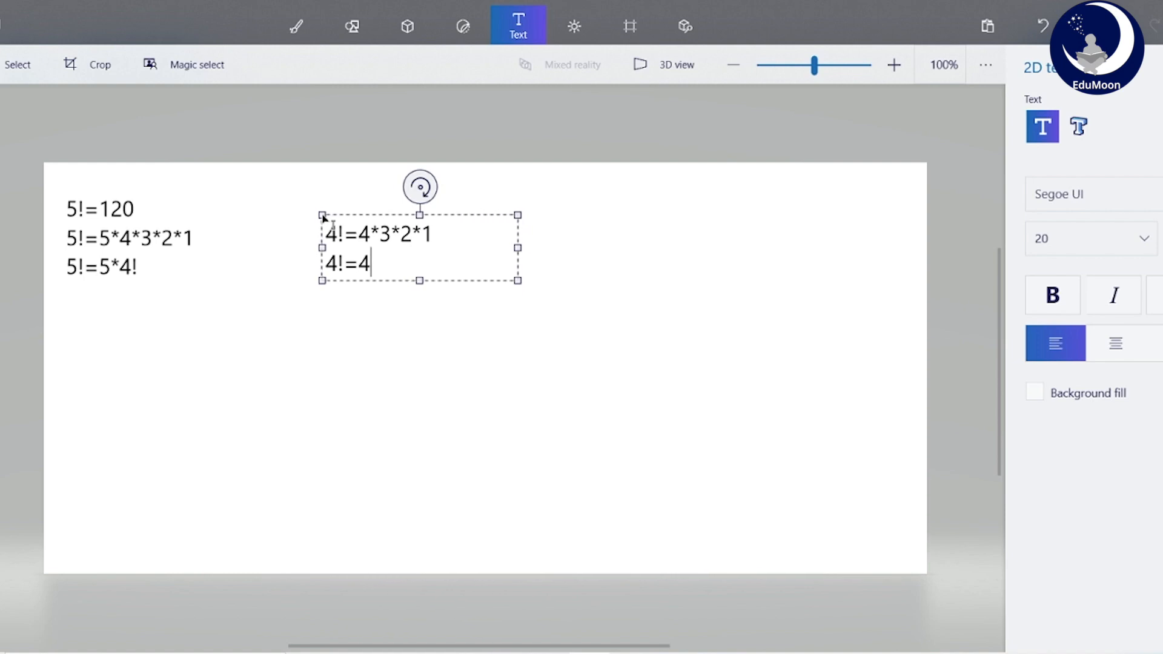
Step: Add the lines 4!=4*3!, 3!=3*2! and 2!=2*1!
type("*3")
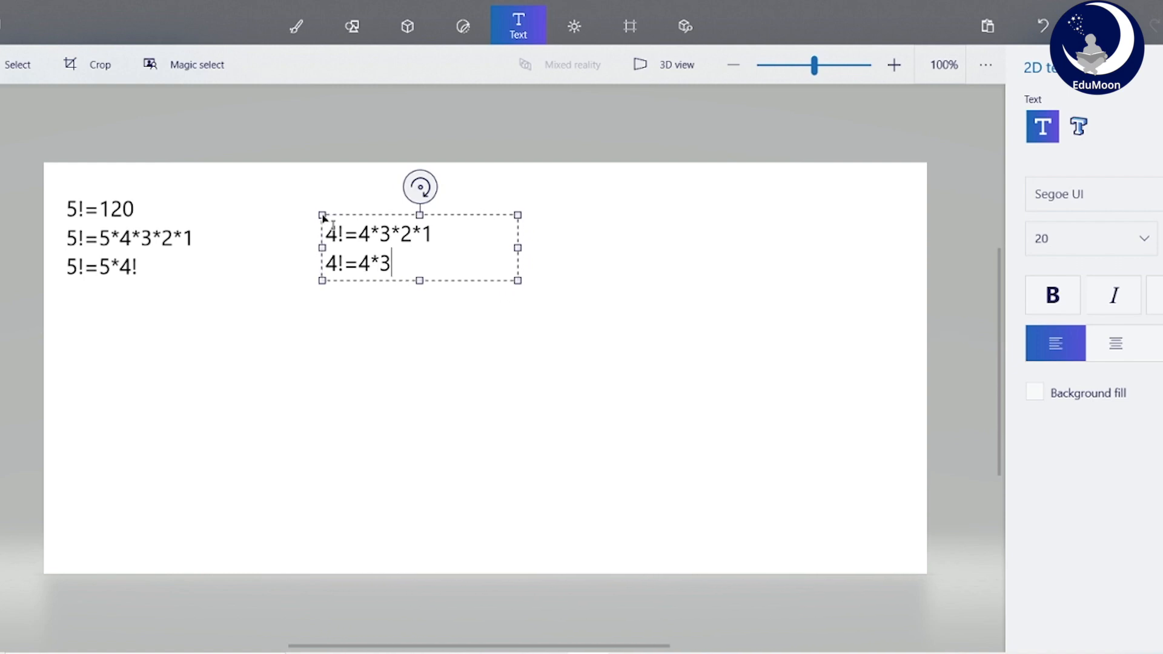
type("!")
type("3")
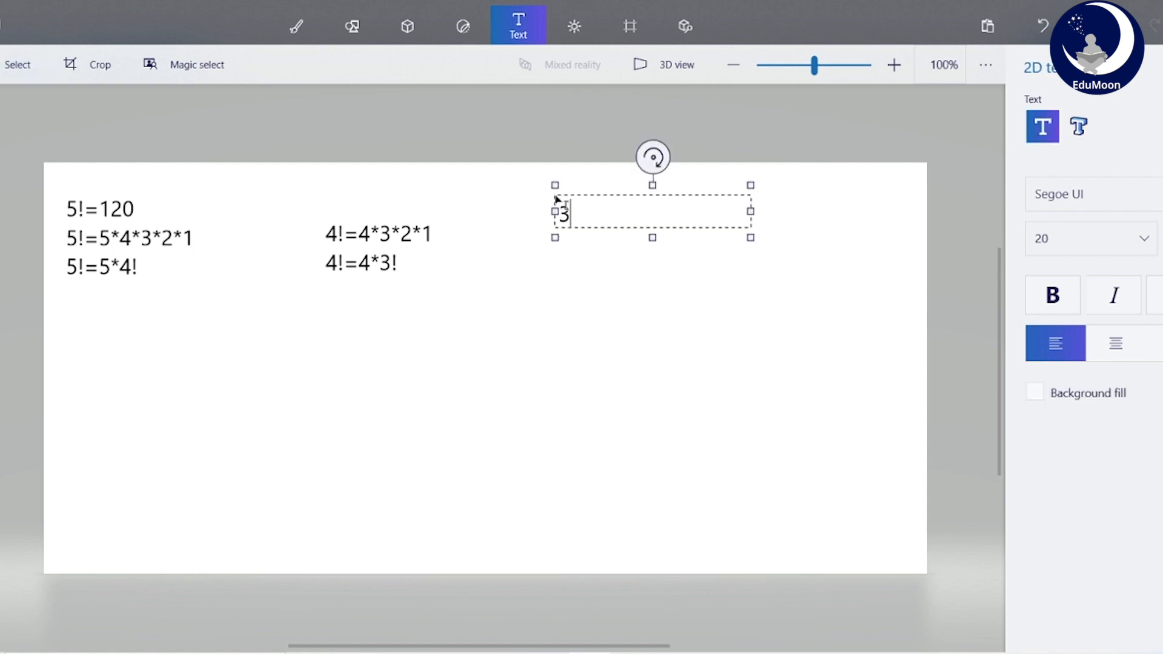
type("!=3*")
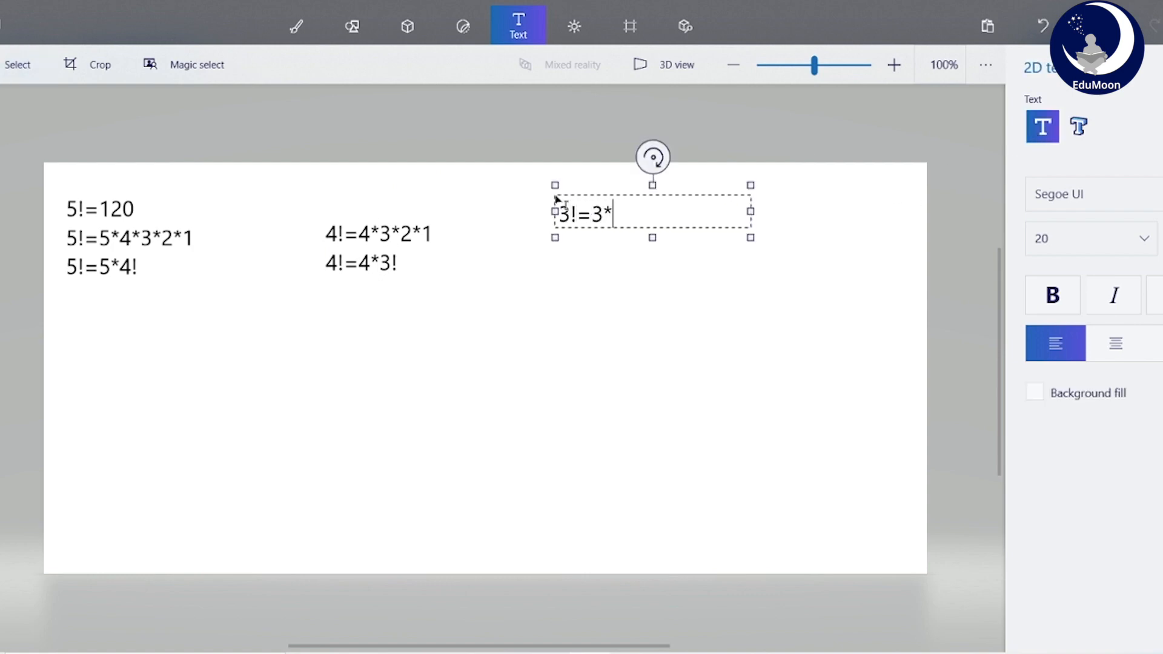
type("2!")
type("2")
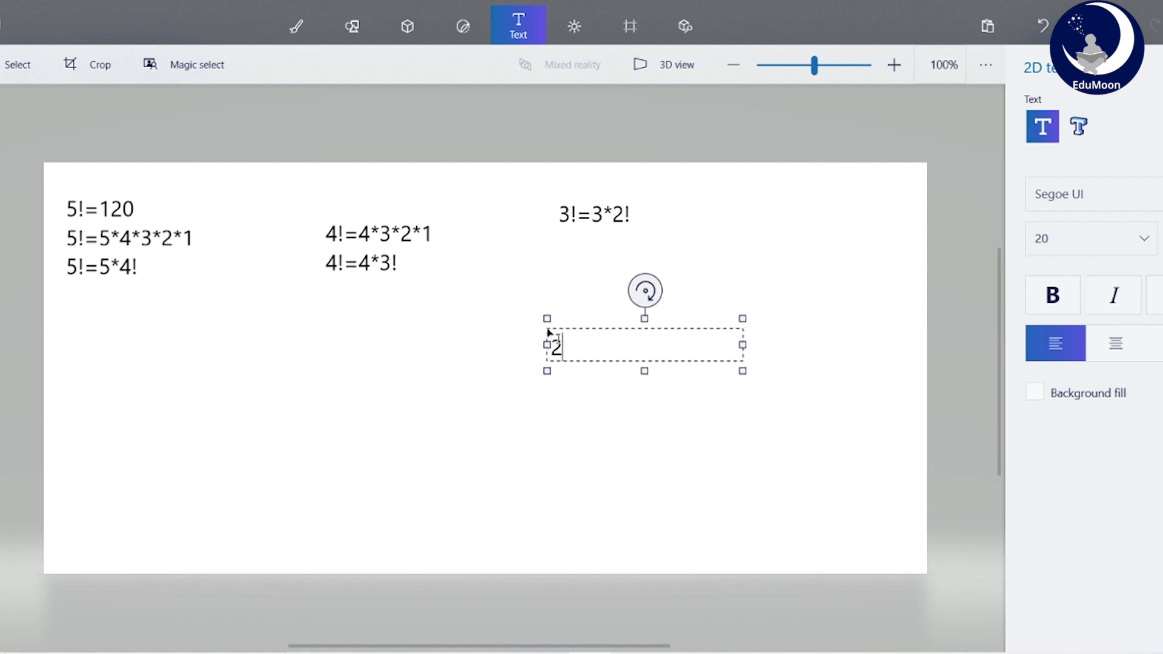
type("!=2*")
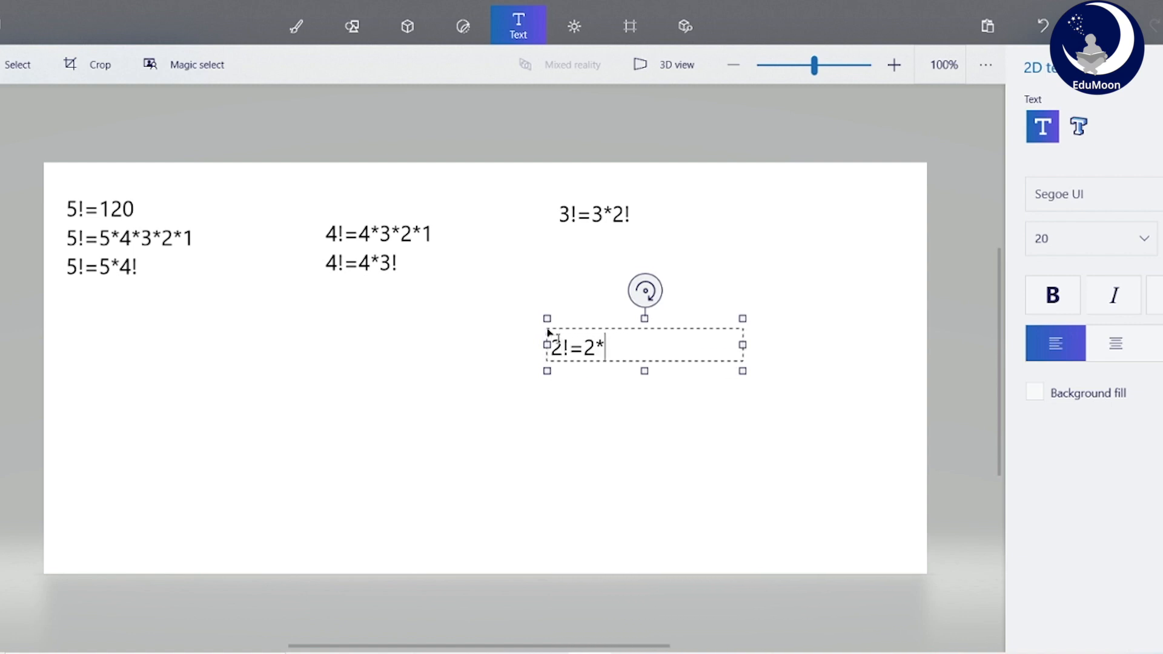
type("1!")
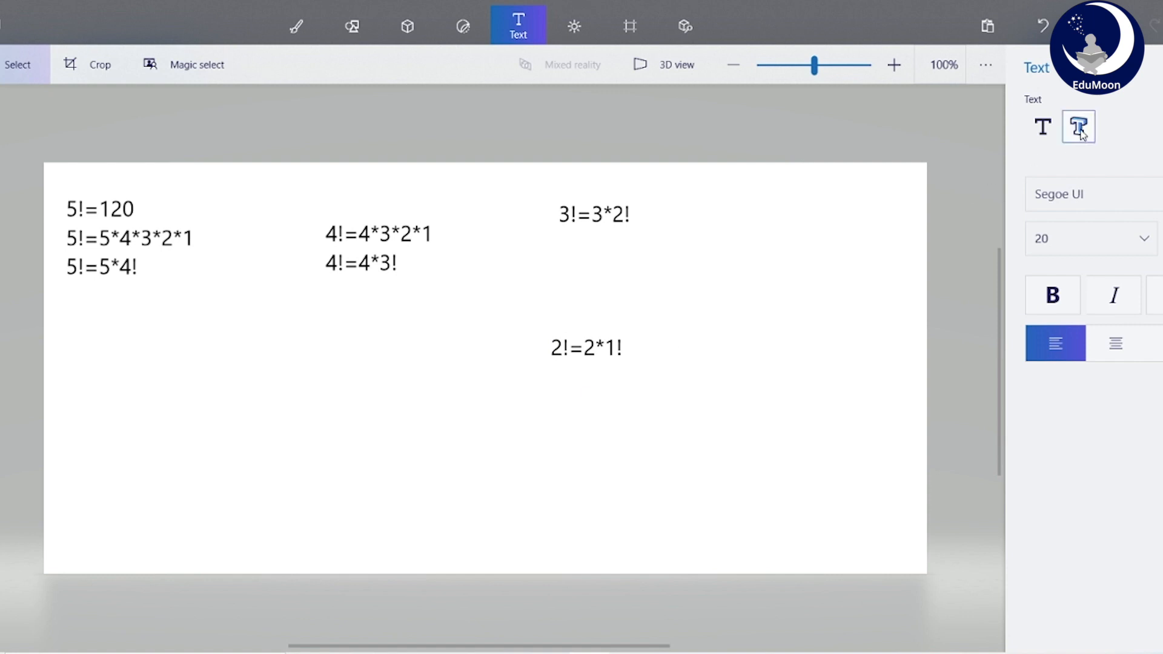
Step: Write 1!=1 in a new text block lower on the canvas and commit it
left_click(1042, 126)
type("1")
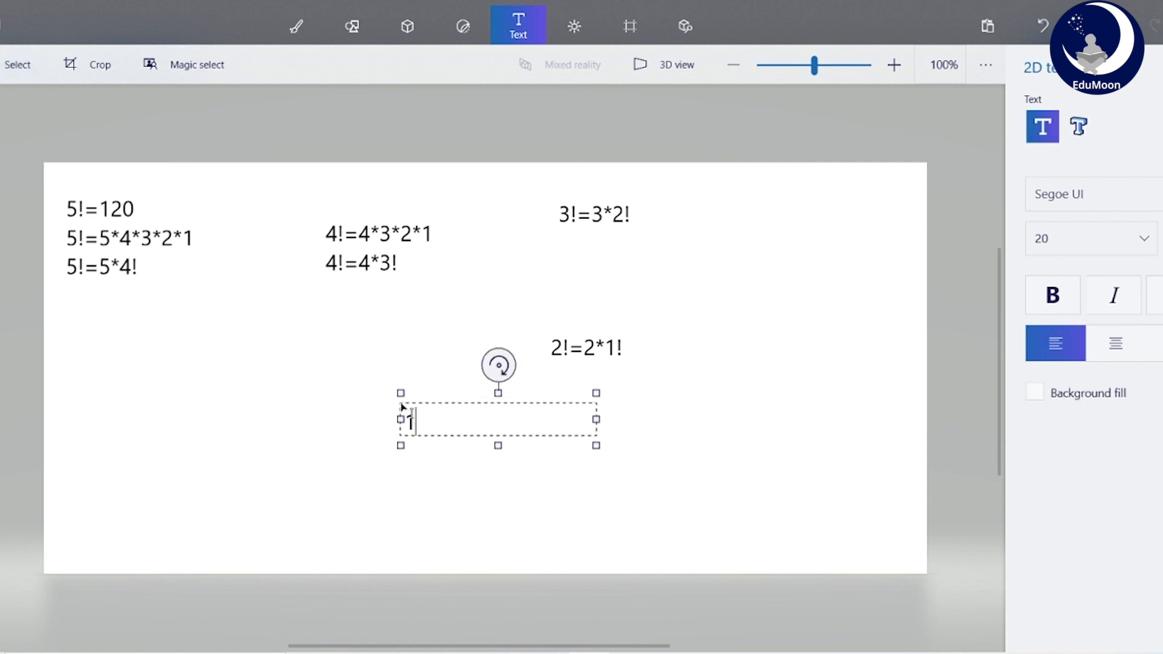
type("!=1")
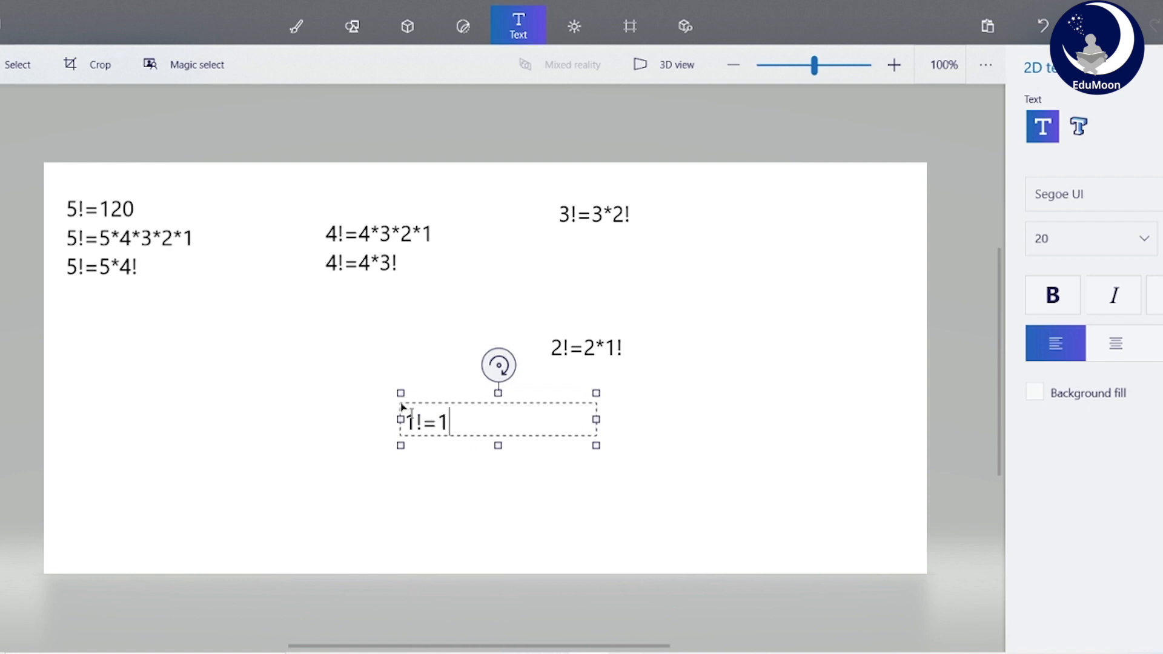
left_click(780, 482)
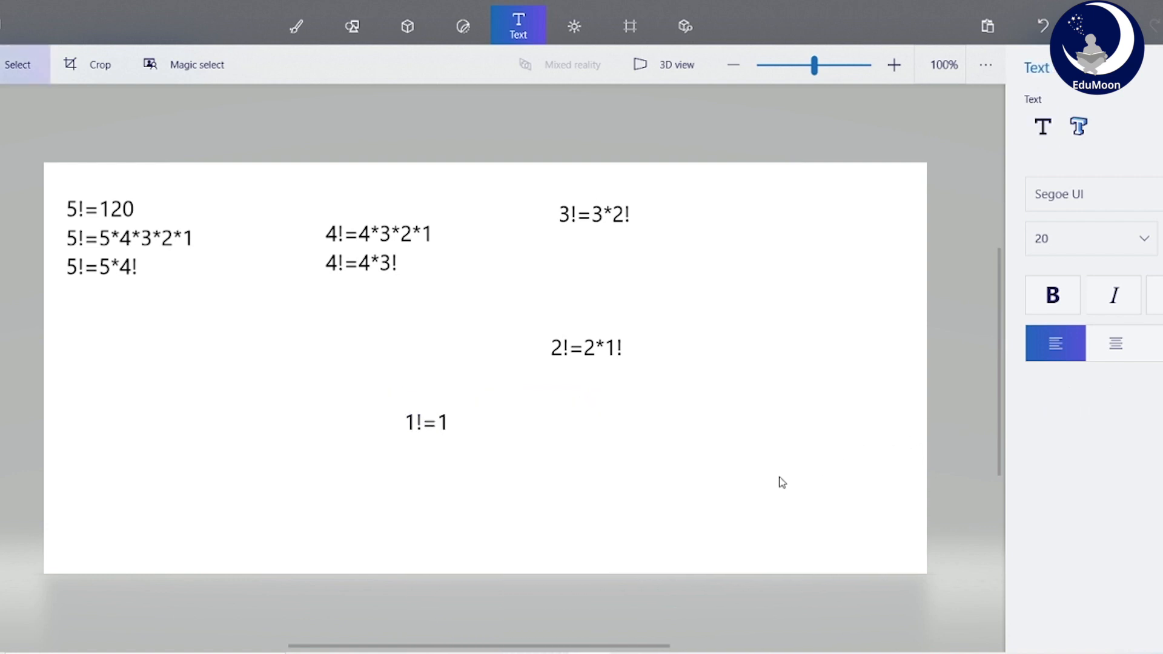
Step: Switch Paint 3D to the Brushes tools
left_click(294, 24)
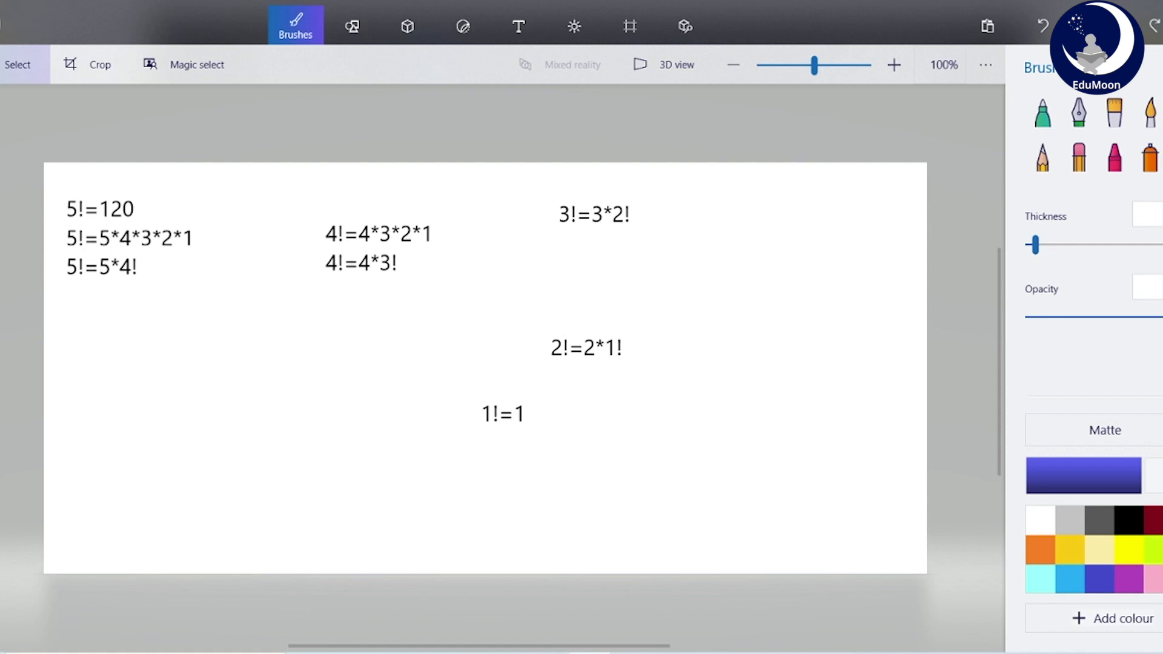
mouse_move(117, 12)
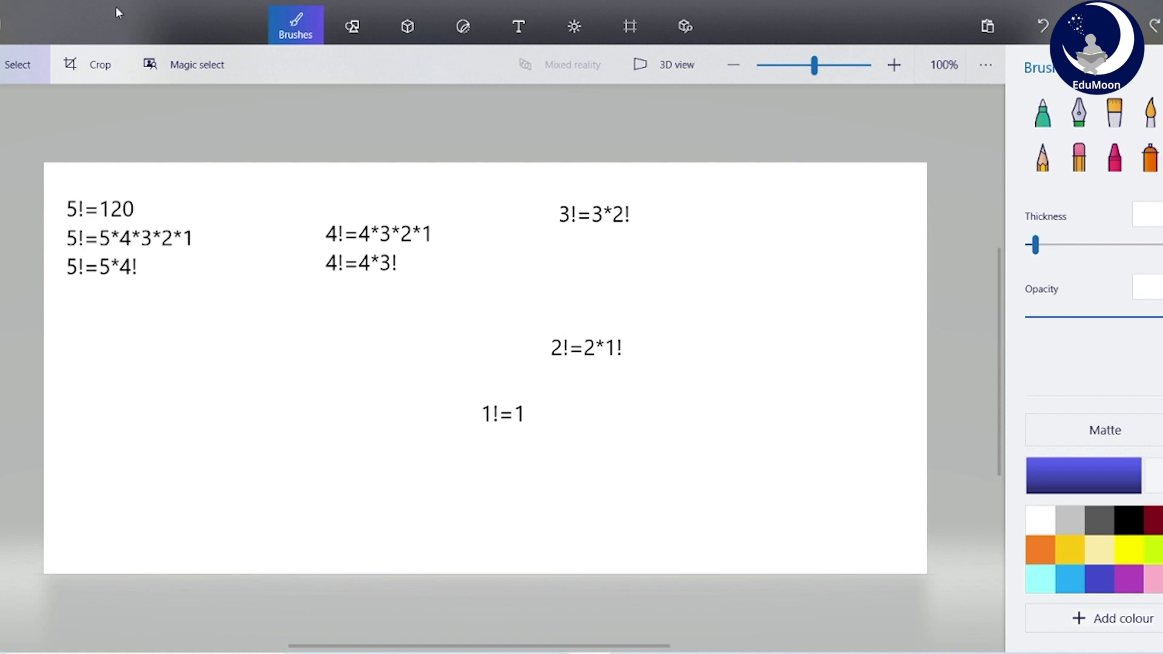
mouse_move(264, 251)
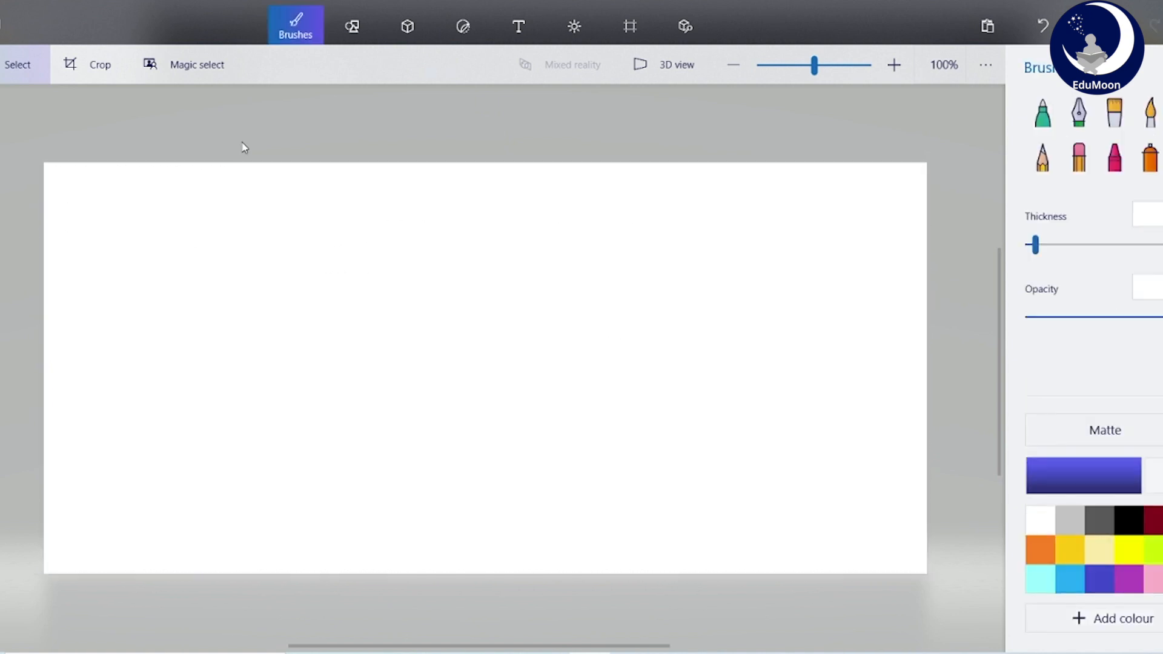
Step: Write 'recursive method' and the header int factrecur(int n){} in a text block
left_click(518, 25)
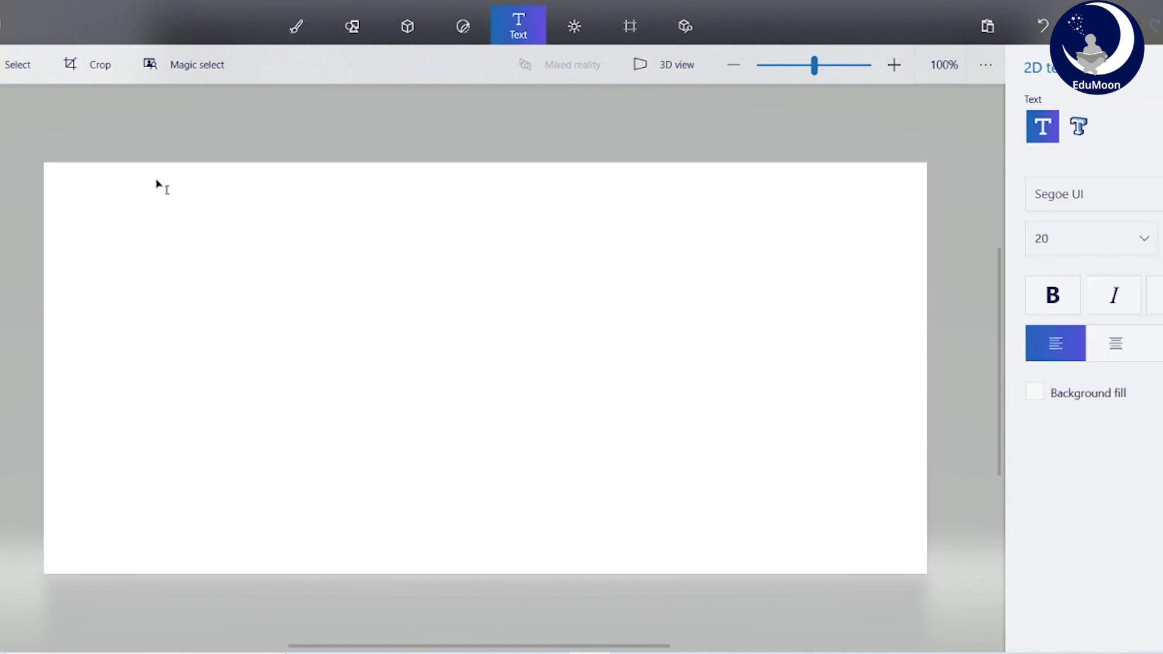
type("recur")
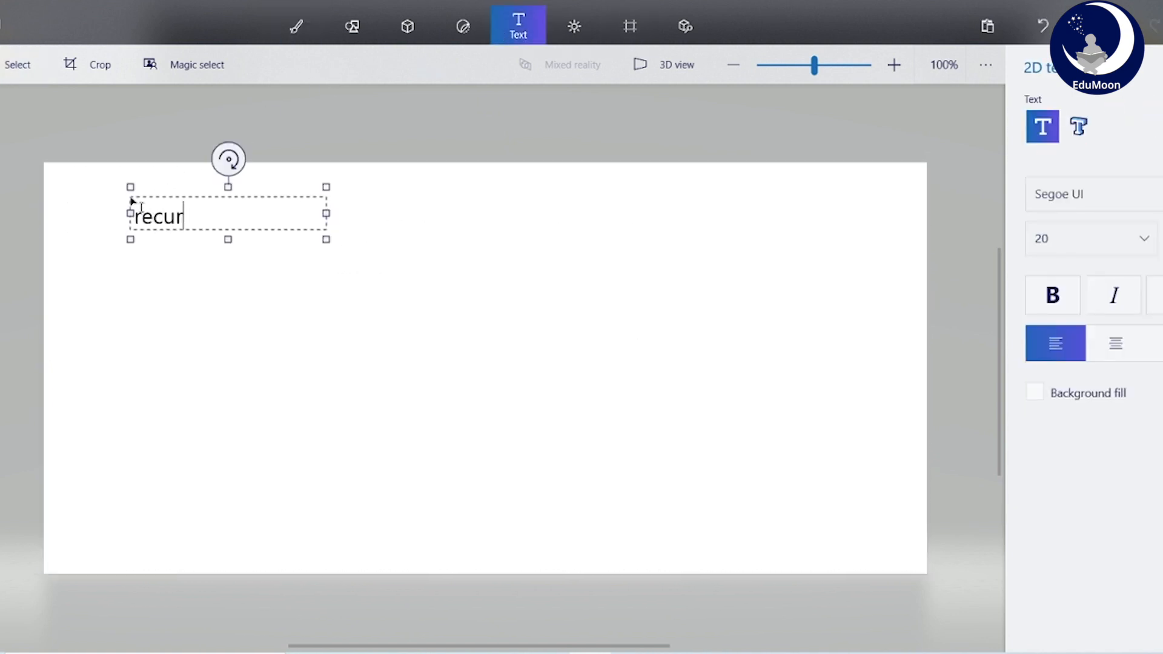
type("sive me")
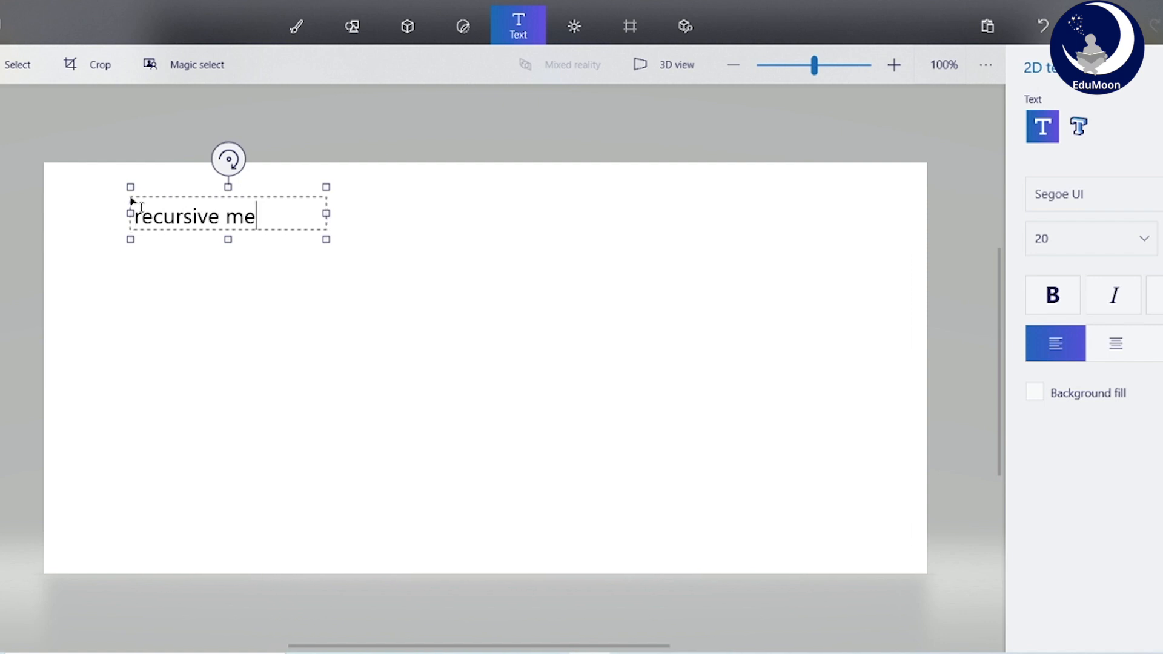
type("thod")
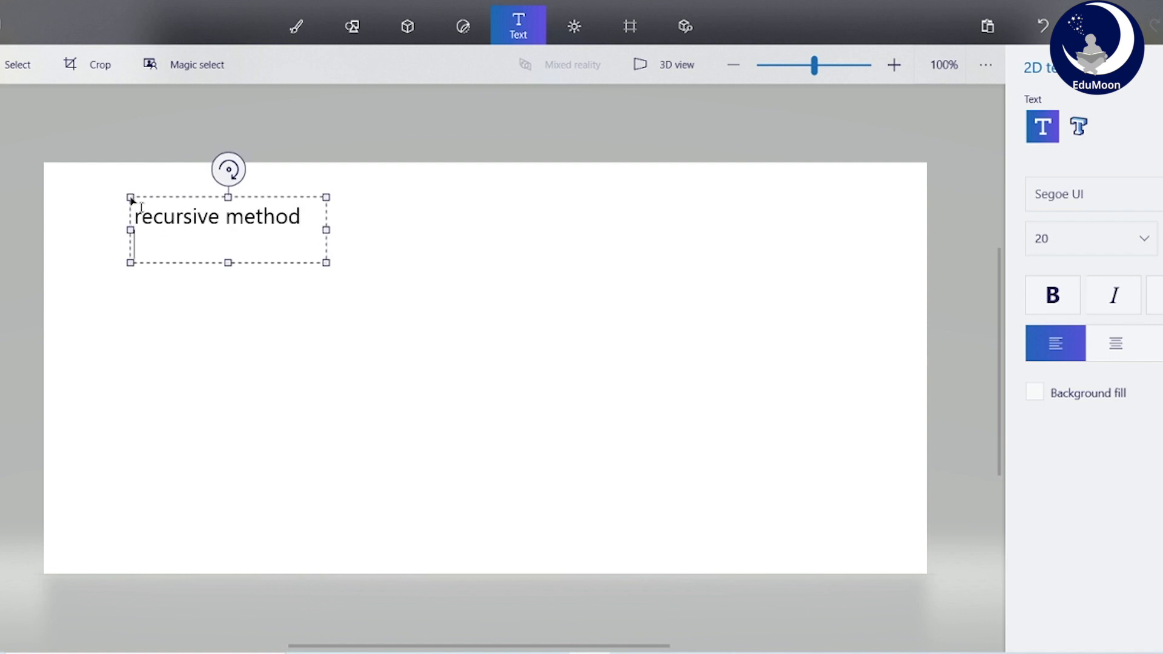
type("int")
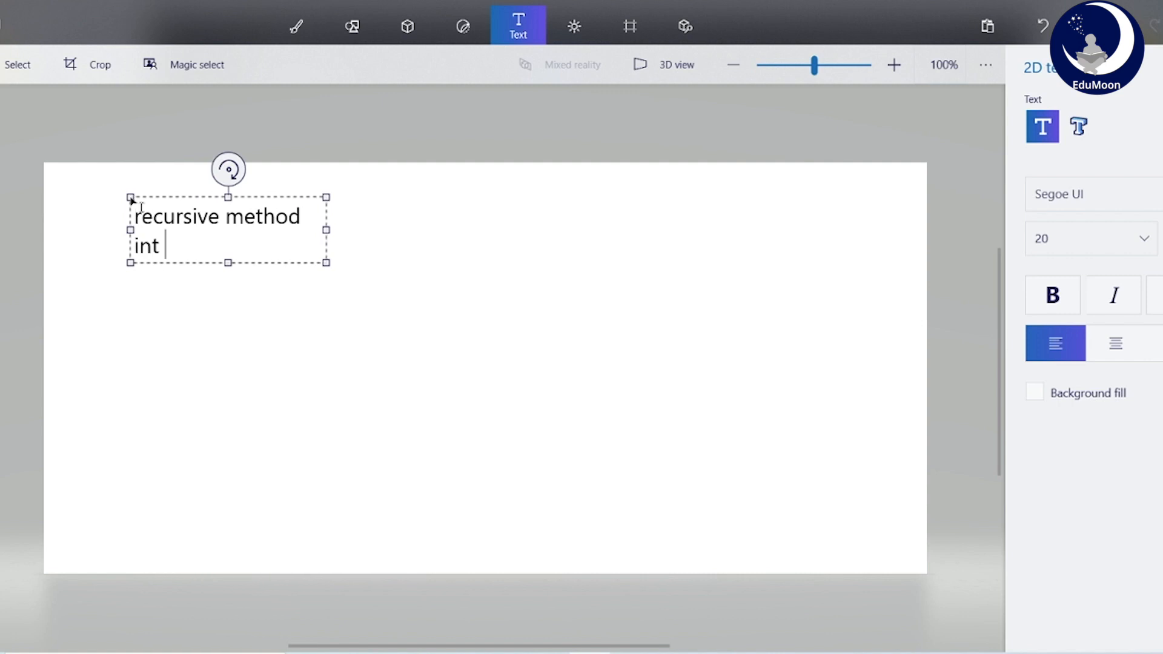
type("factrec")
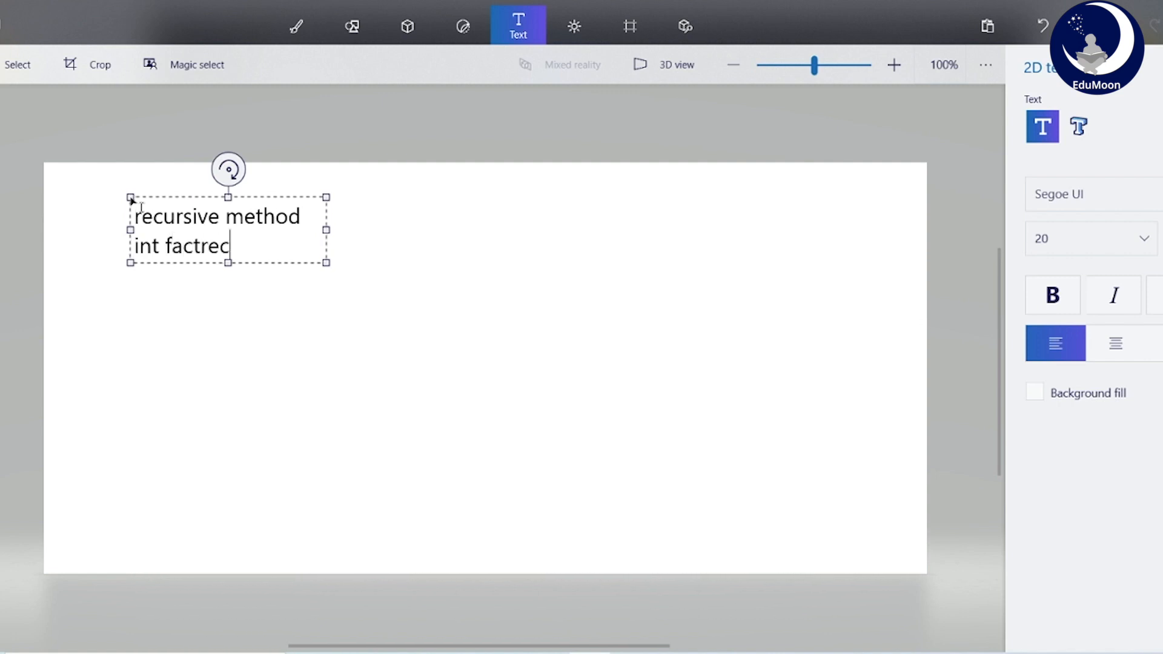
type("ur()")
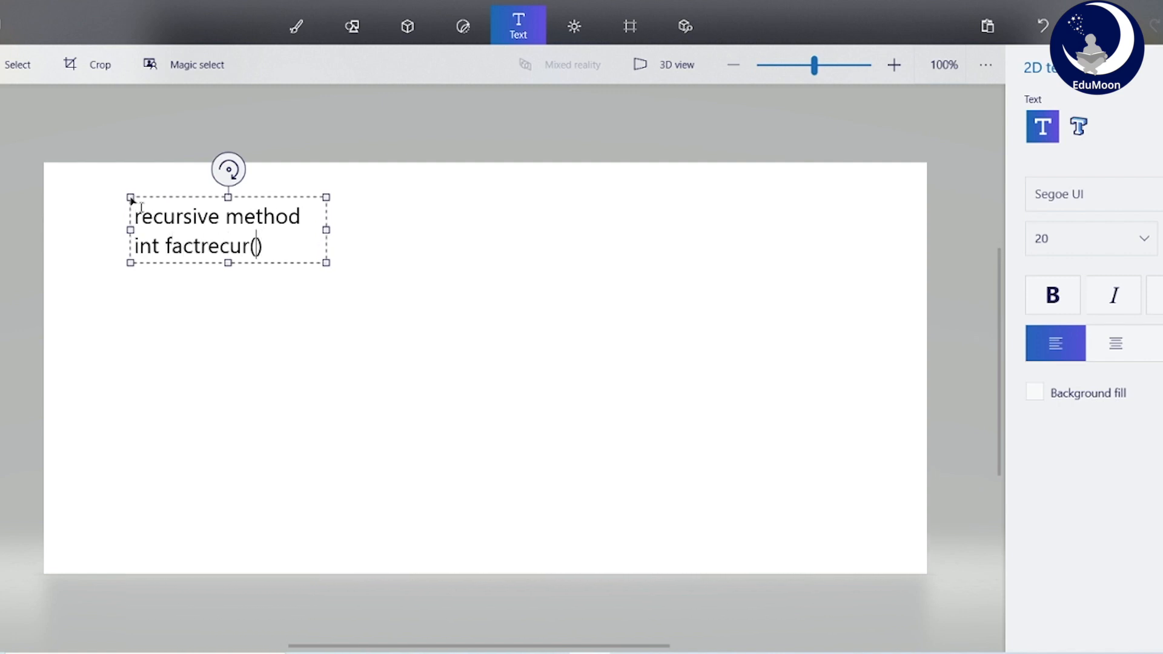
type("int n")
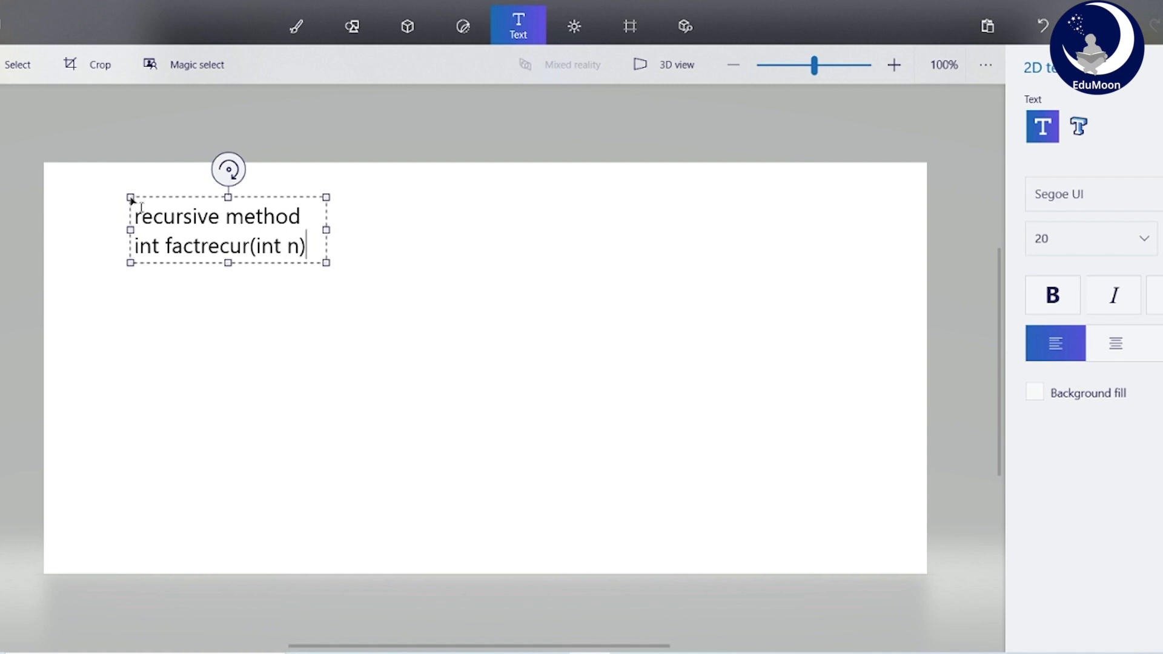
type("{}")
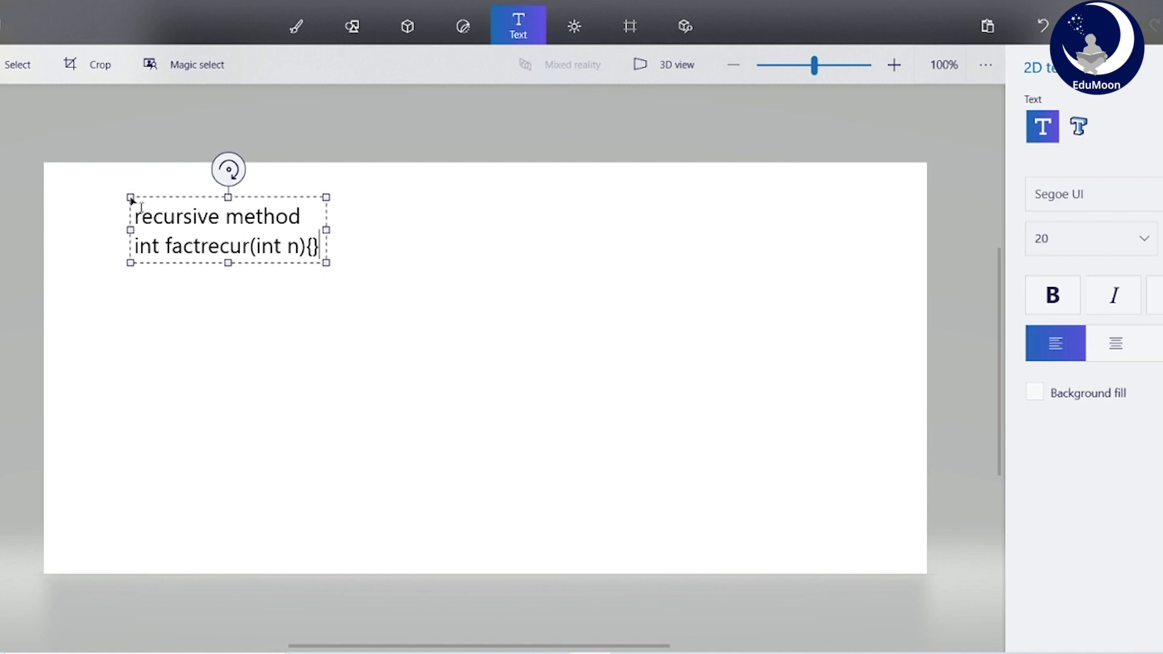
key("Enter")
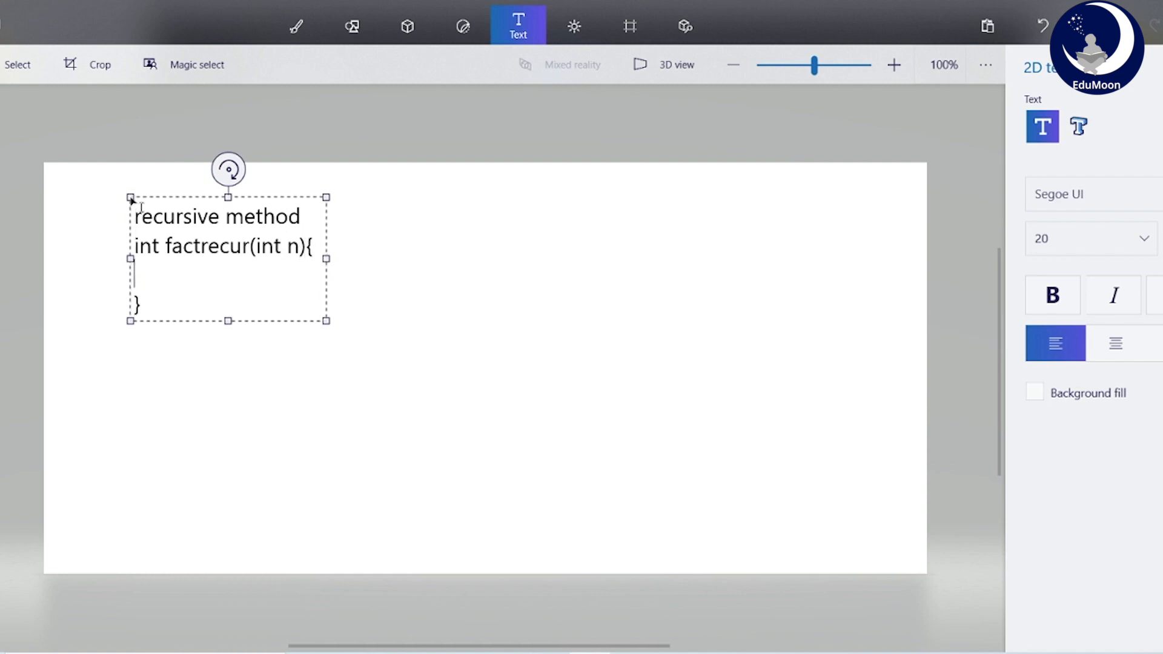
Step: Add the body: if(n==0) return 1 //0!=1, then return n*factrecur(n-1)
type("if")
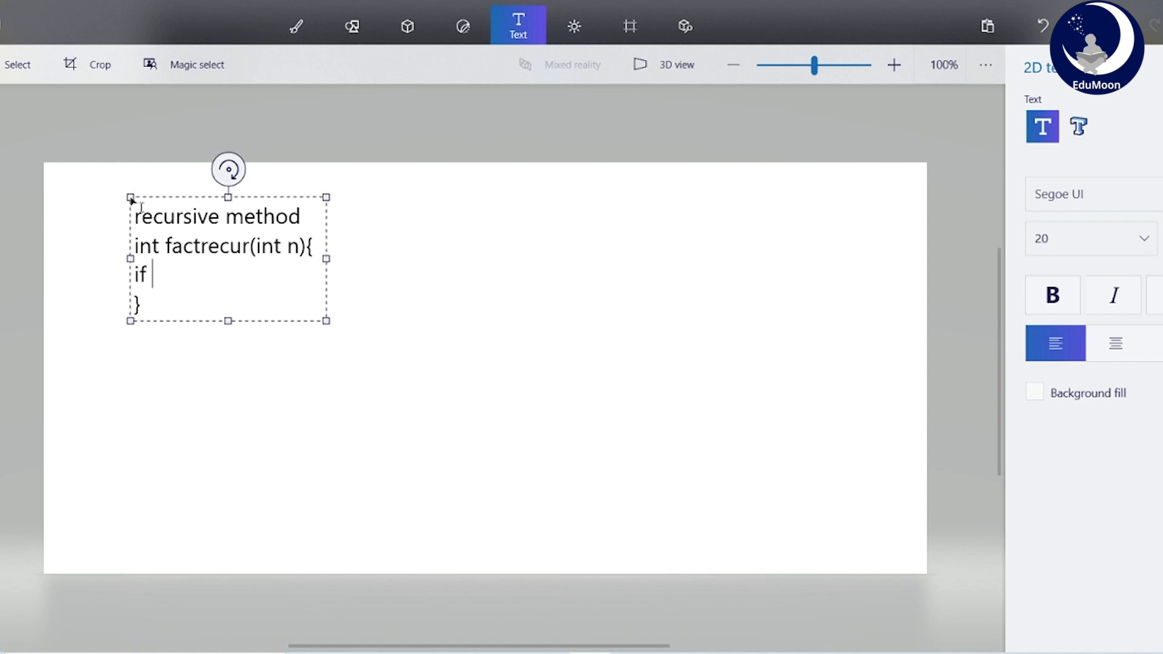
type("(n")
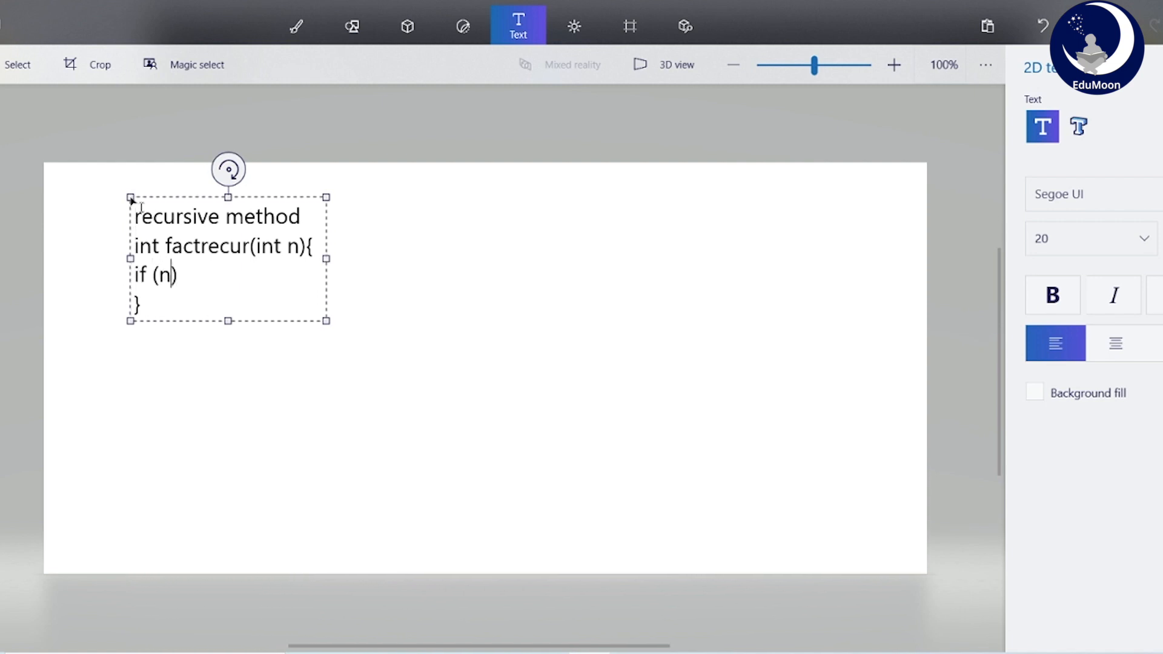
type("==0")
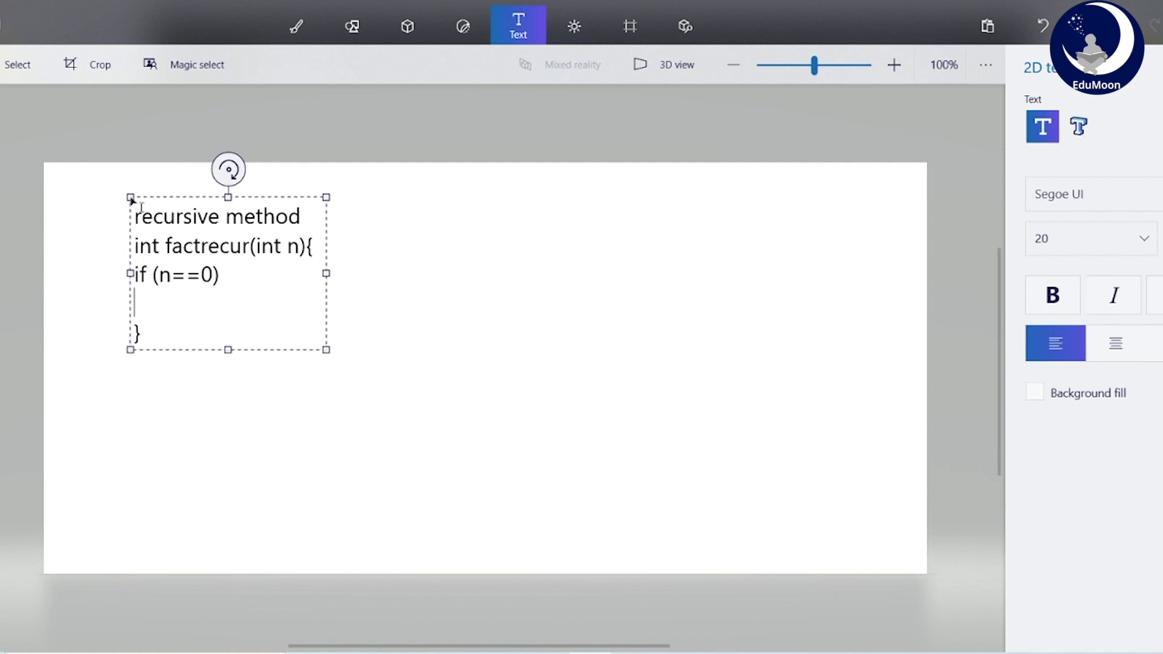
type("return")
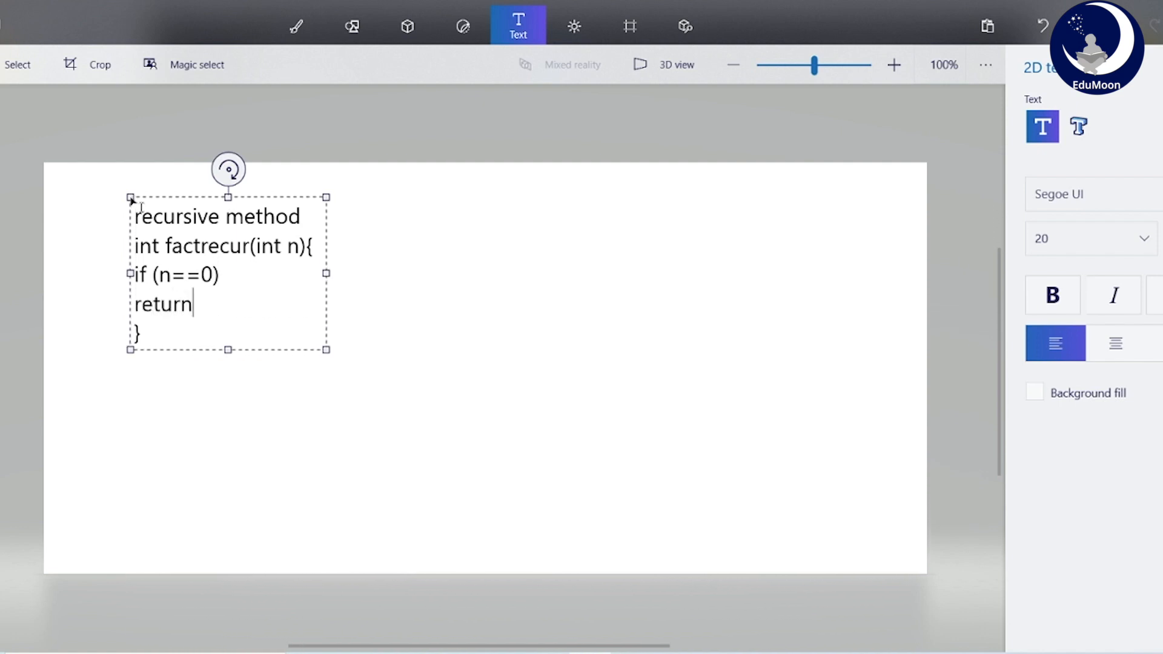
type("1//")
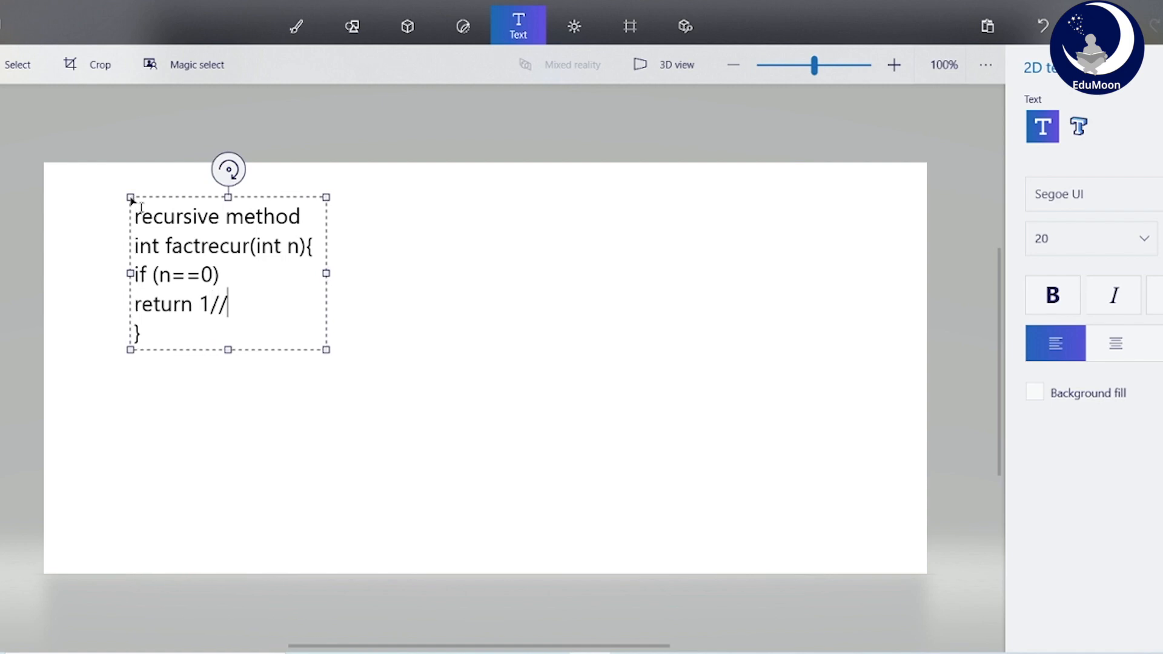
type(")!")
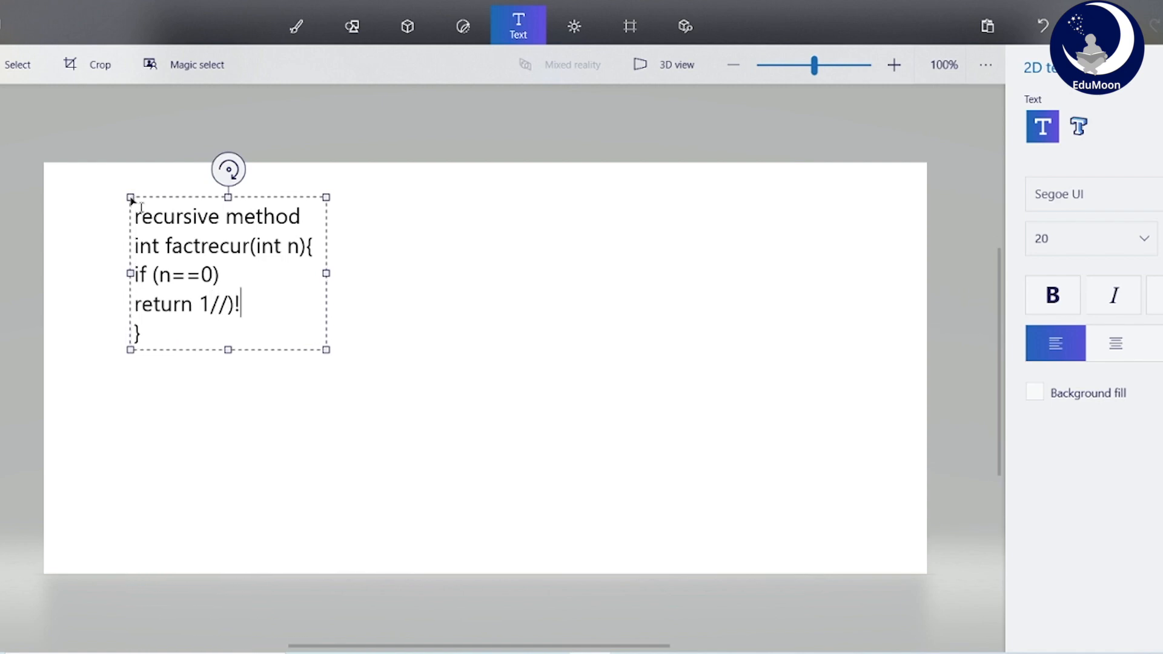
type("0")
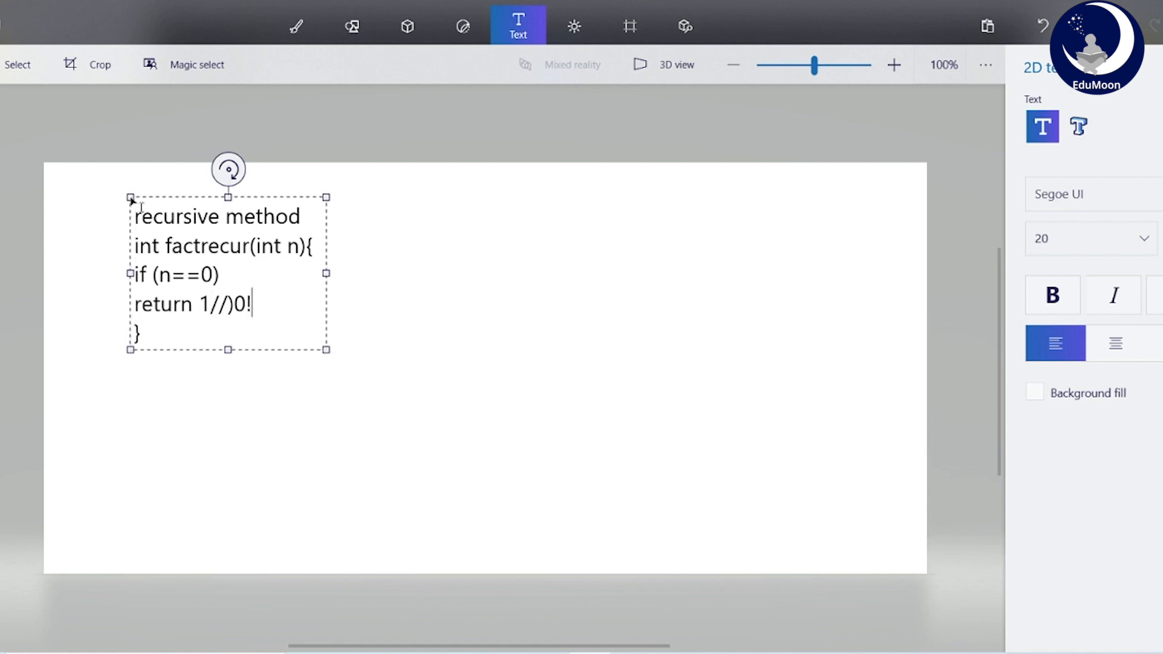
type("=1")
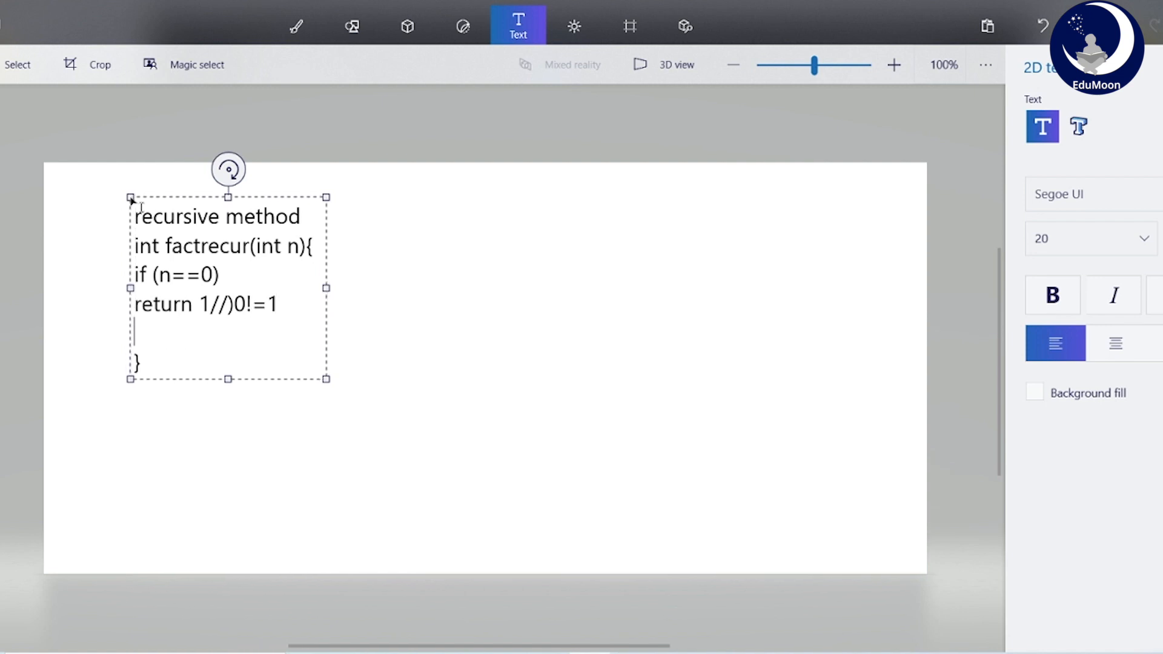
type("retur")
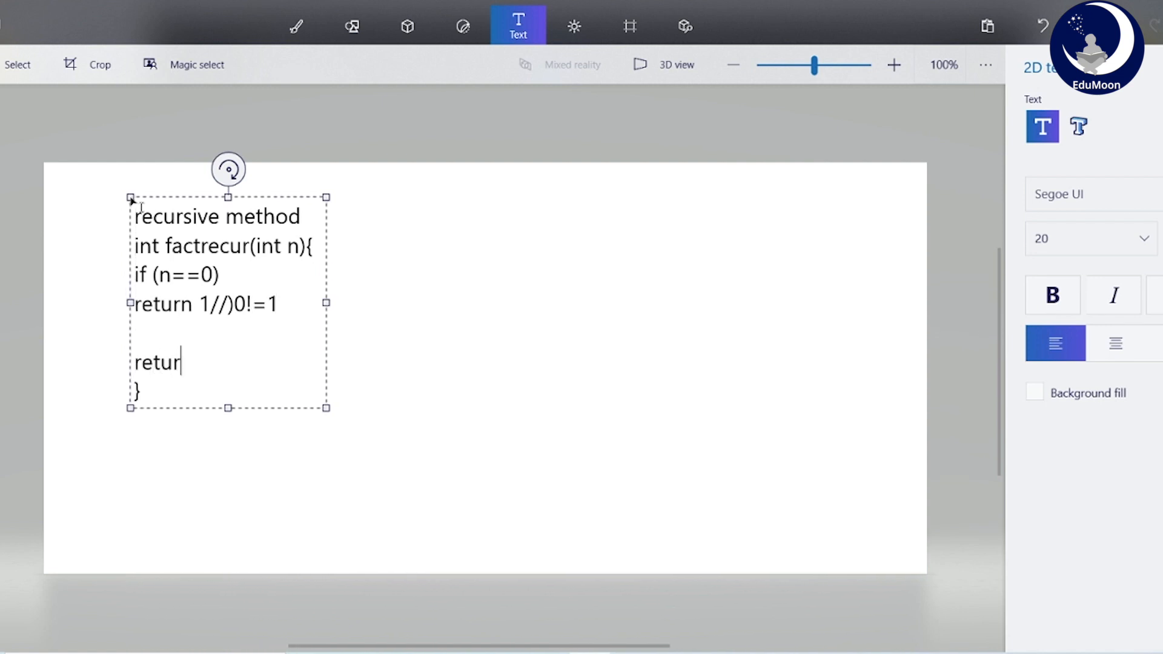
type("n")
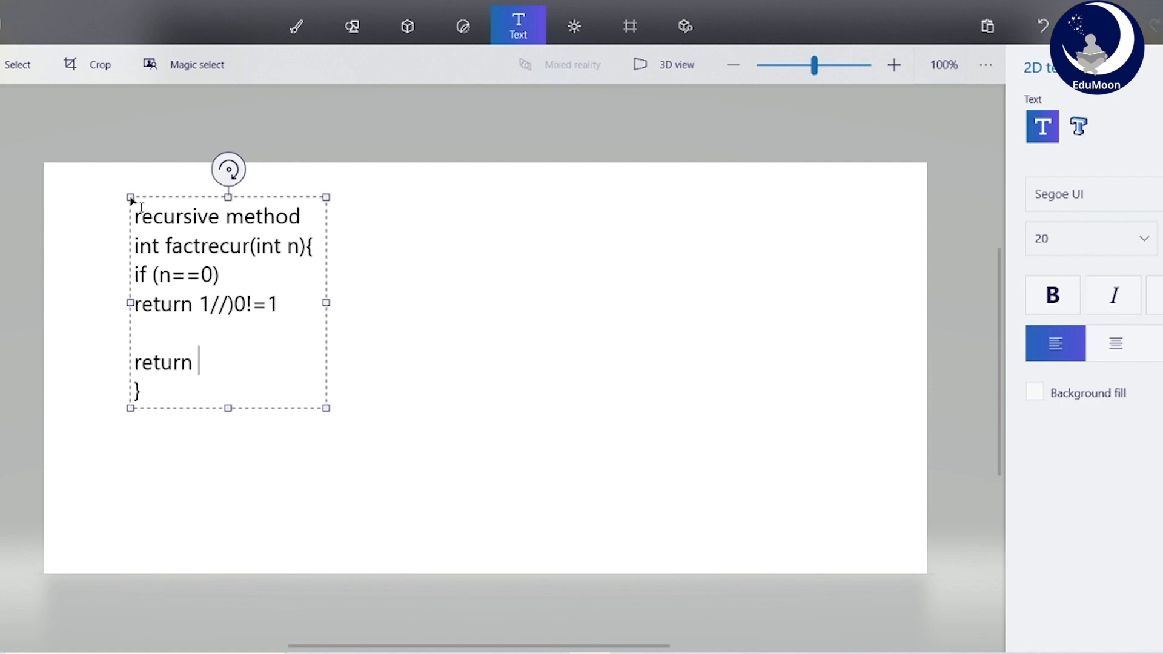
type("n")
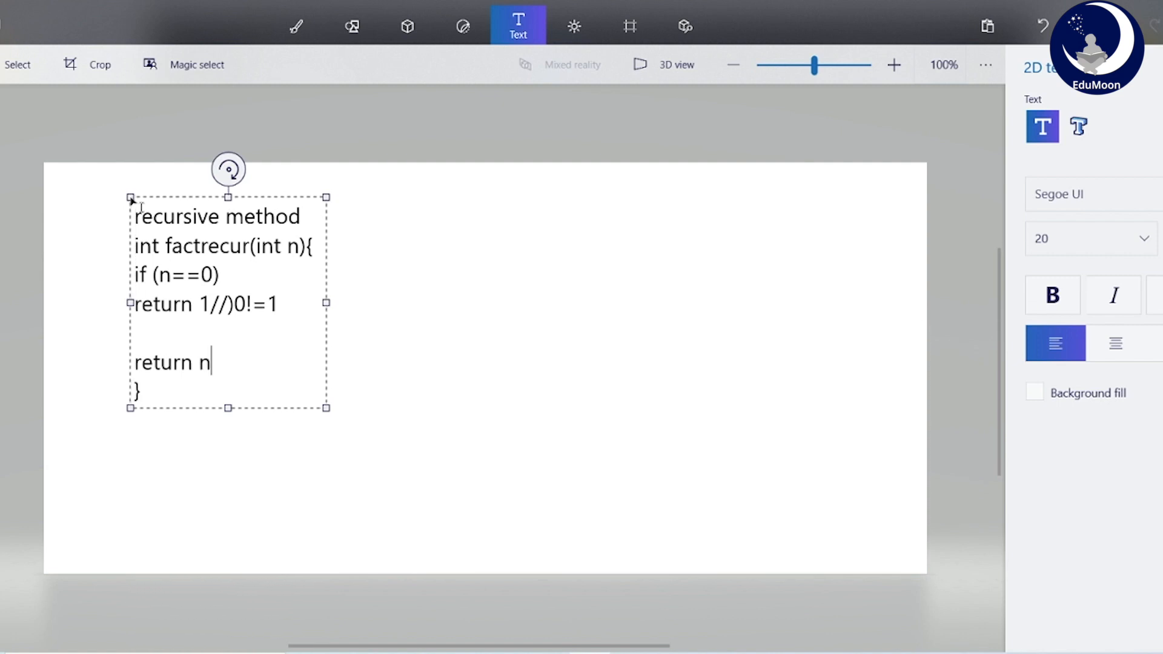
type("*f")
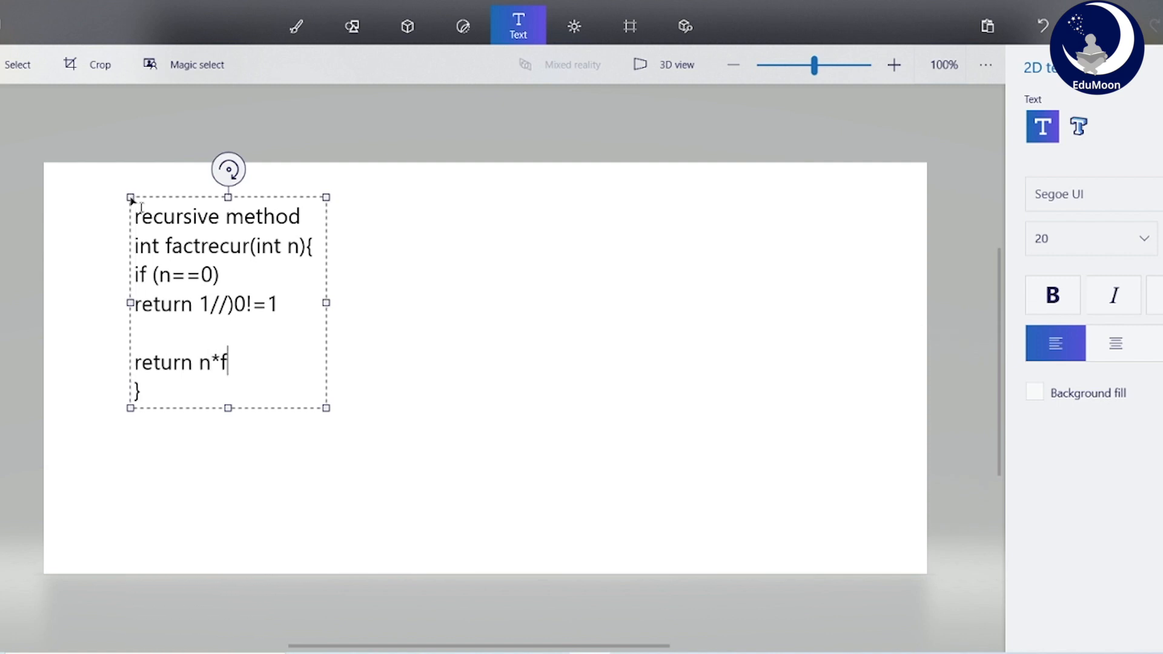
type("actrecur")
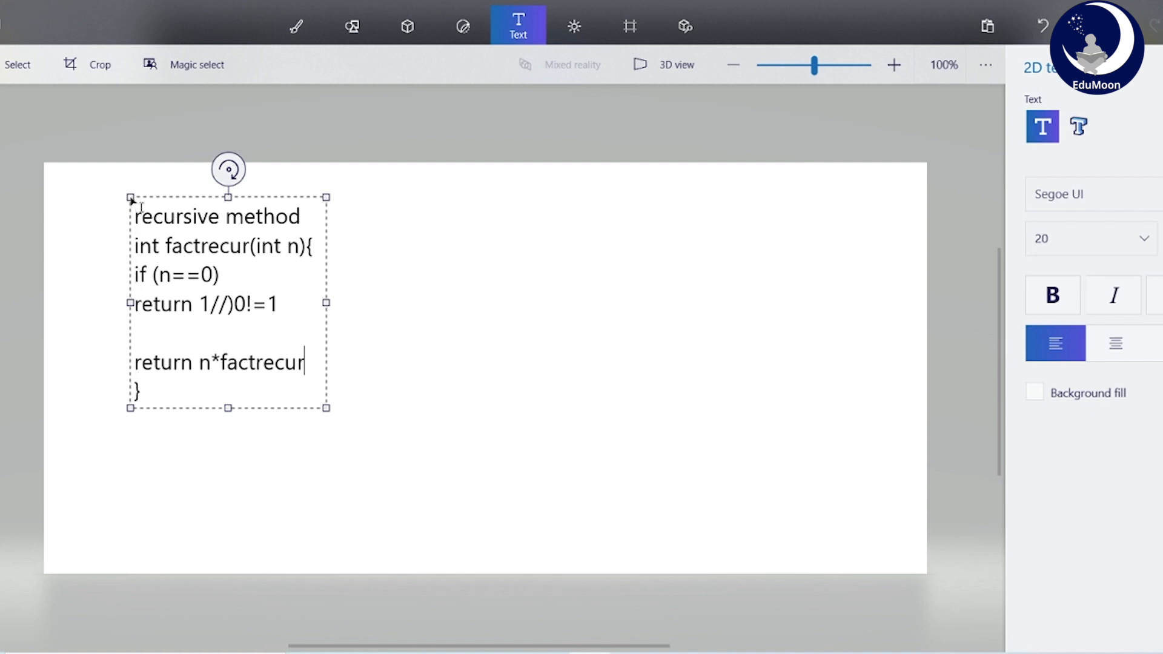
type("()")
type("5!=")
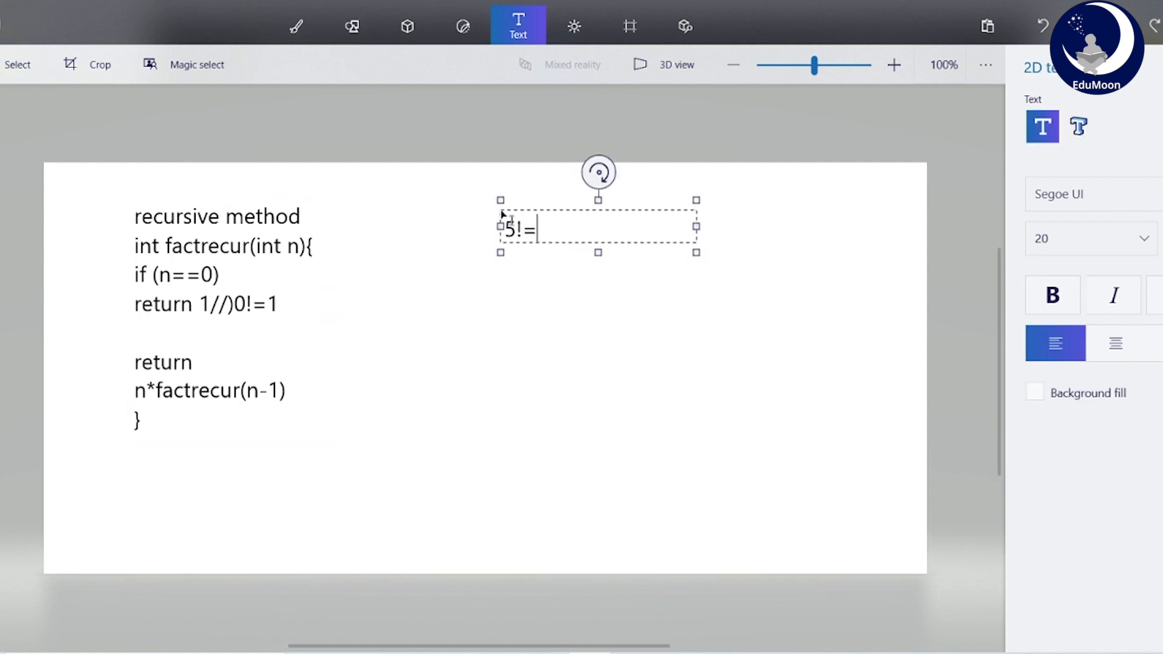
Step: Begin the trace with 5!=120, n=5 and 5*factrecur(4)
type("120")
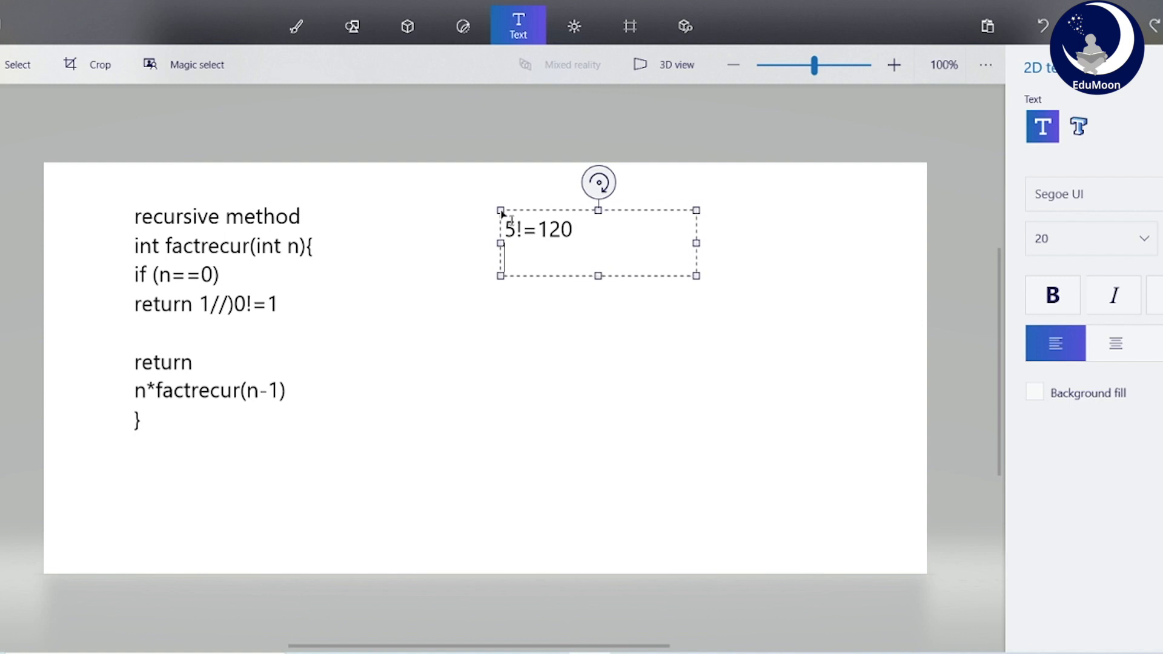
type("n=5")
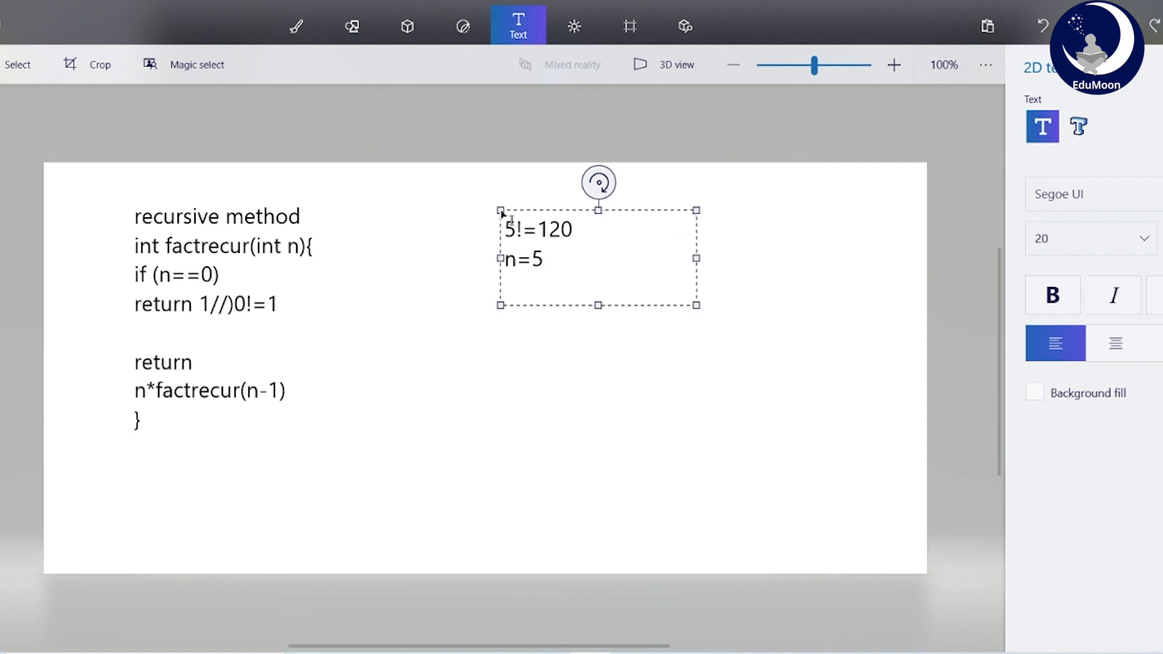
type("5*")
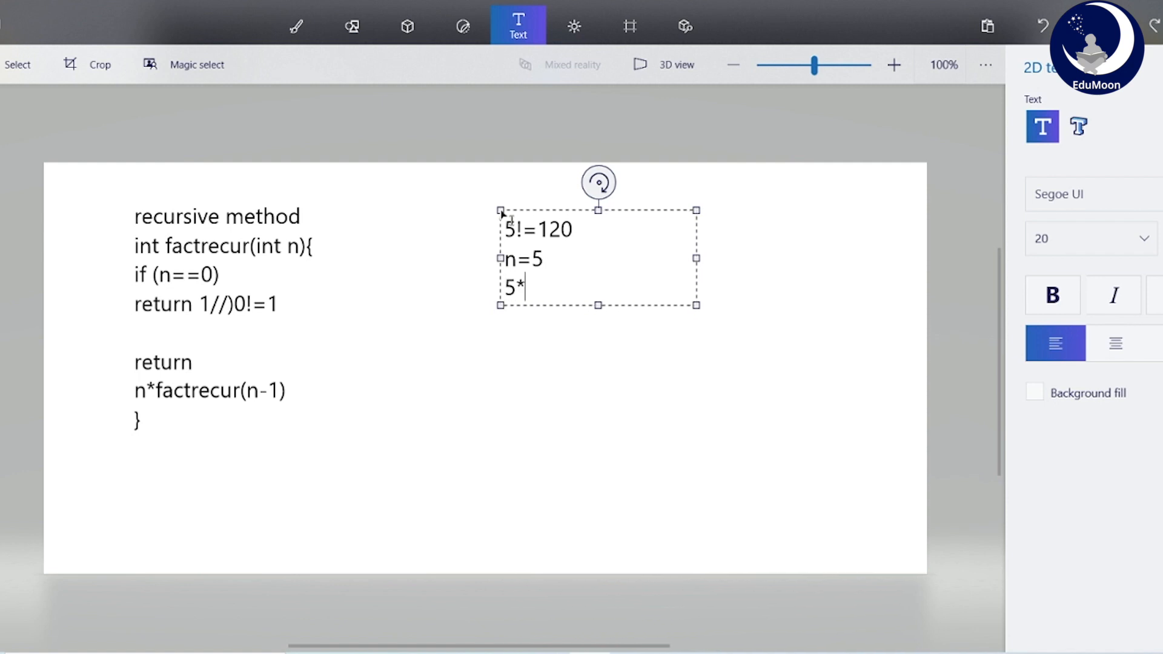
type("f")
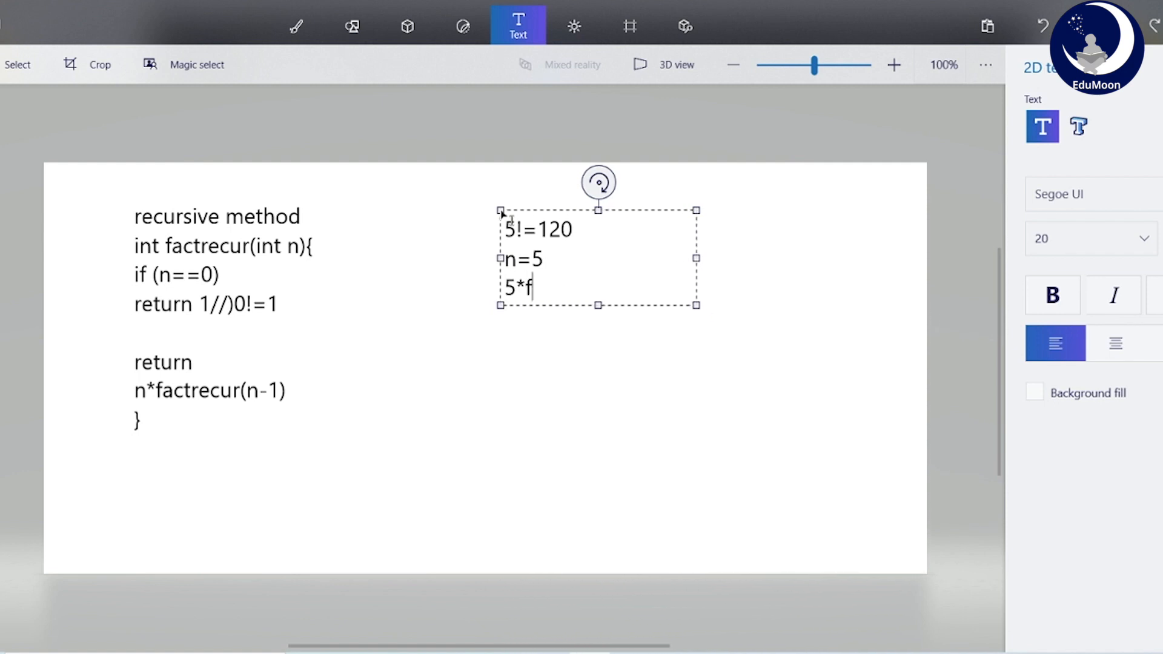
type("actrecur")
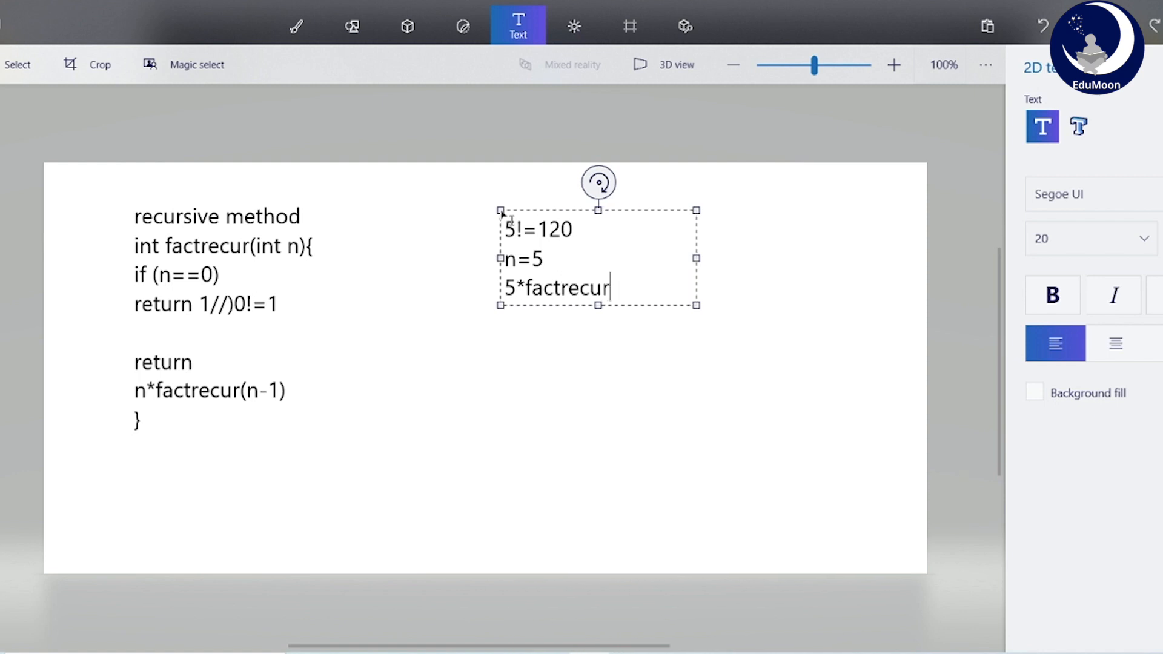
type("(4)")
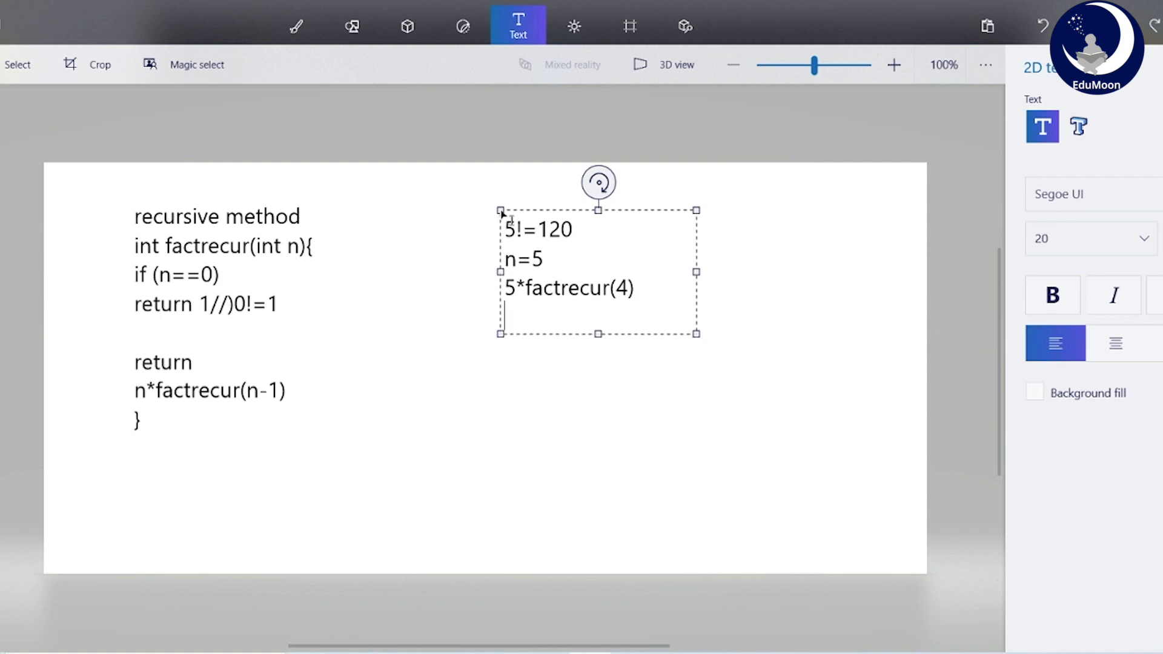
Step: Expand the trace to 5*4*3, then 5*4*3*2*1*factrecur(0)
type("5*4")
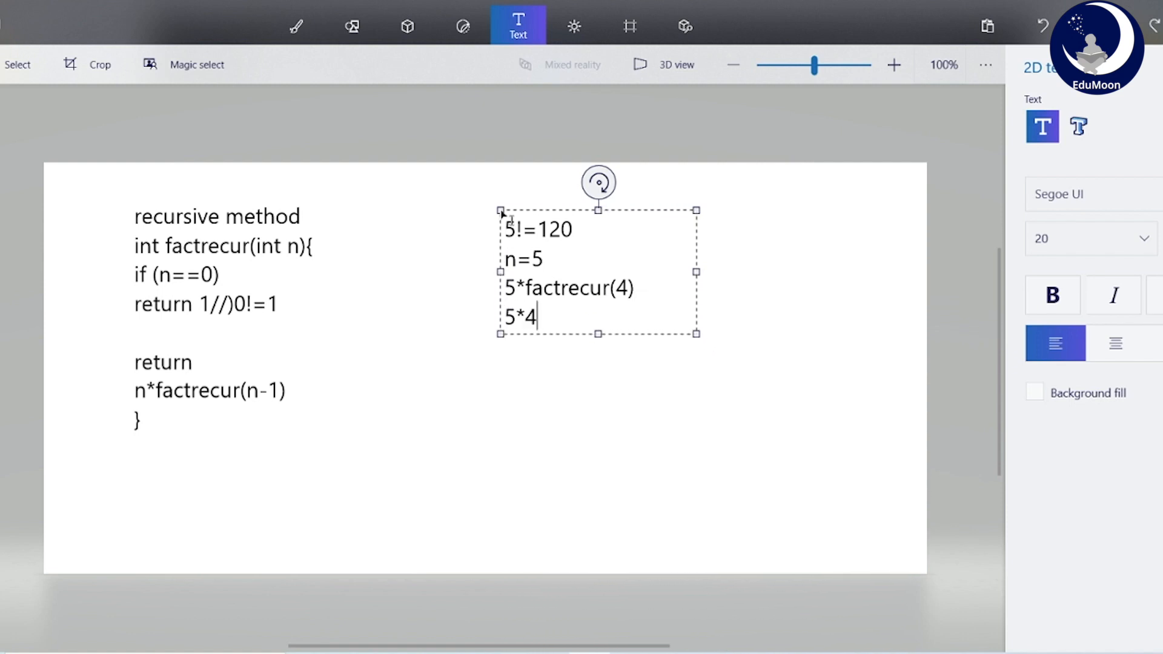
type("*")
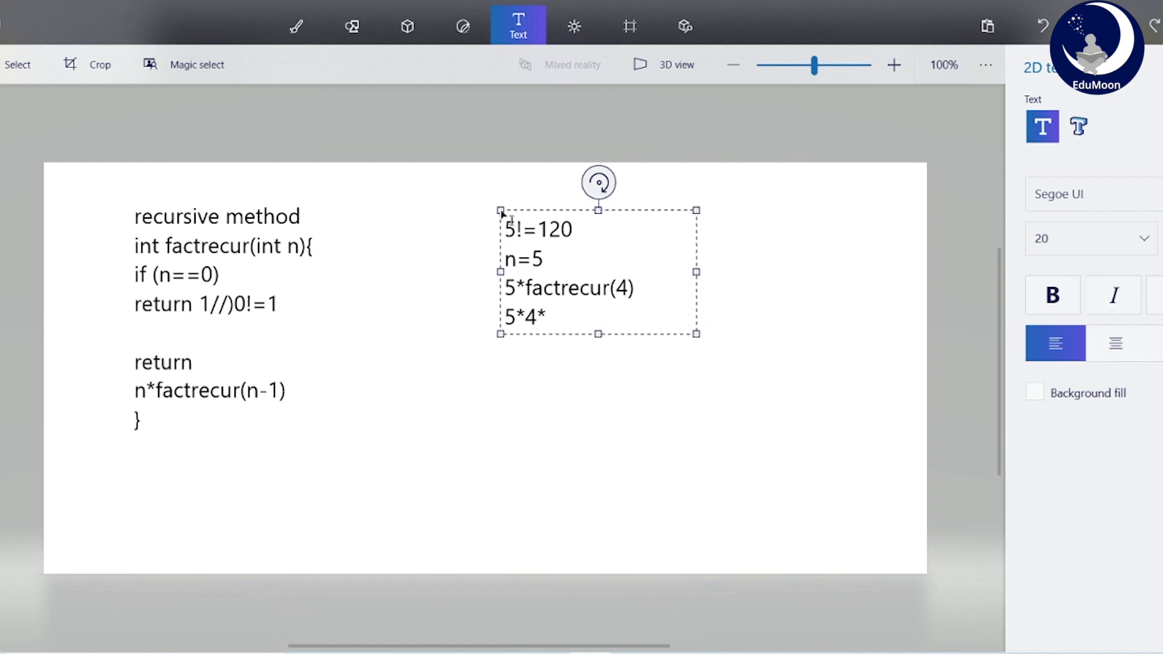
type("3")
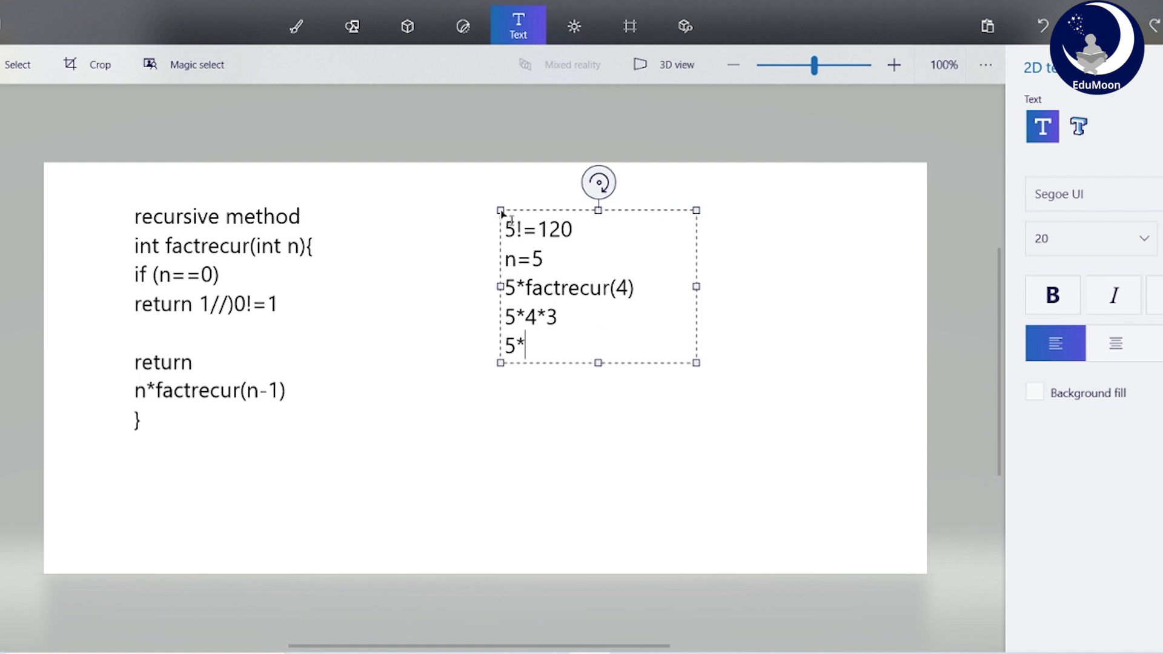
type("4*3*")
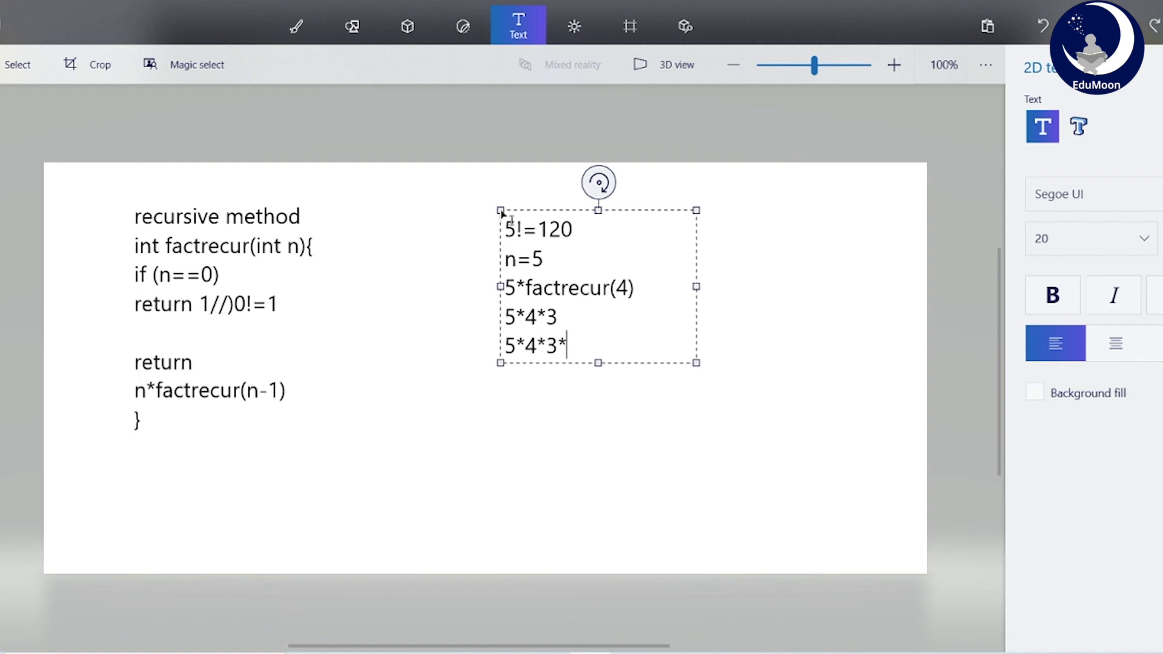
type("2*")
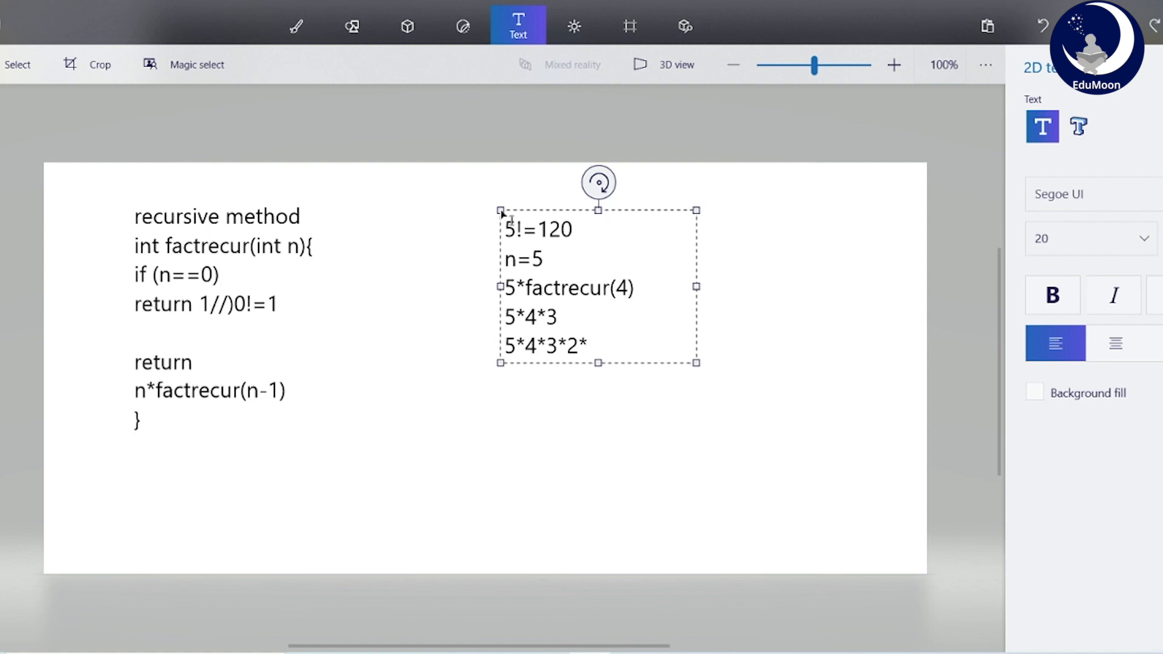
type("1")
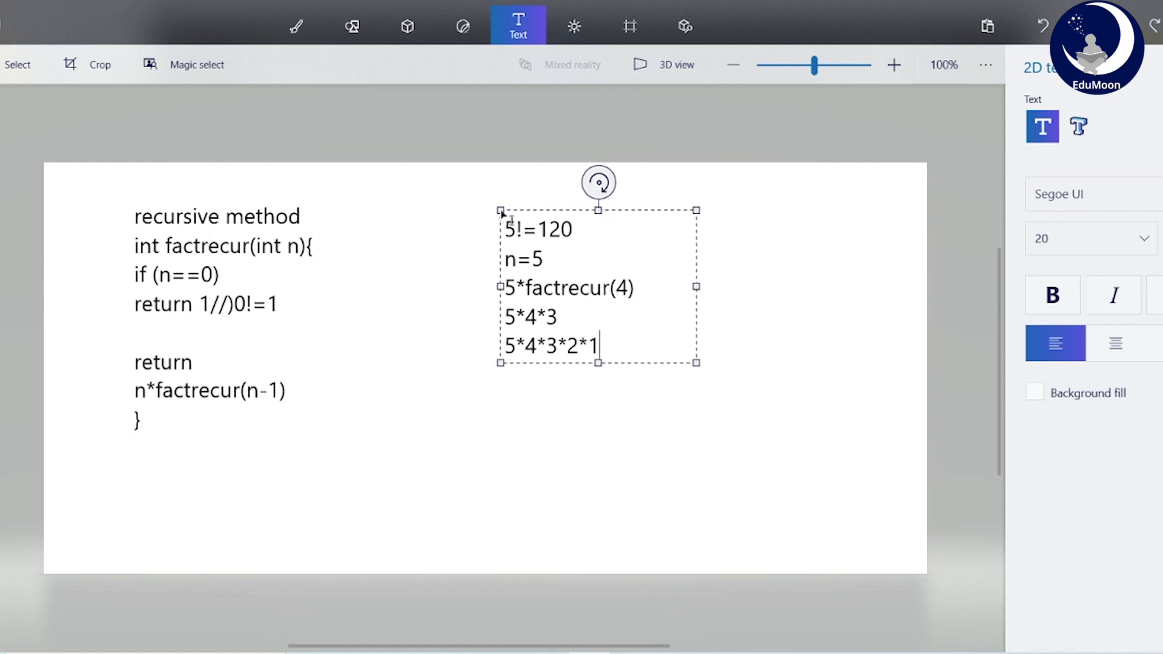
type("*facte")
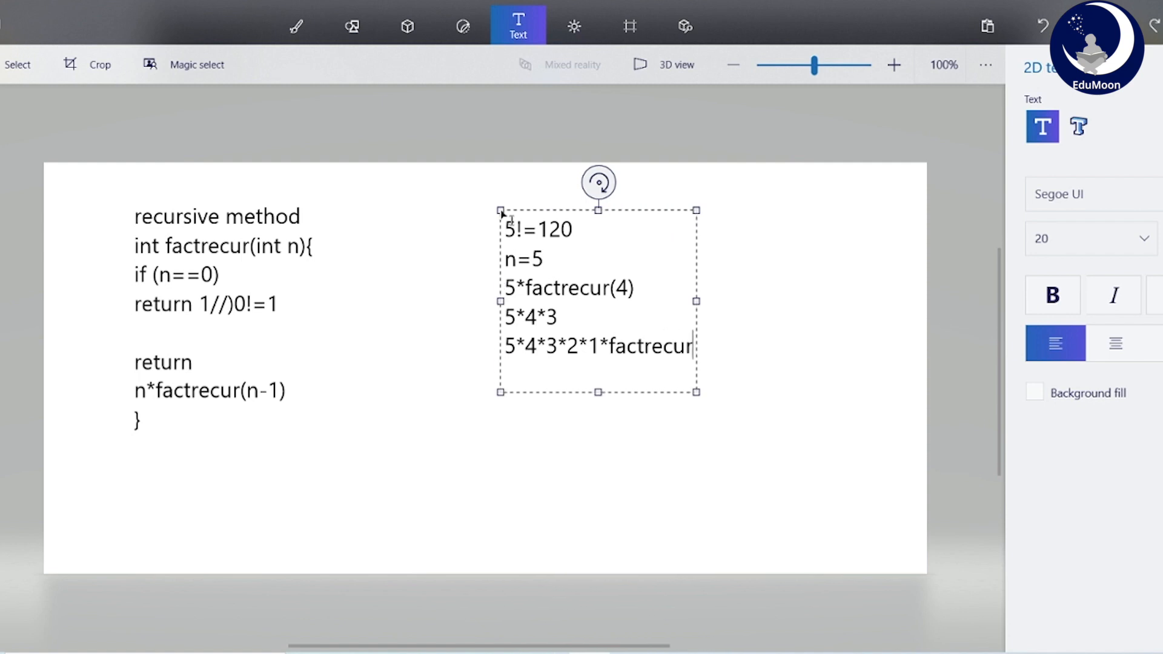
type("(0)")
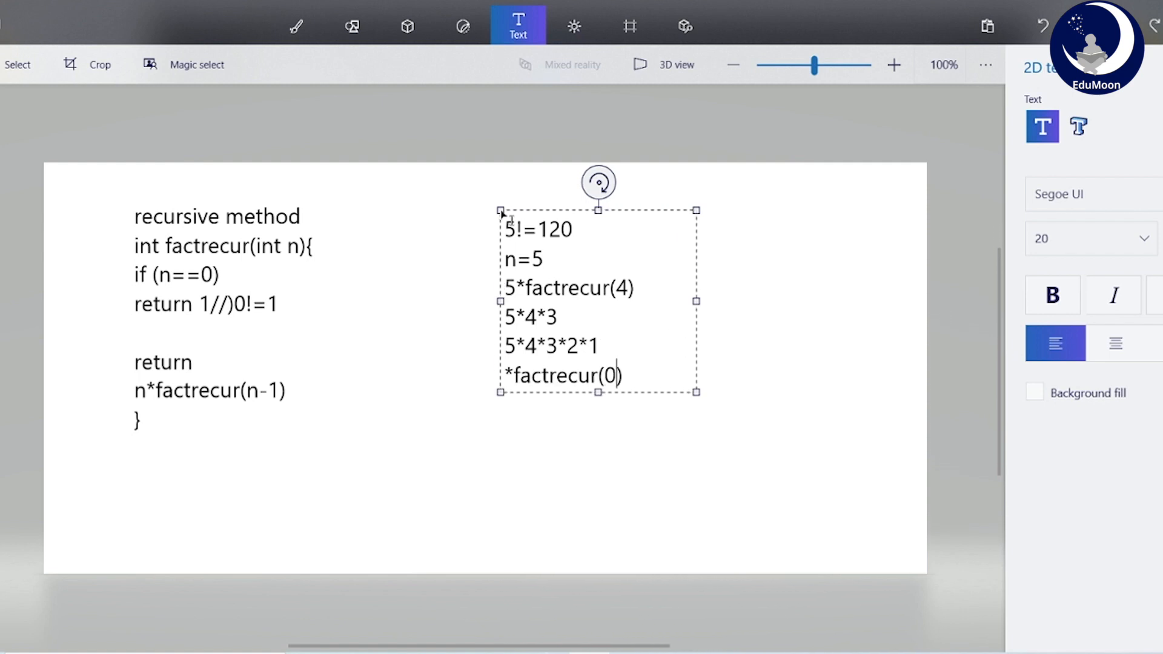
mouse_move(725, 303)
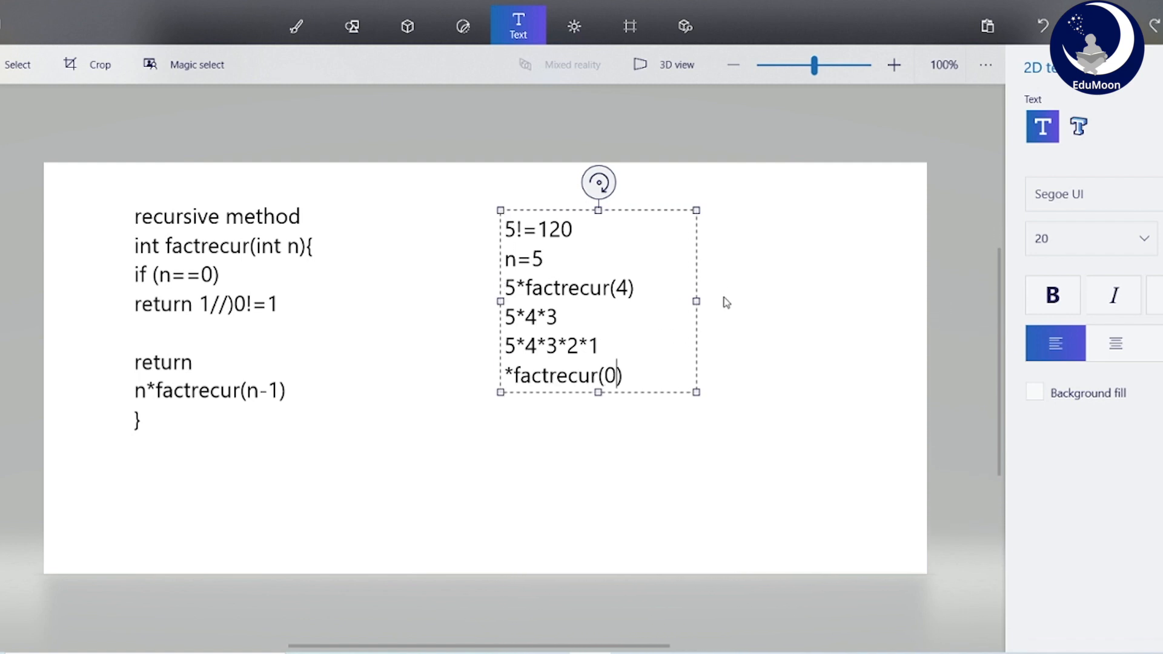
Step: Switch to the marker brush, then back to the Text tool
left_click(295, 26)
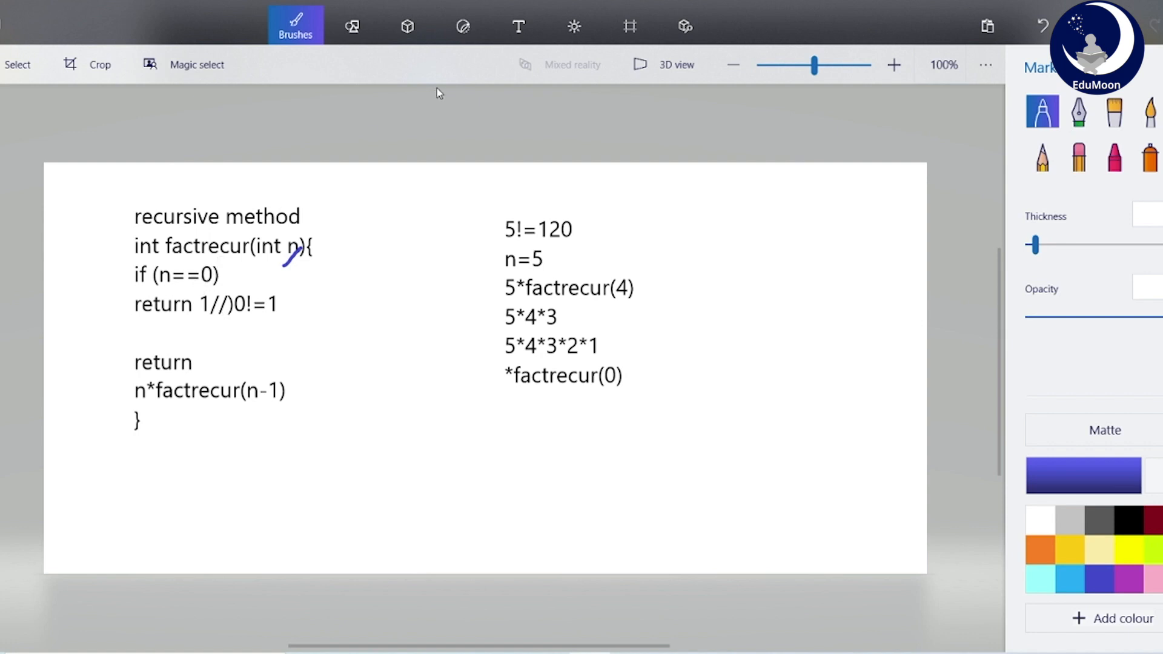
left_click(518, 25)
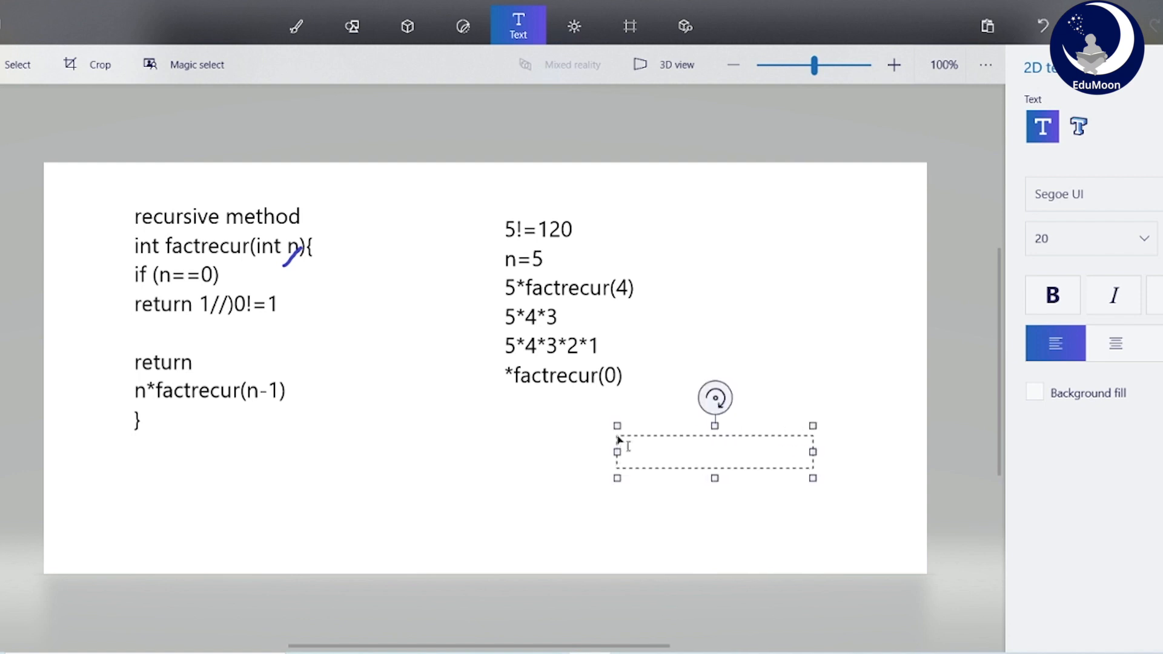
Step: Type the concluding trace line 5*4*3*2*1*1=120
type("5*4*3*2")
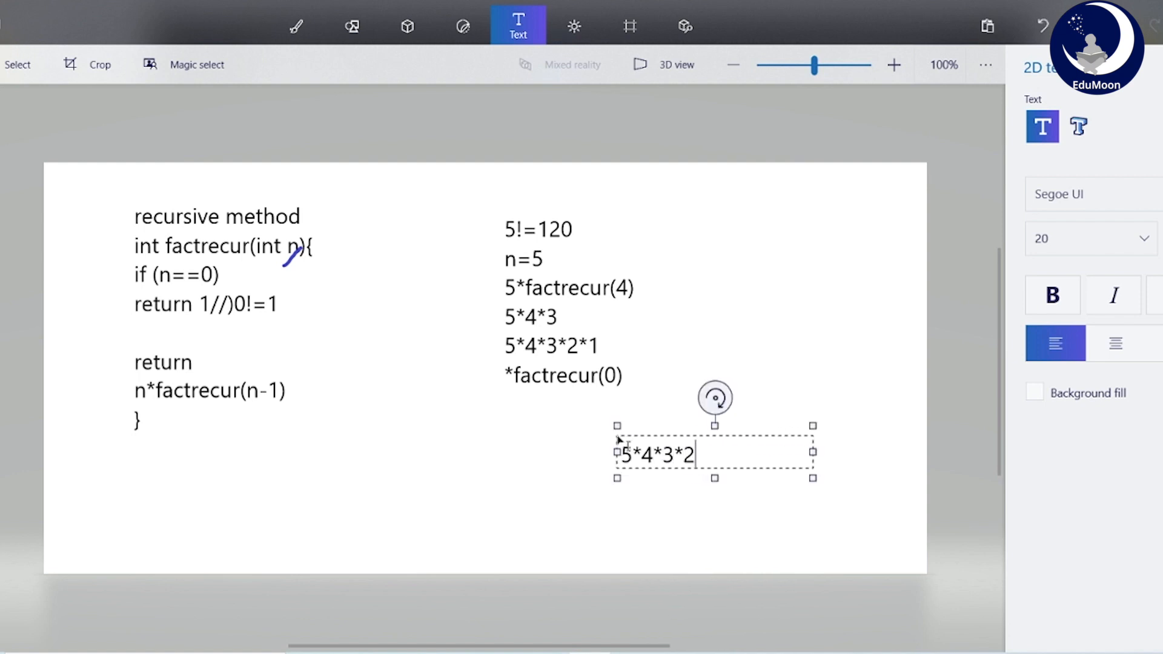
type("*")
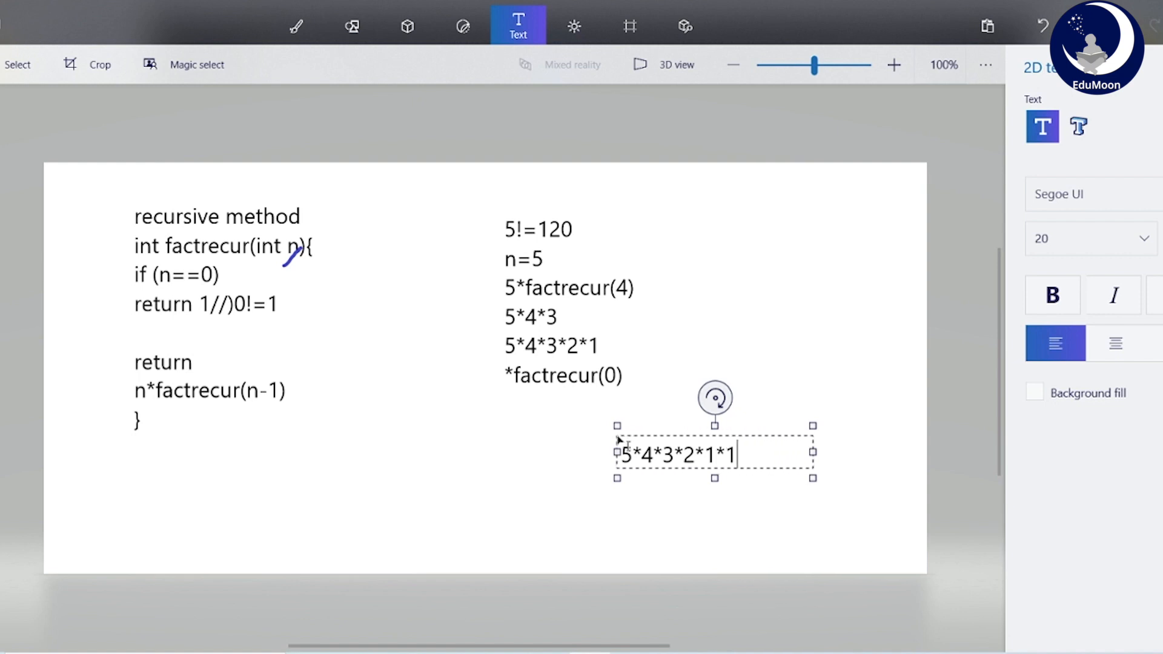
type("=120")
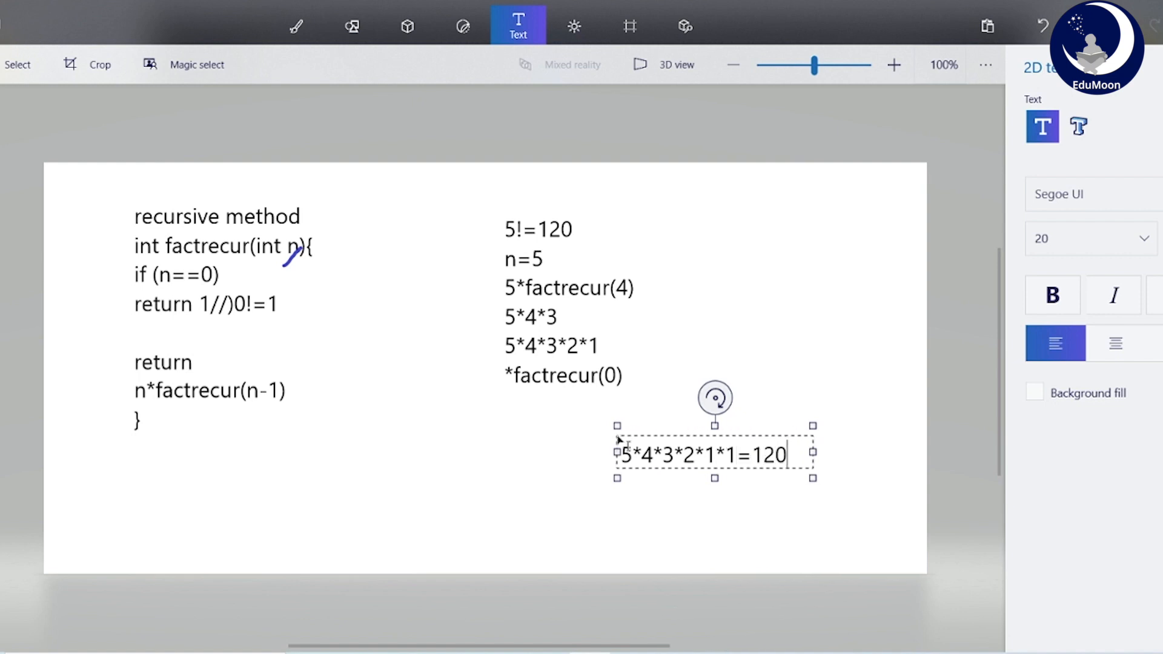
mouse_move(668, 262)
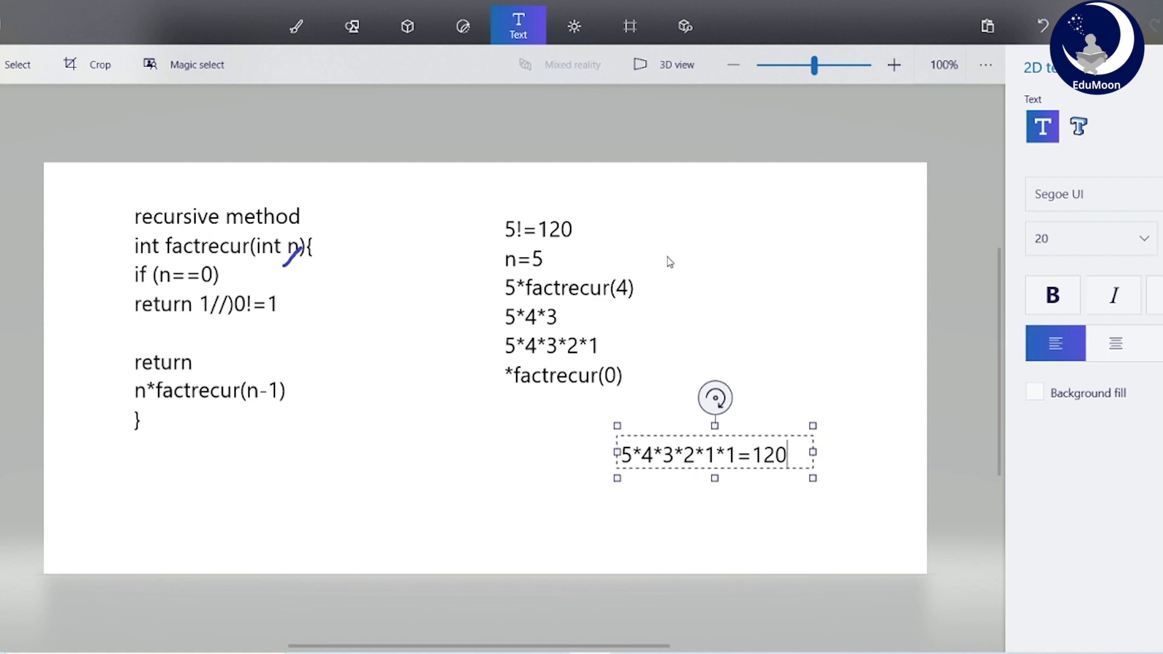
Step: Commit the 5*4*3*2*1*1=120 text line to the canvas
left_click(565, 409)
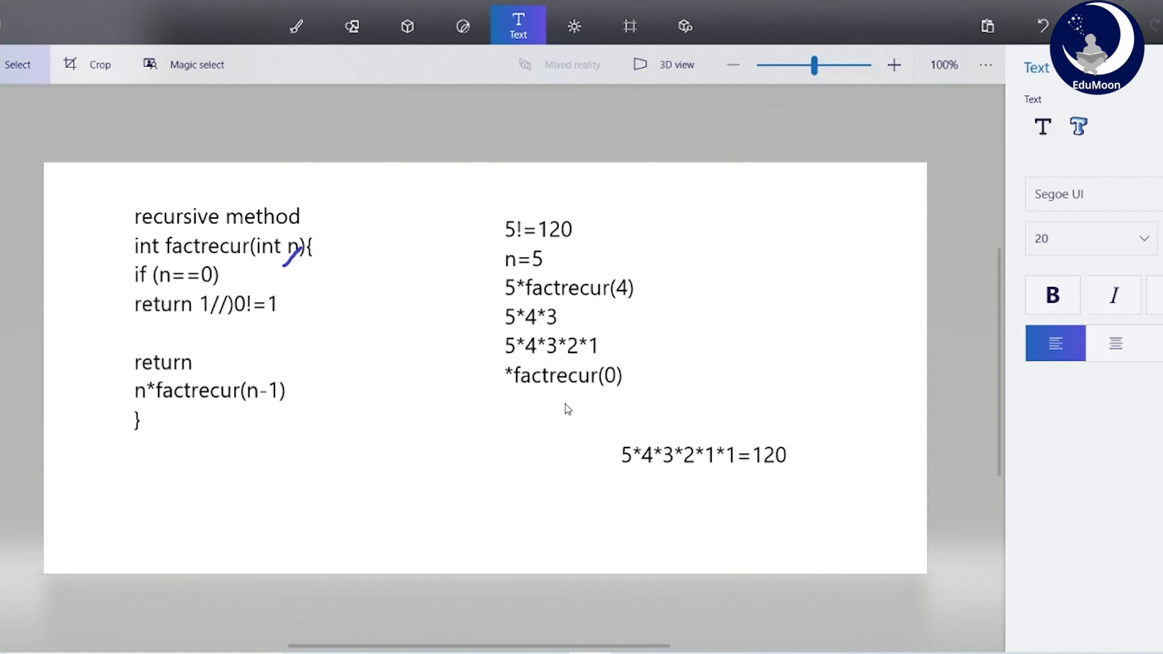
mouse_move(374, 351)
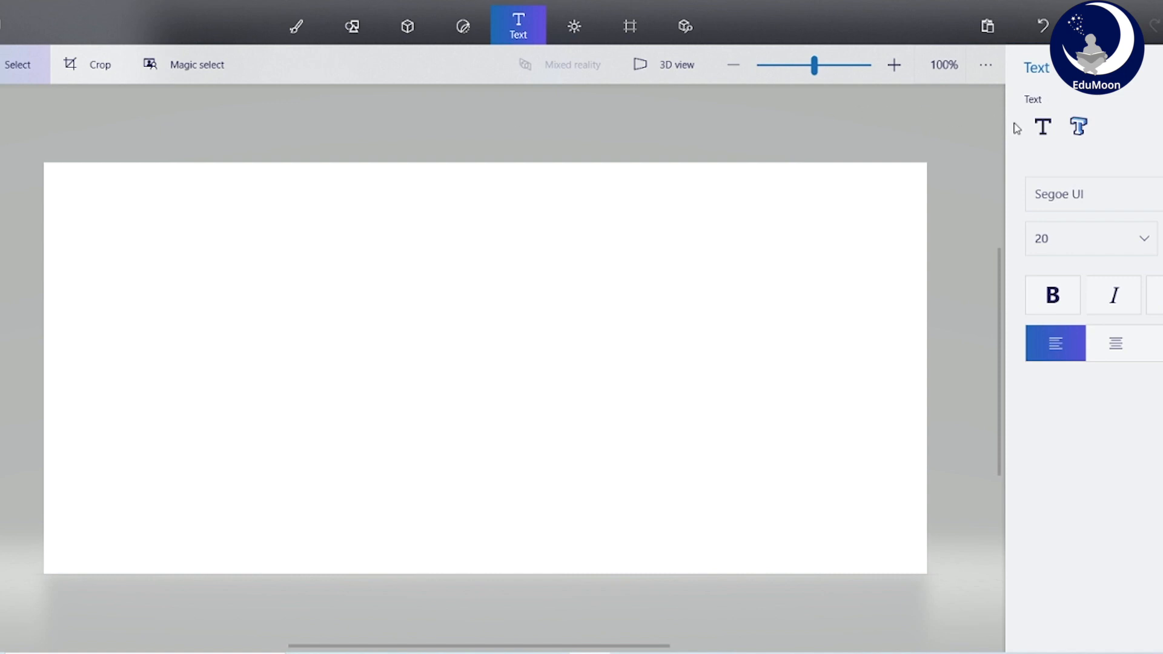
Step: Type 'iterative method' and the header int factit(int n){ in a new text block
left_click(1042, 127)
type("iterat")
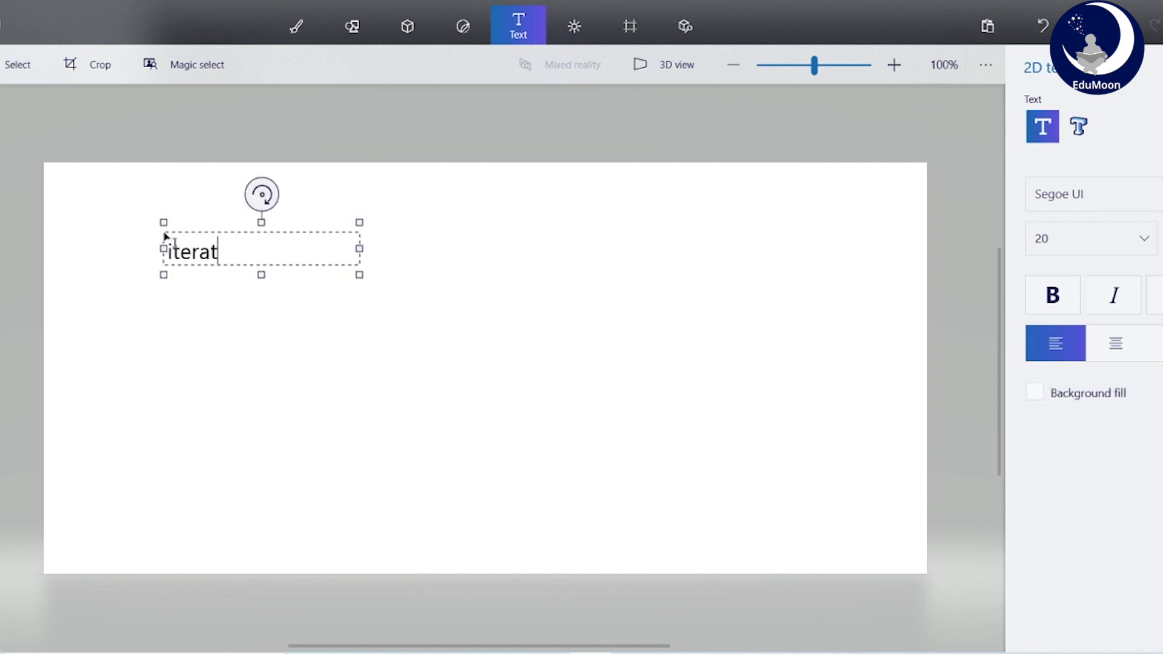
type("ive")
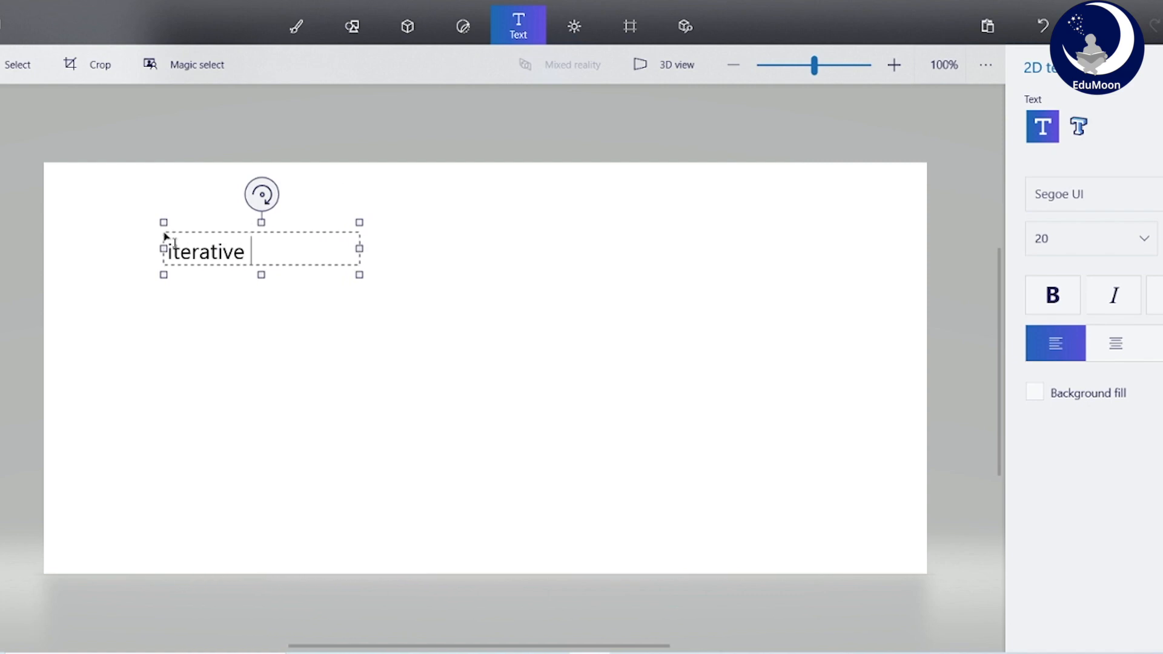
type("method")
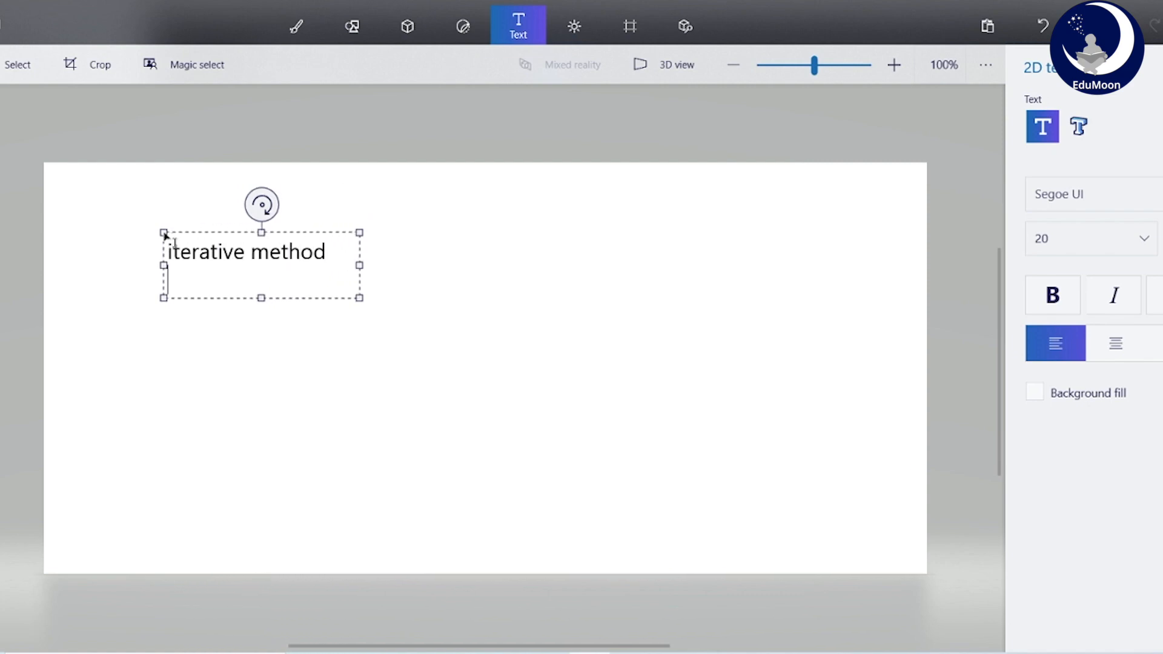
type("int")
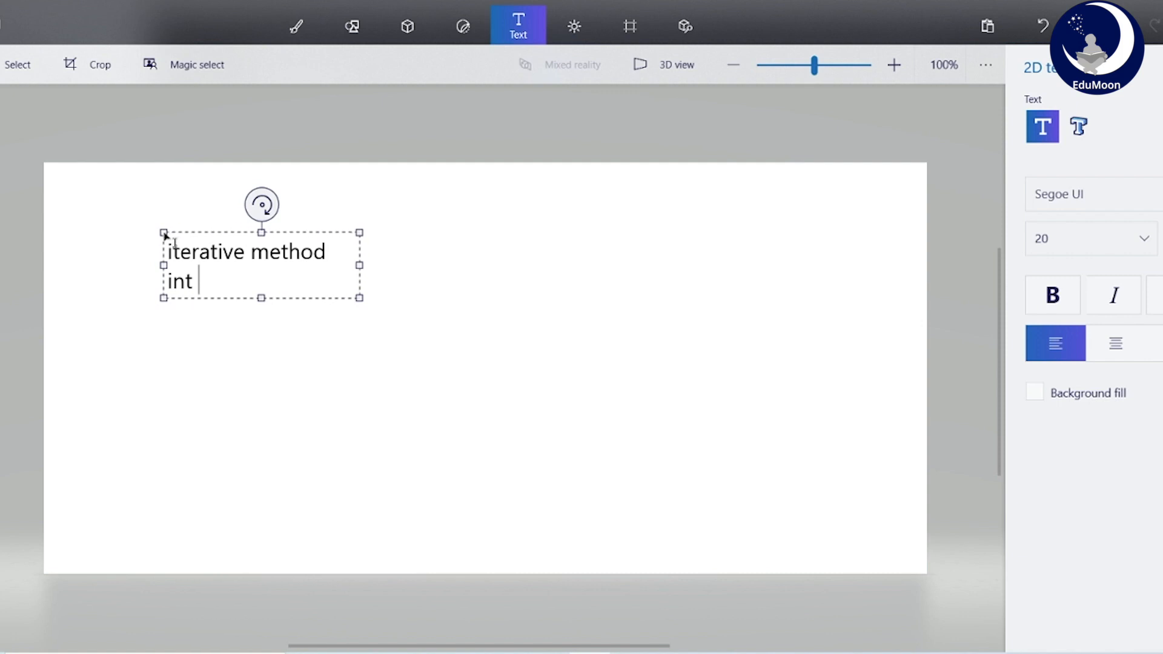
type("fact")
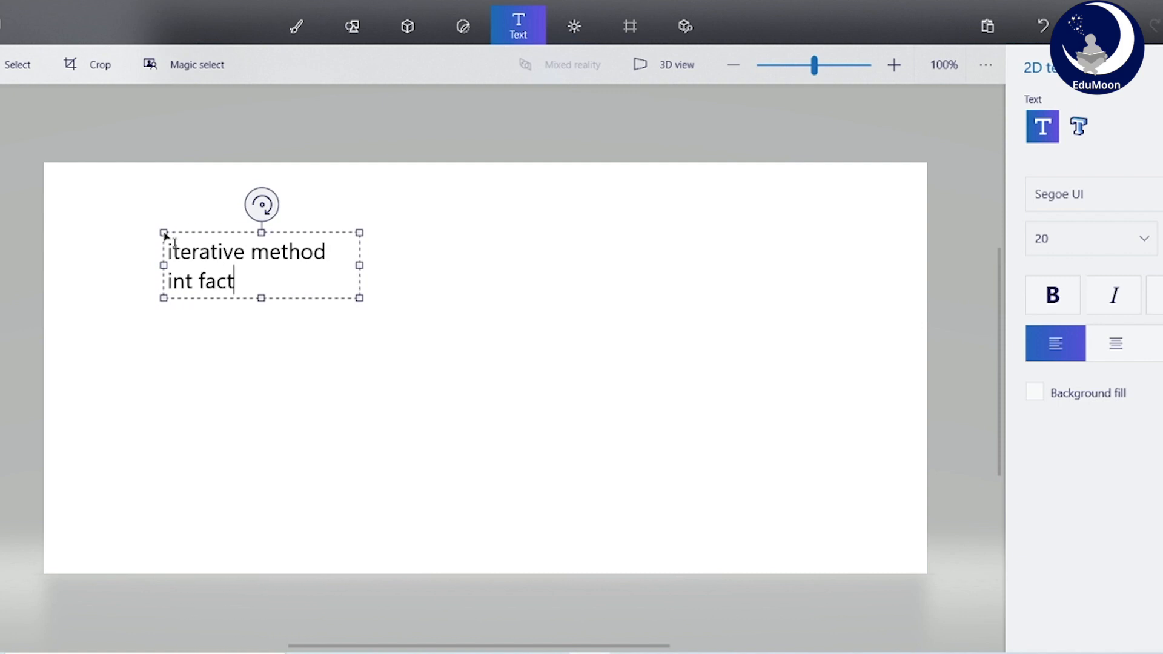
type("it(")
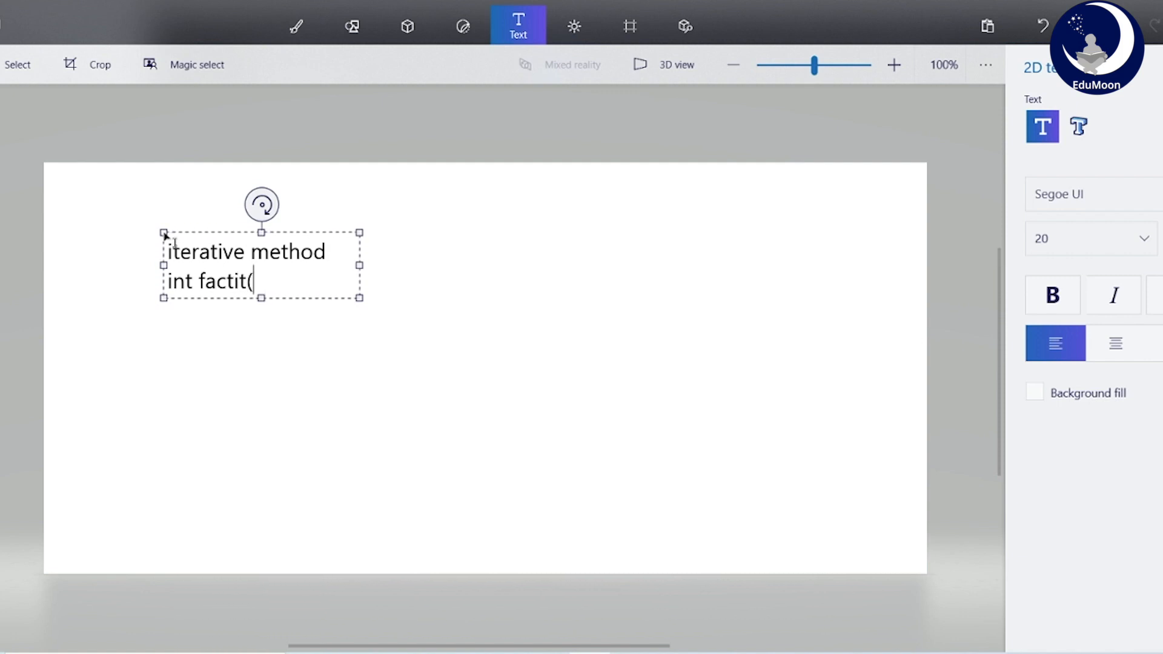
type("int n")
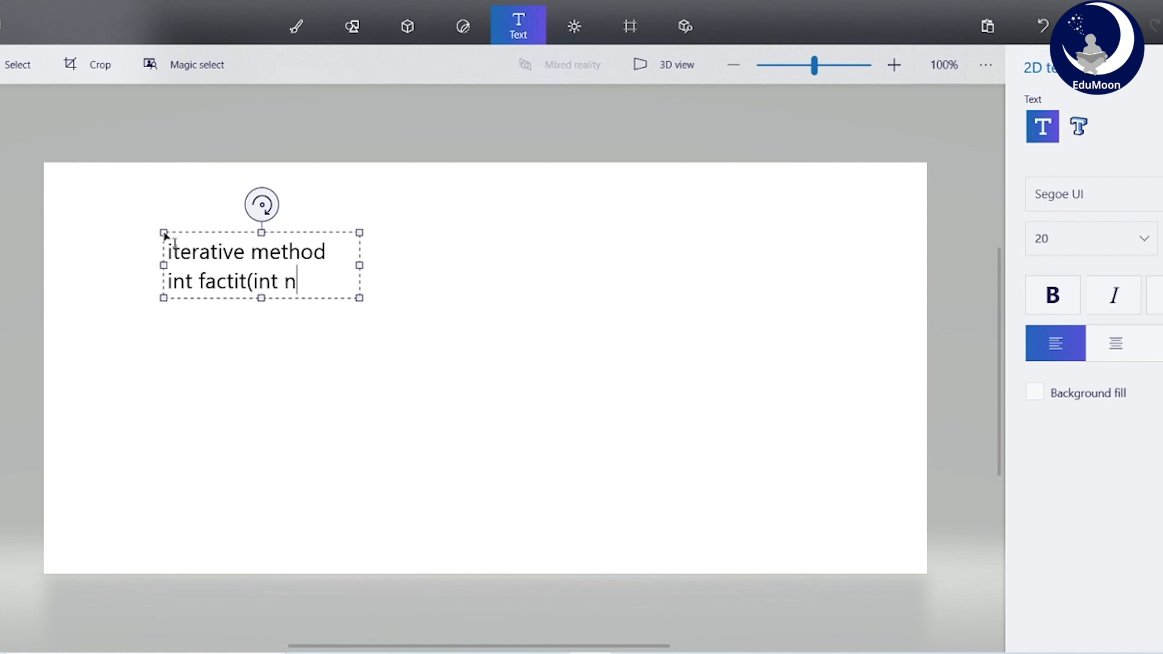
type(")(")
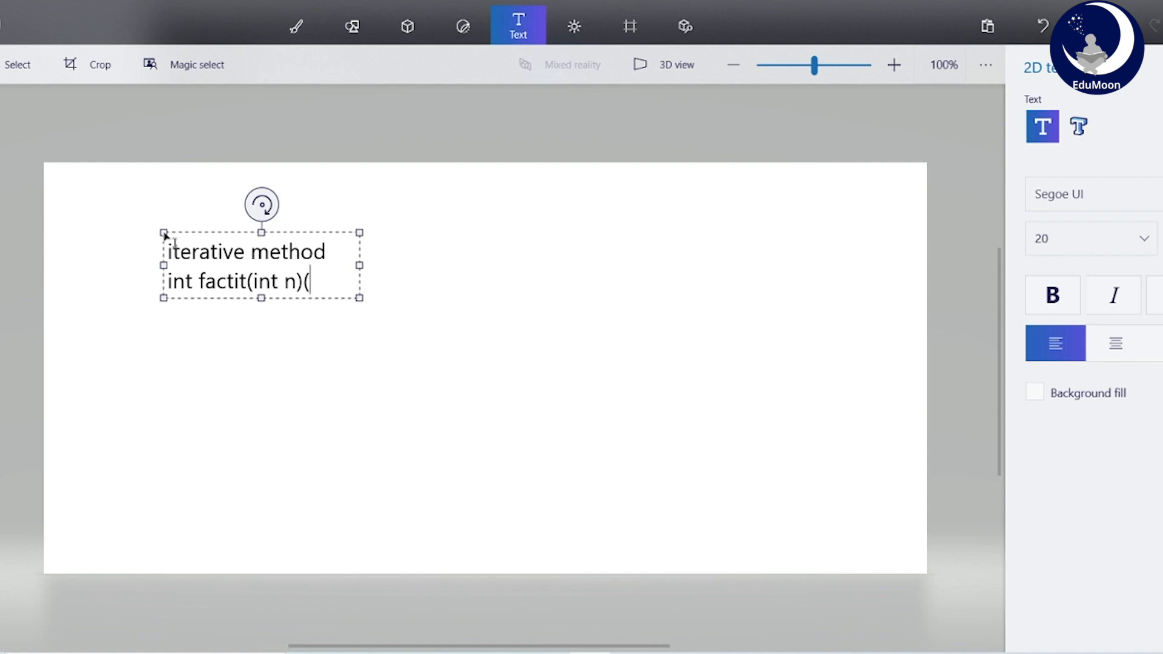
type("{")
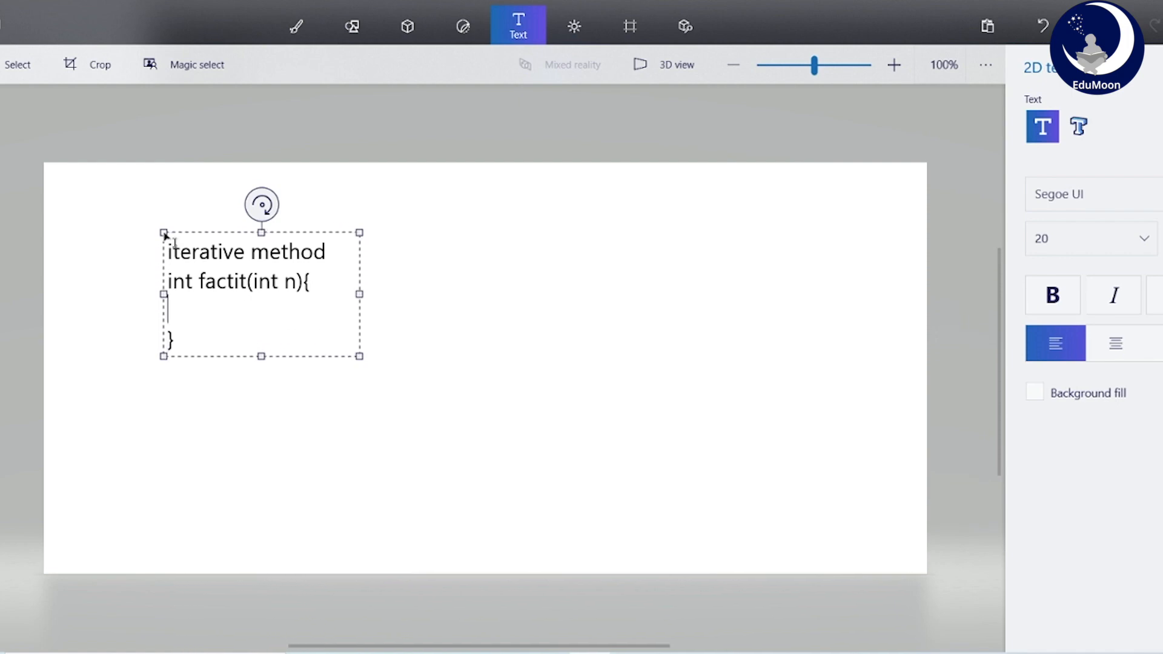
type("in")
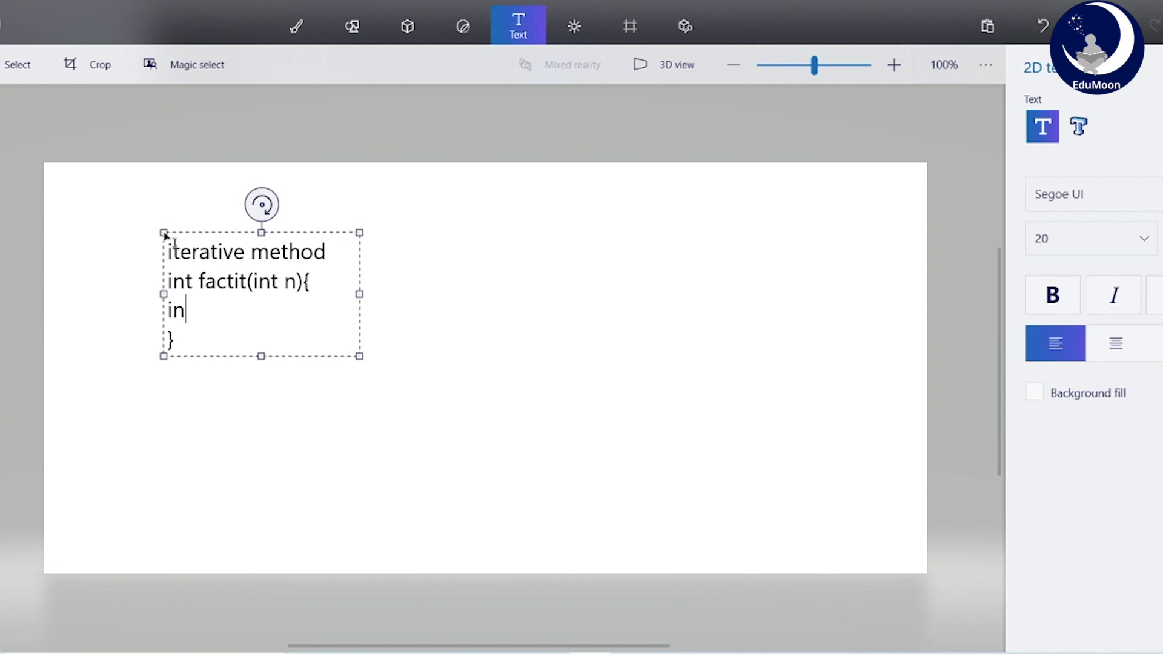
Step: Declare int res=1,i; and write the loop header for(i=2;i<=n;i++)
type("t res")
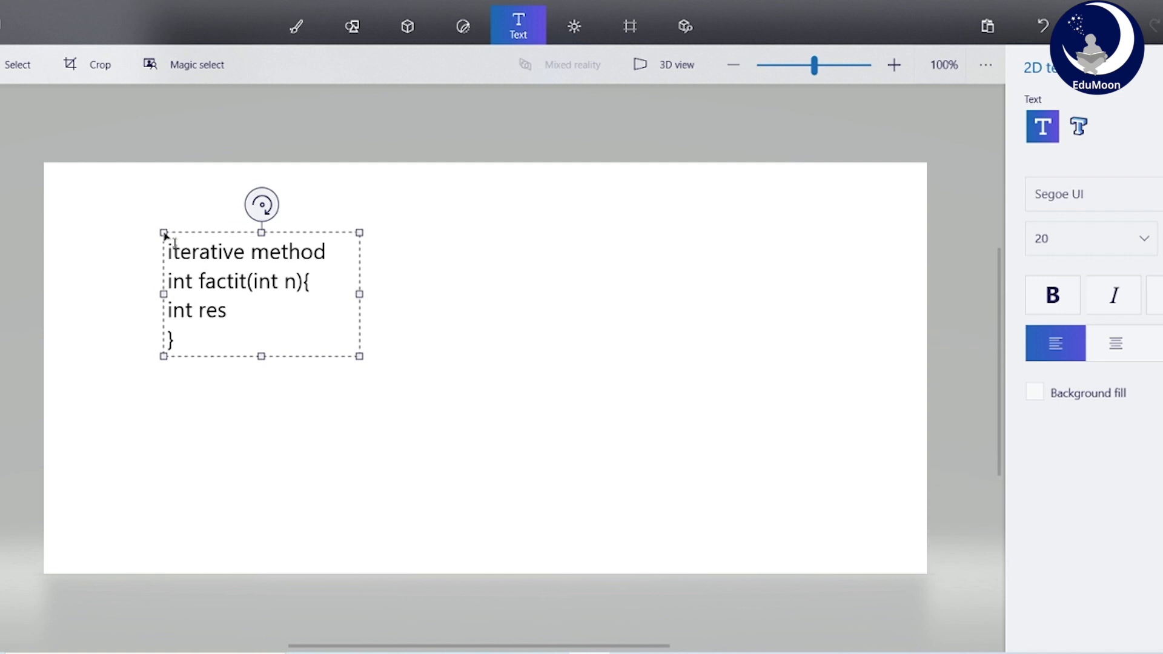
type("=1,")
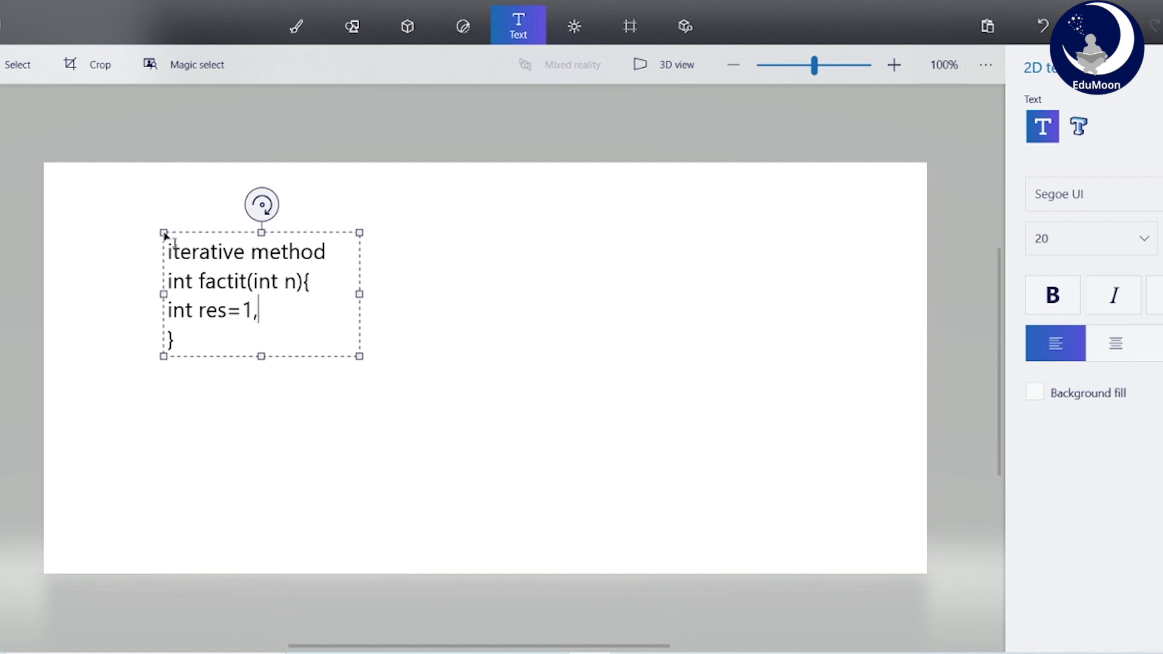
type("i;")
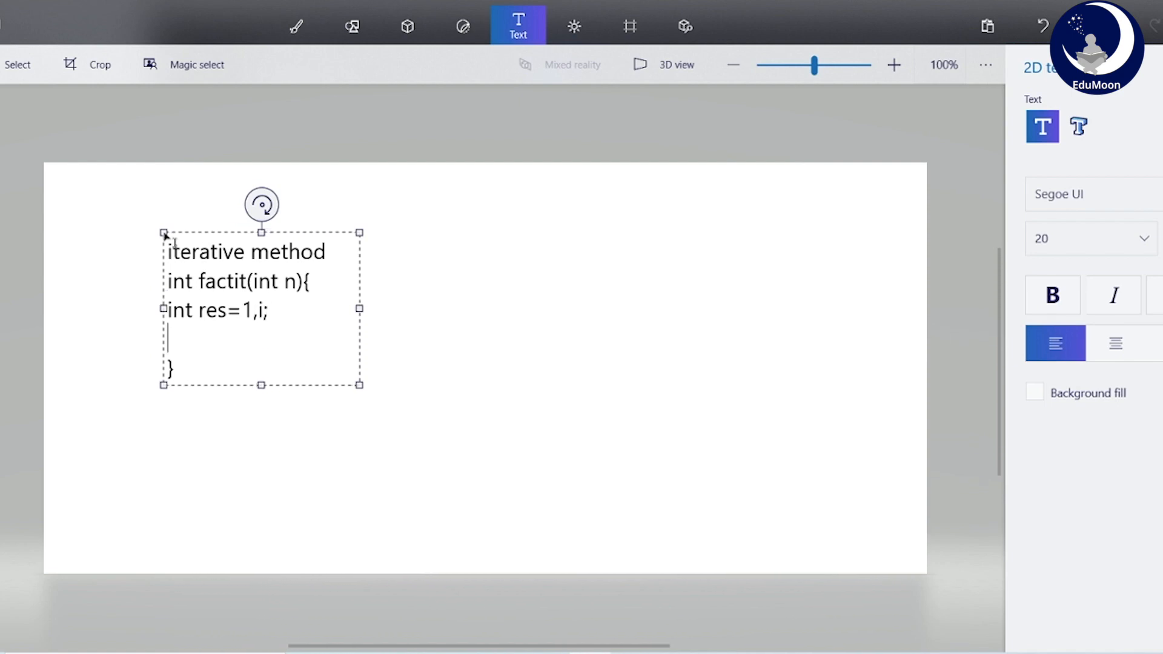
type("for")
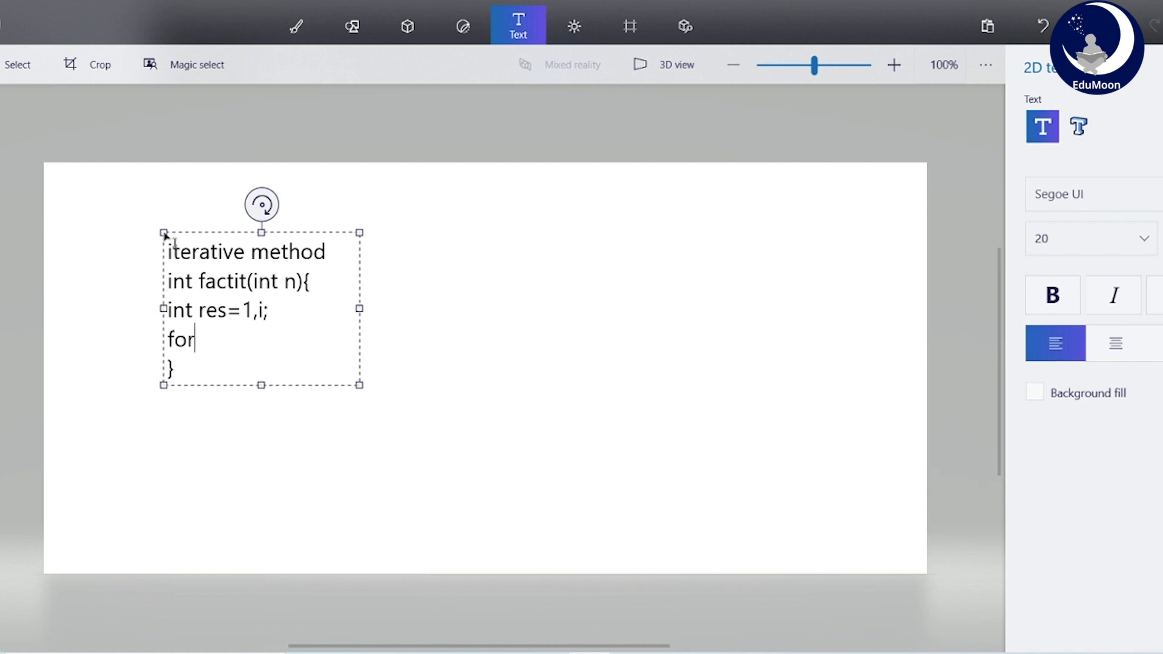
type("()")
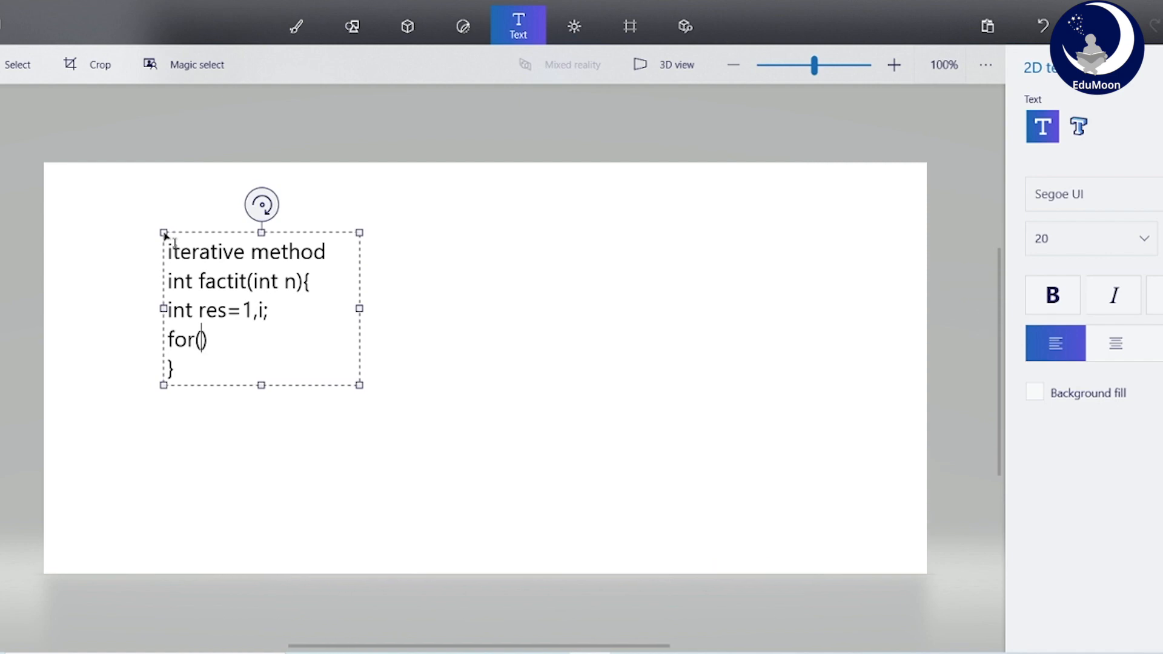
type("i=2")
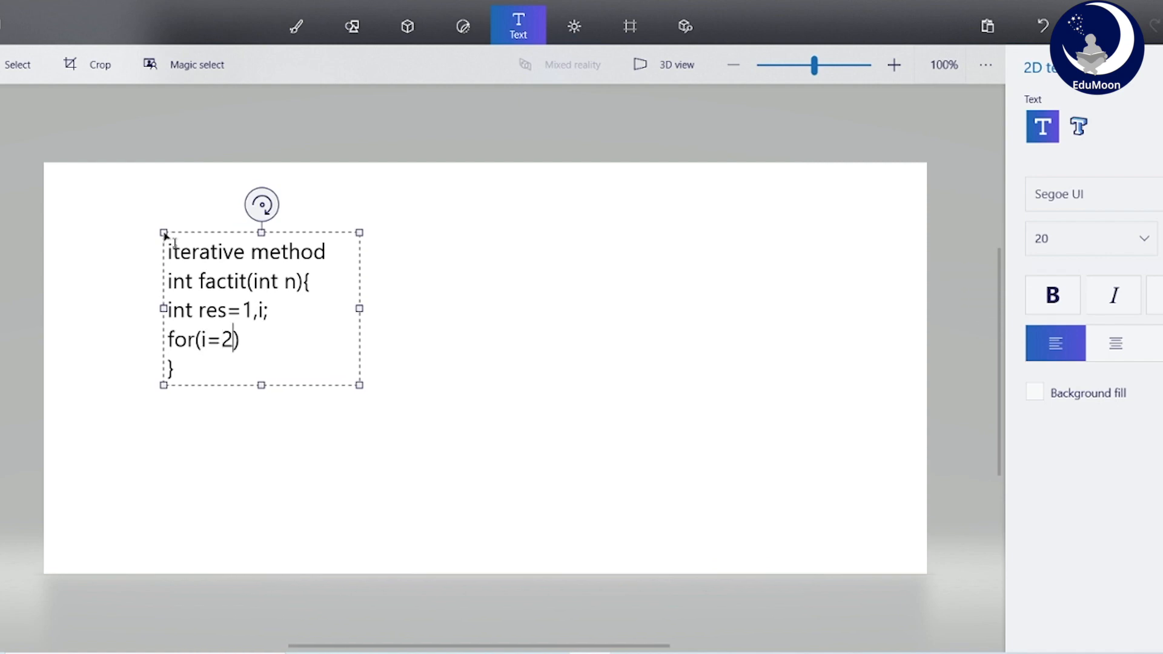
type(";1")
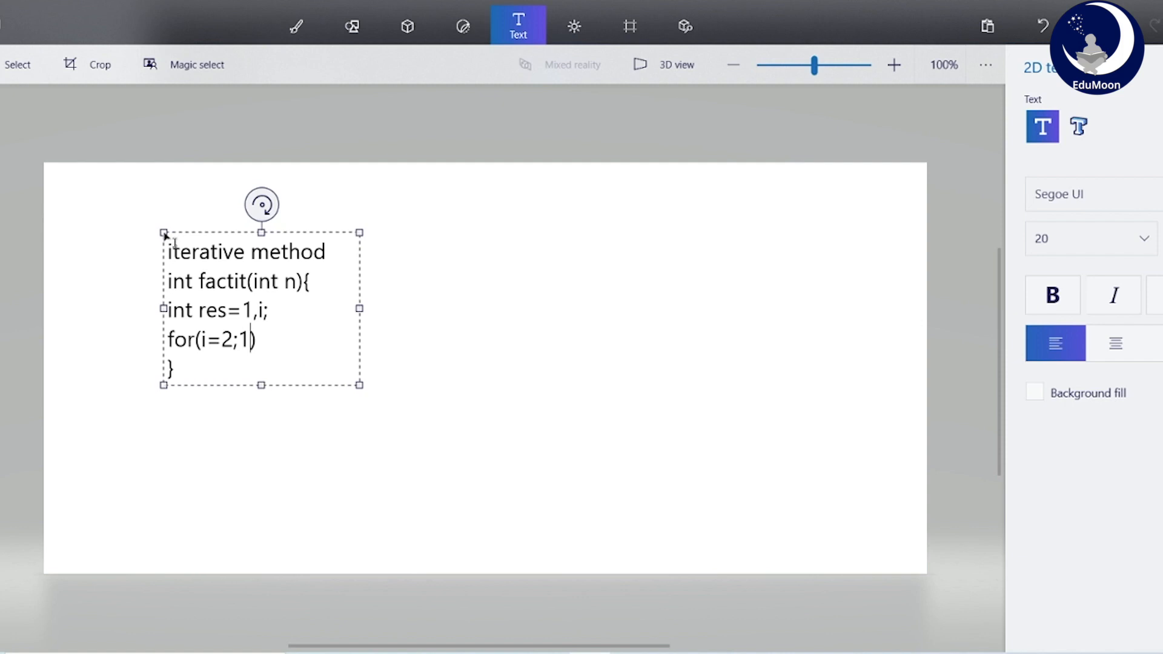
key("Backspace")
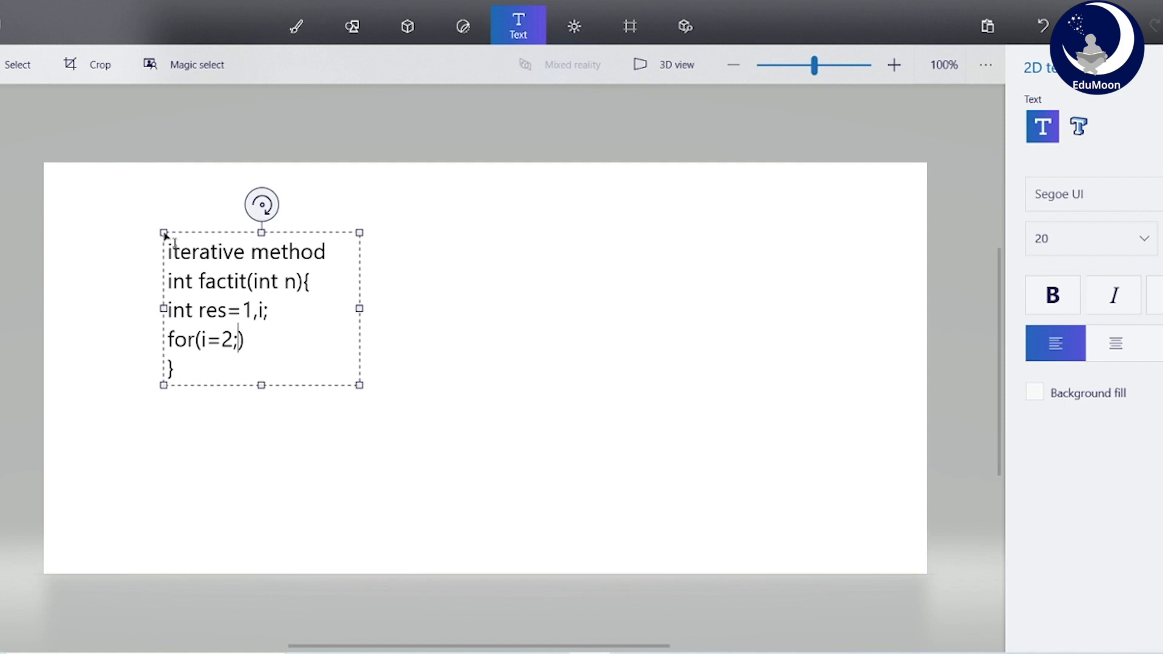
type("i<n")
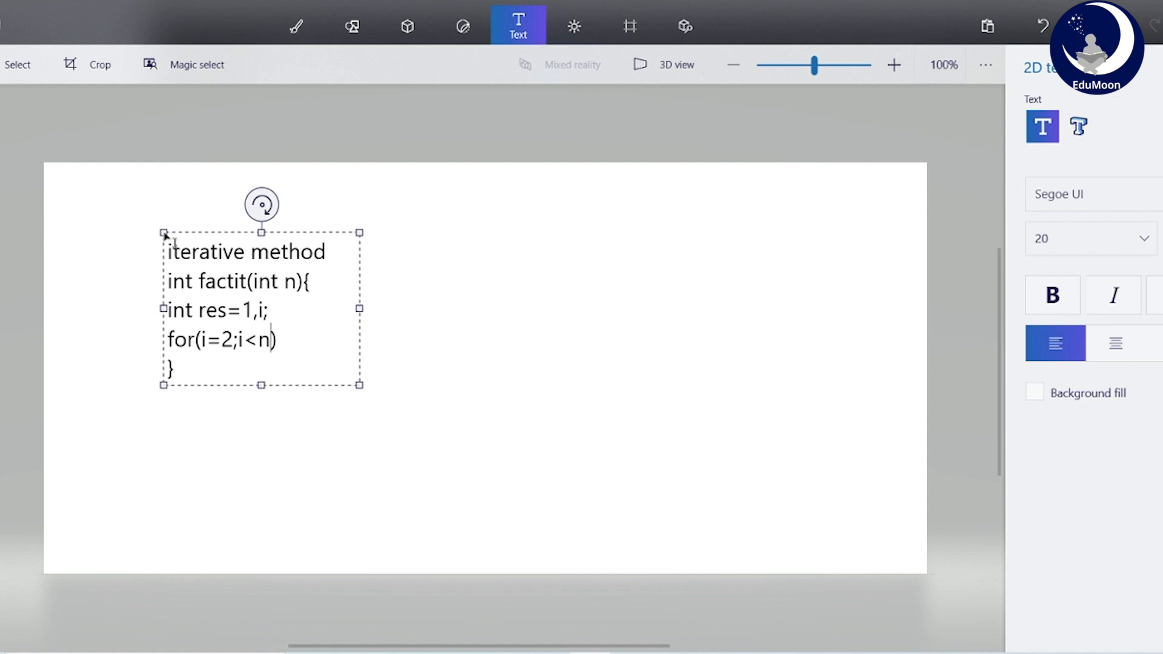
type("=n;")
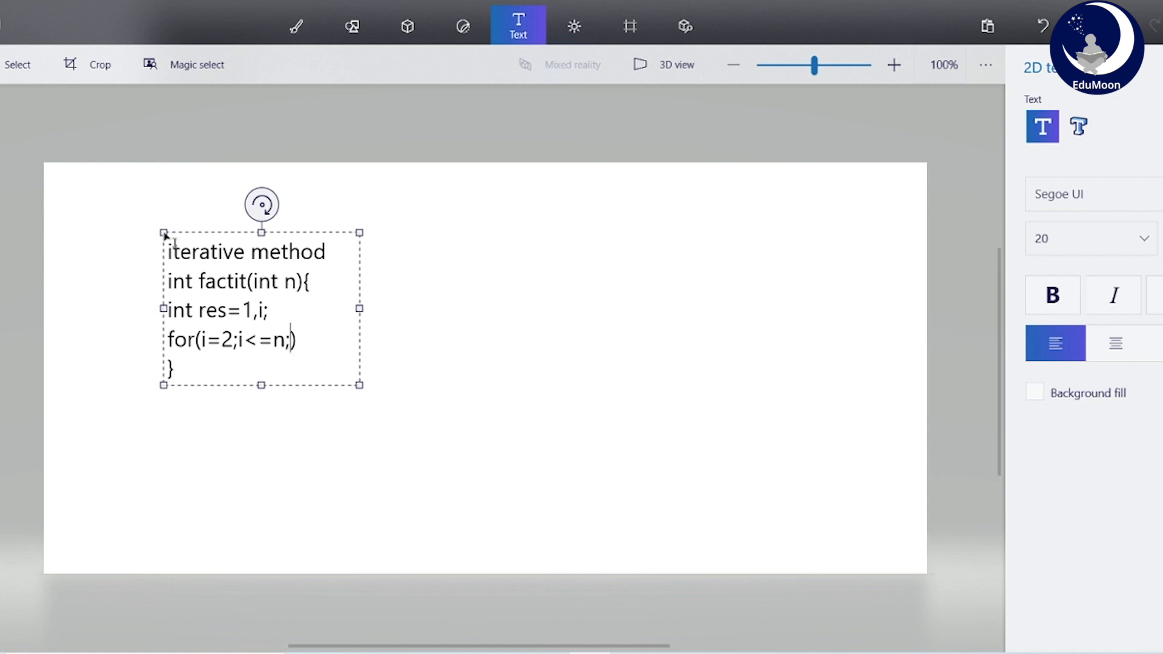
type("i++")
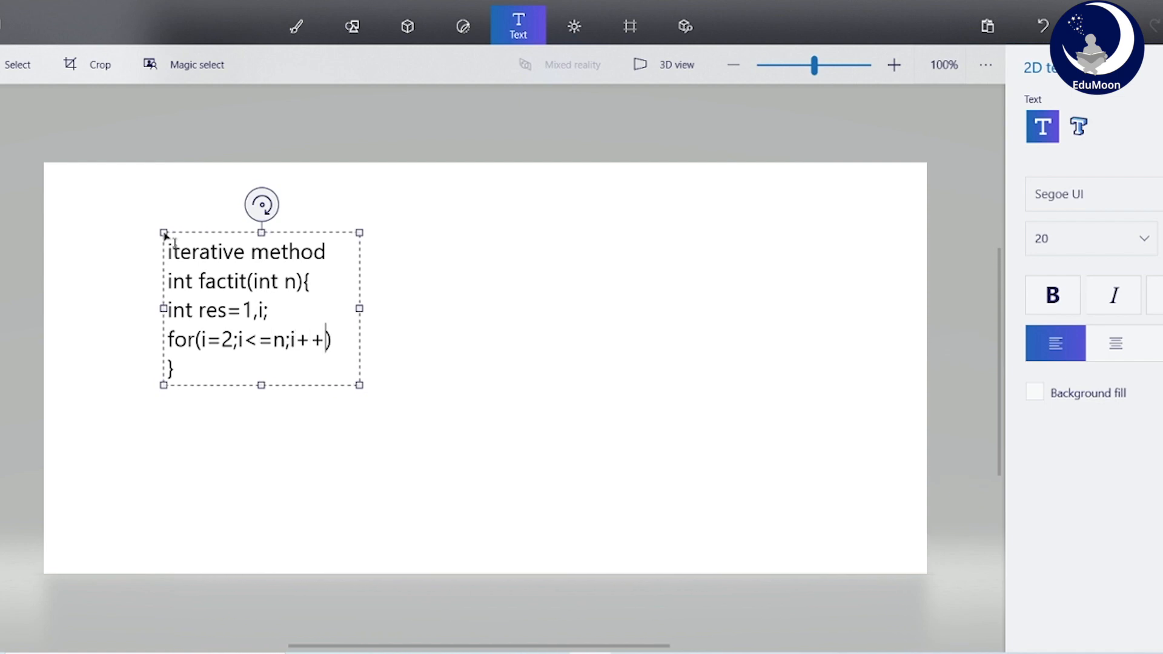
key("Return")
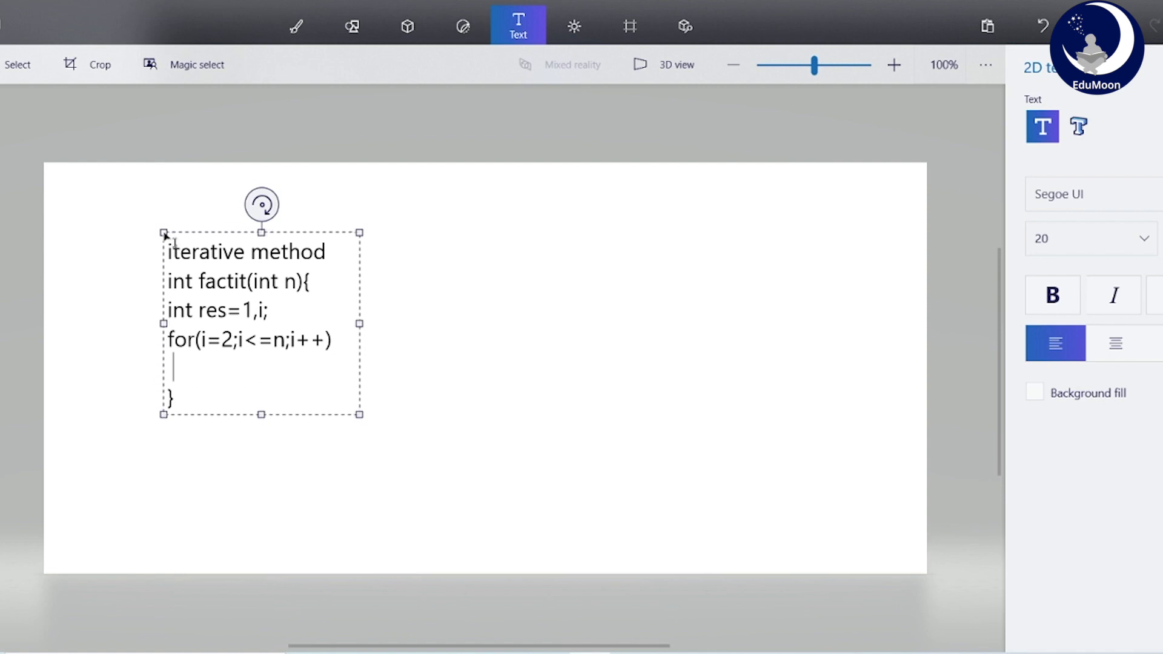
Step: Write the loop body res*=i, correcting a mistyped multiplier
type("res")
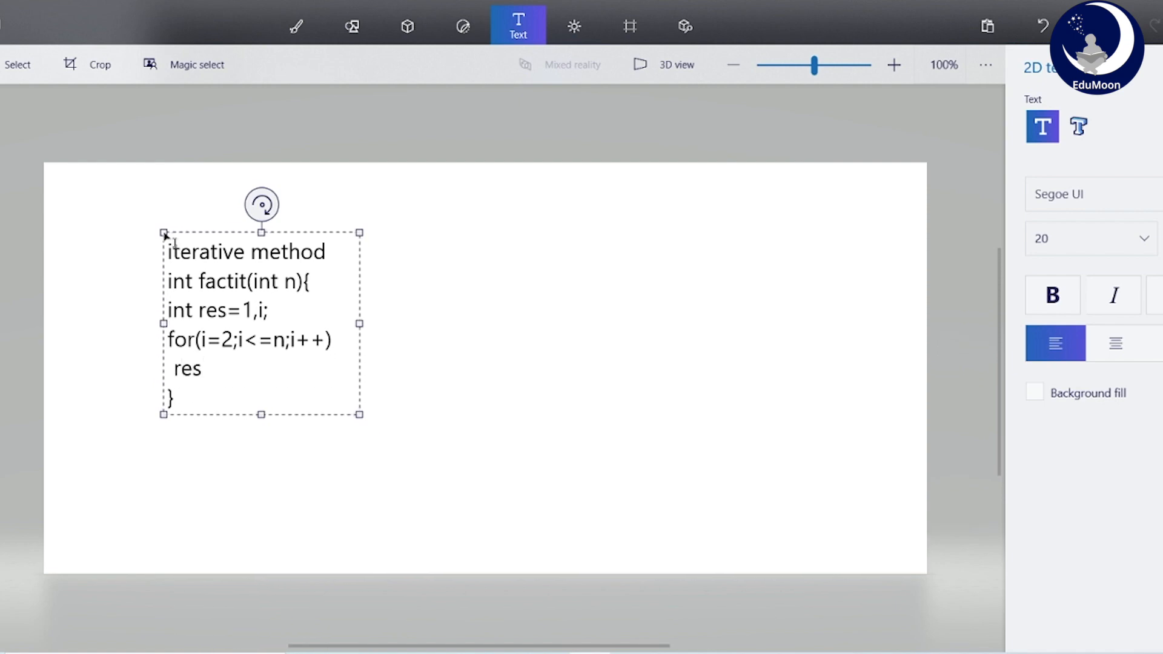
type("=res")
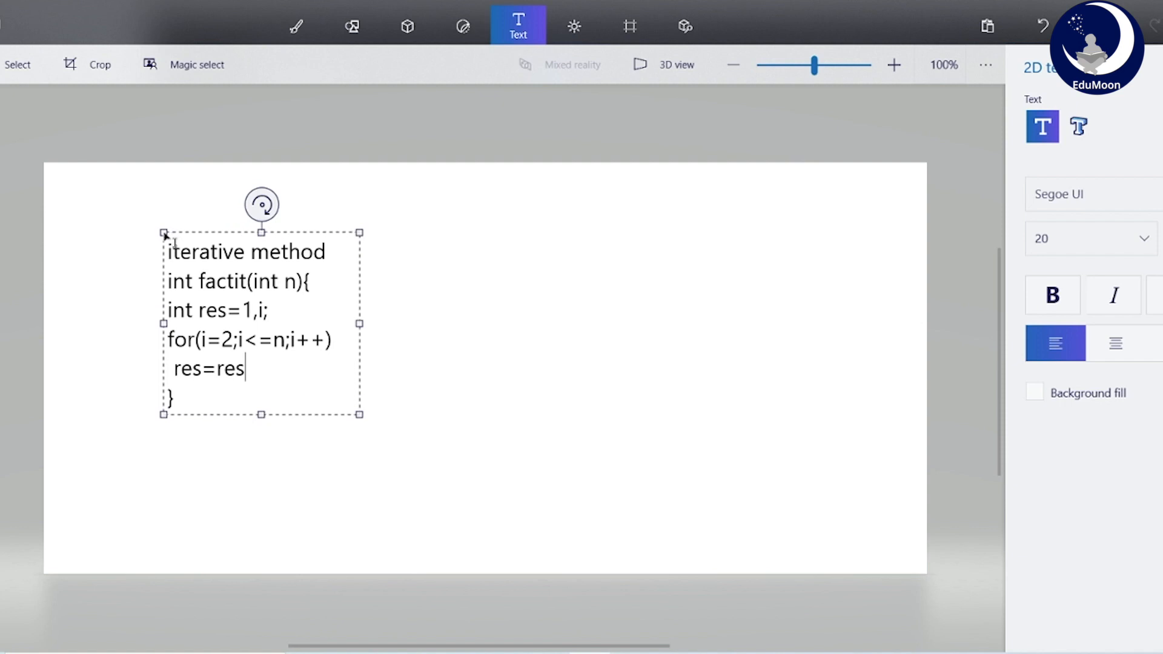
type("*1")
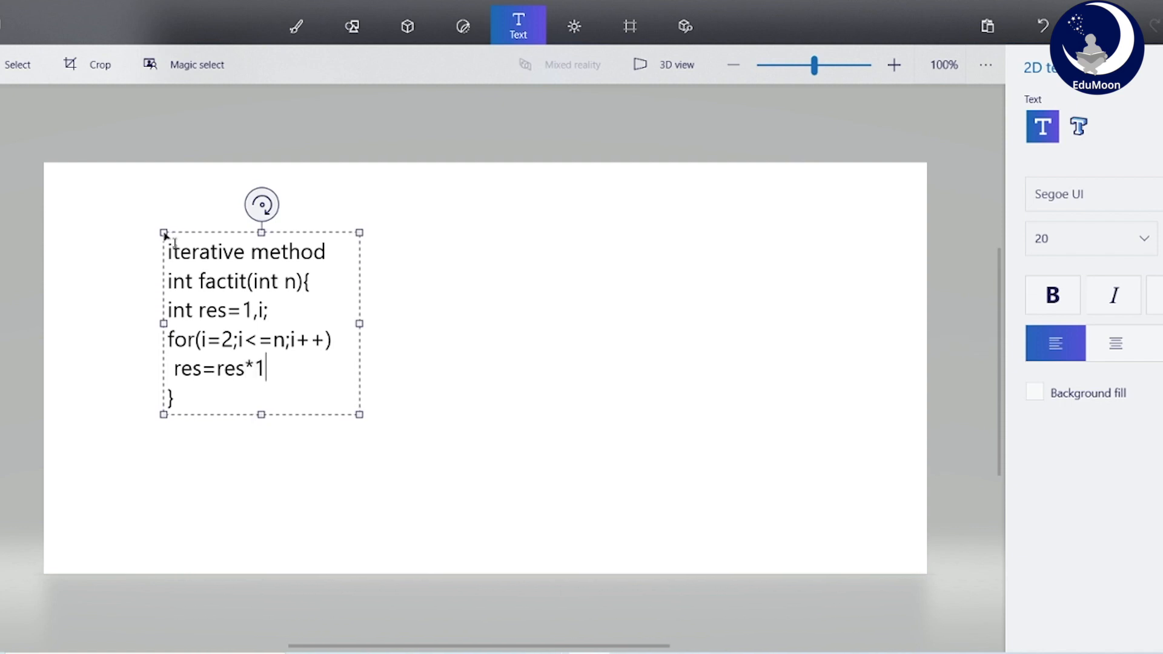
key("backspace")
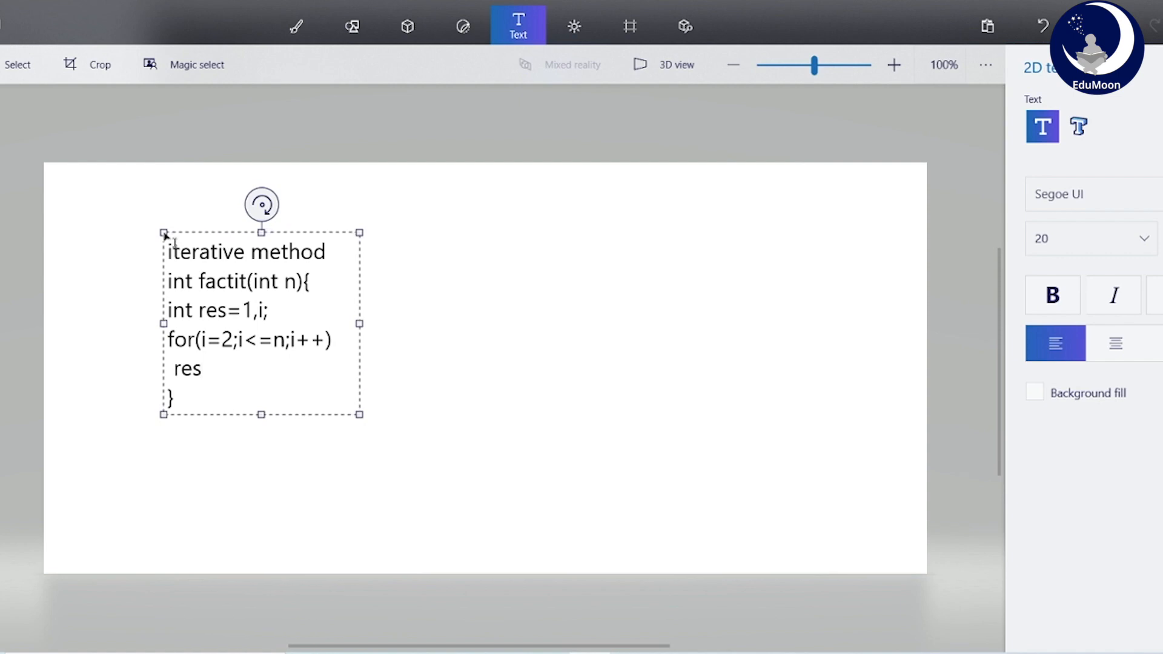
type("*")
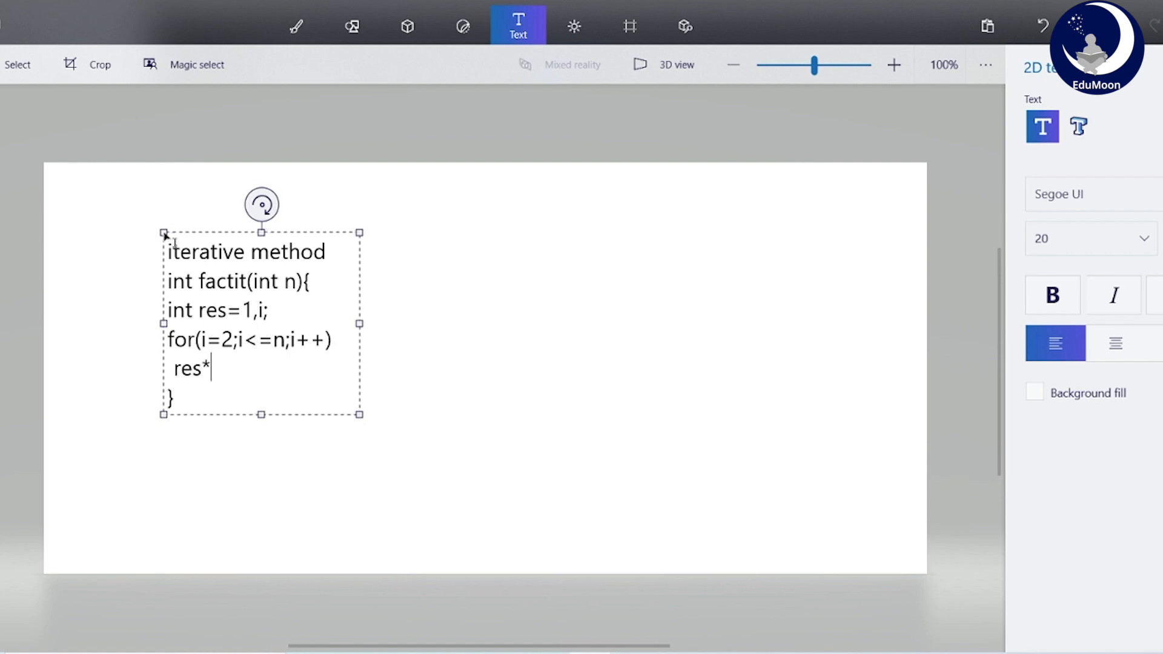
type("=i")
type("return res")
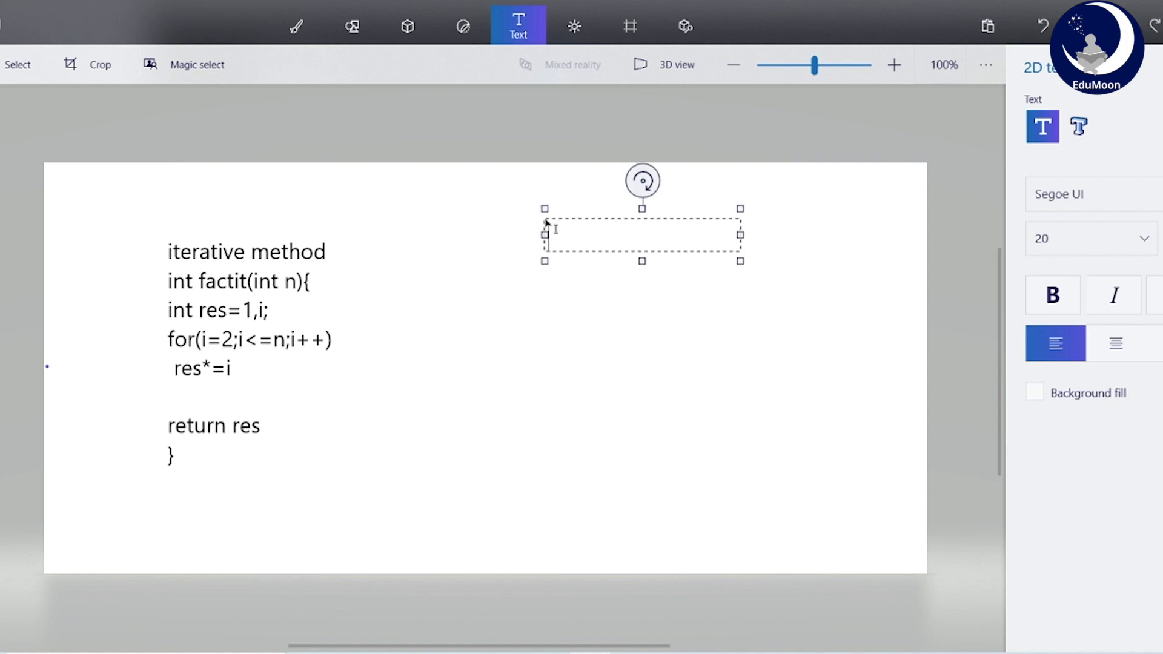
Step: Type the trace opening lines 5!=120, n=5, res=1 and i=2
type("5!")
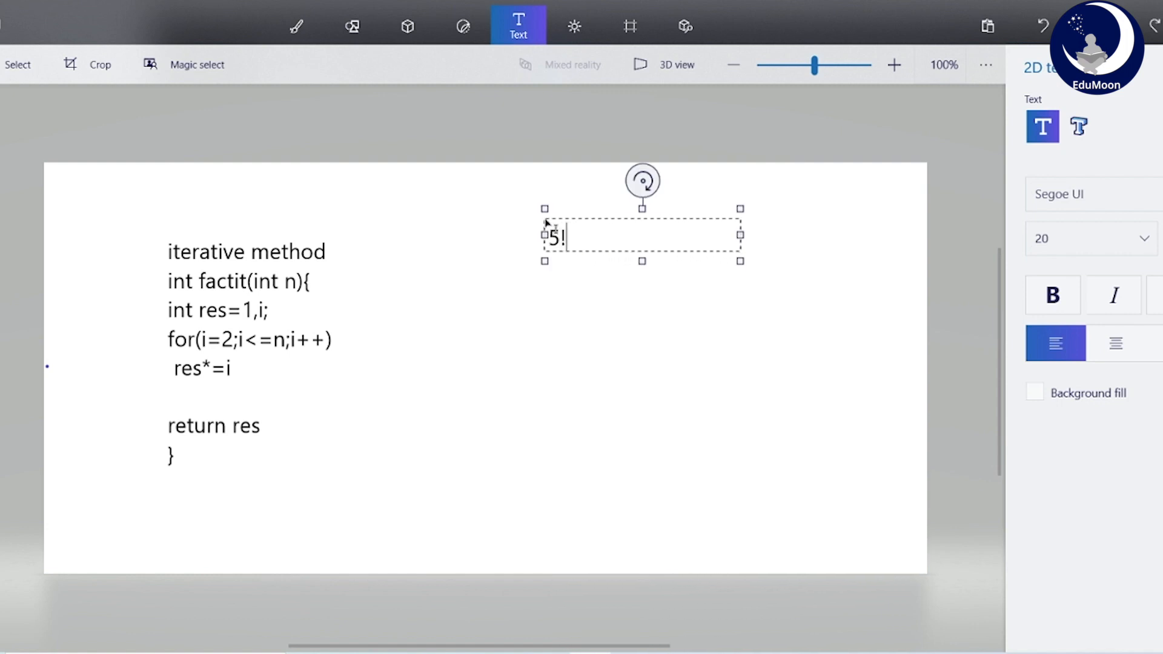
type("=120")
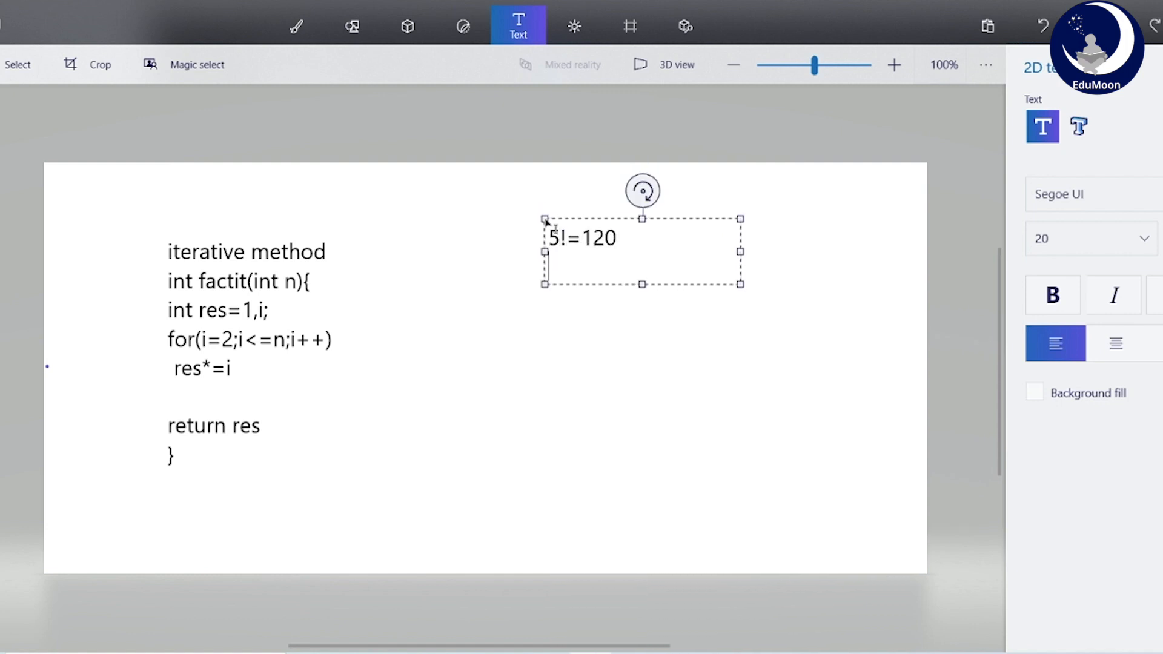
type("n=5")
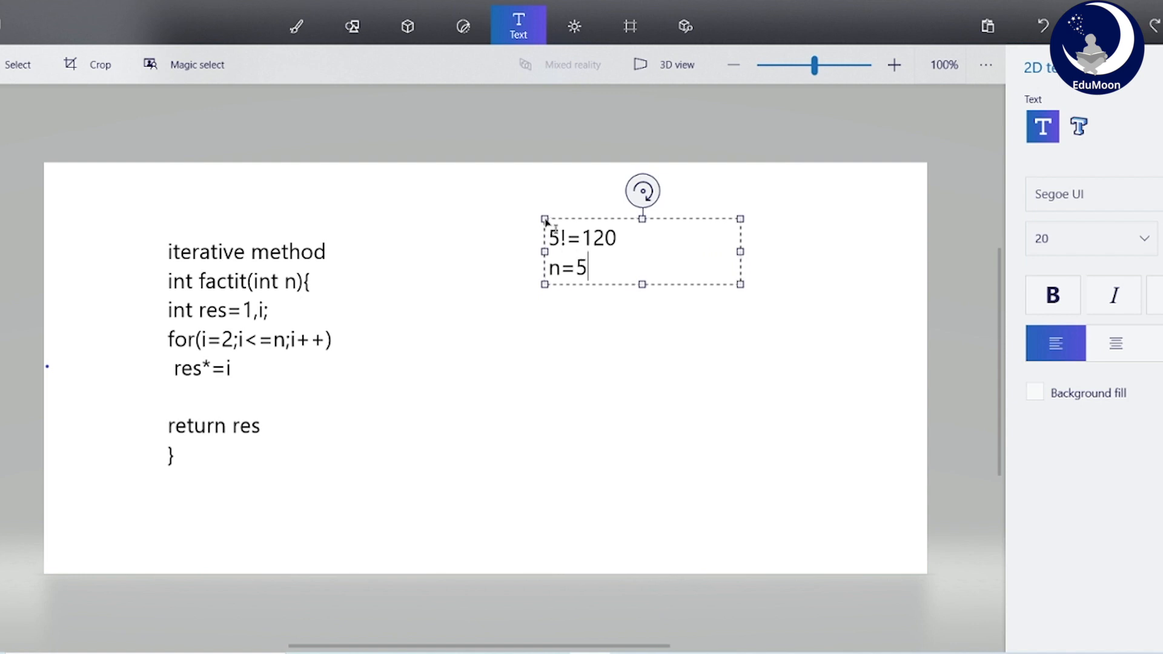
type("res")
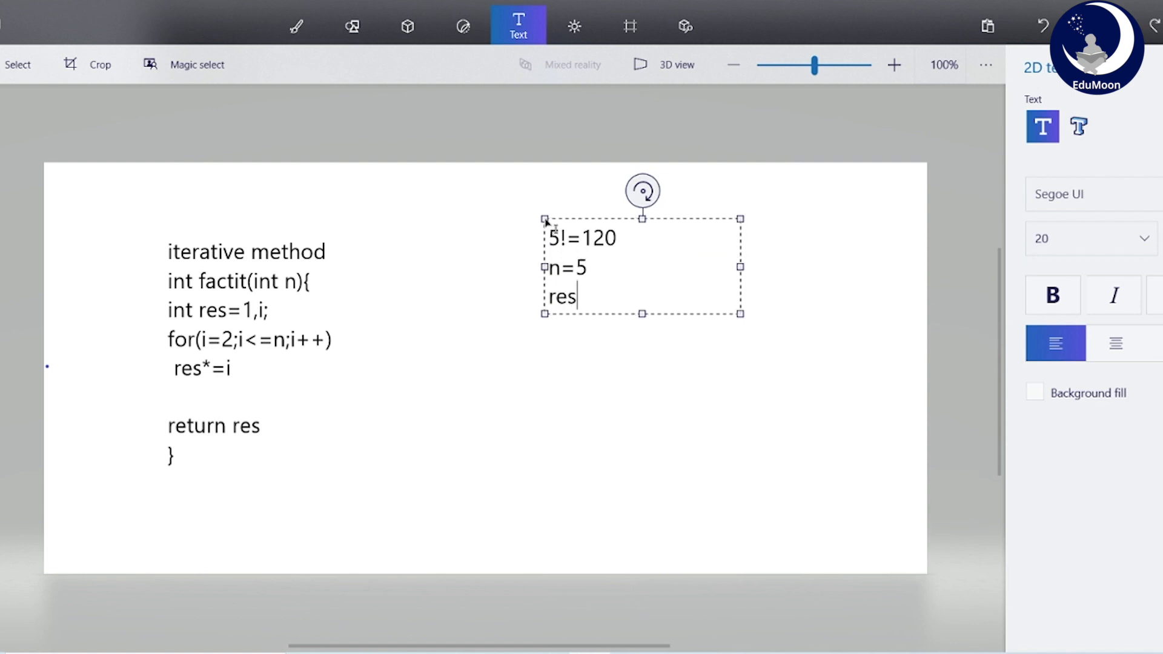
type("=1")
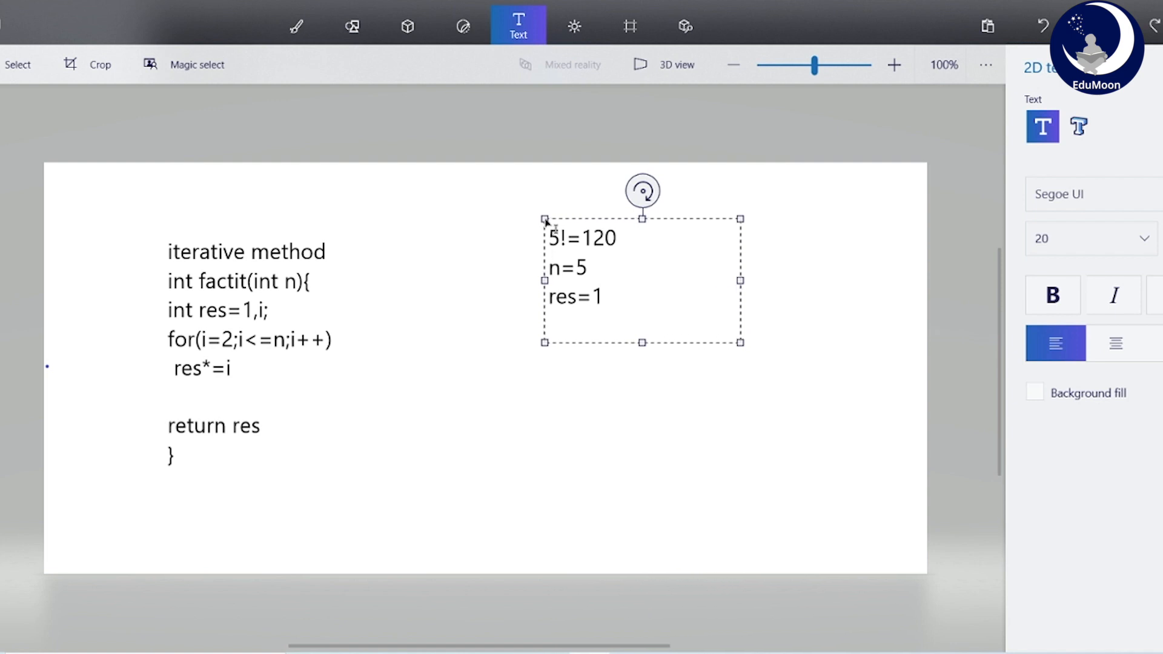
left_click(547, 320)
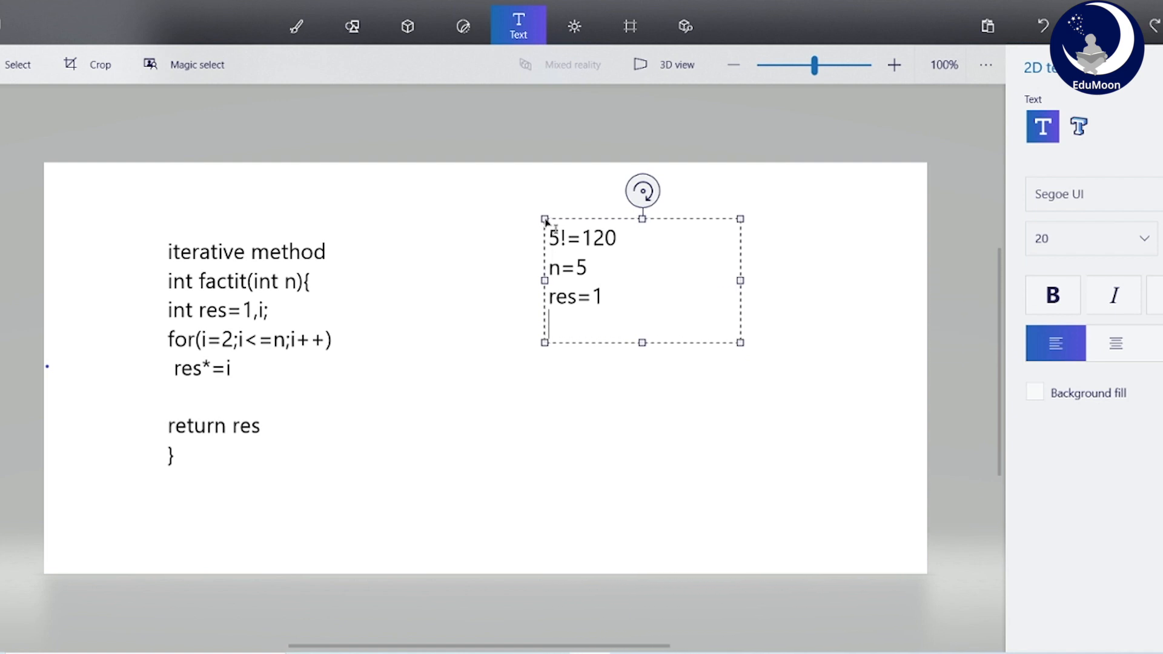
type("i=2")
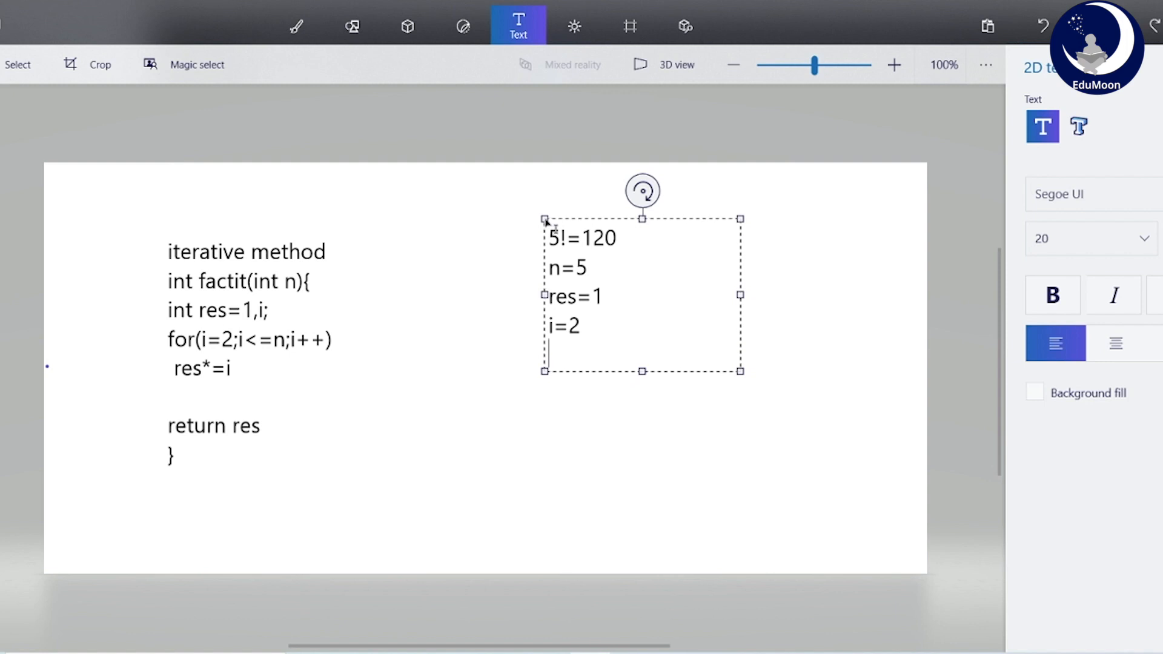
Step: Add the lines res=res*i and res=1*2=2 to the trace
type("res")
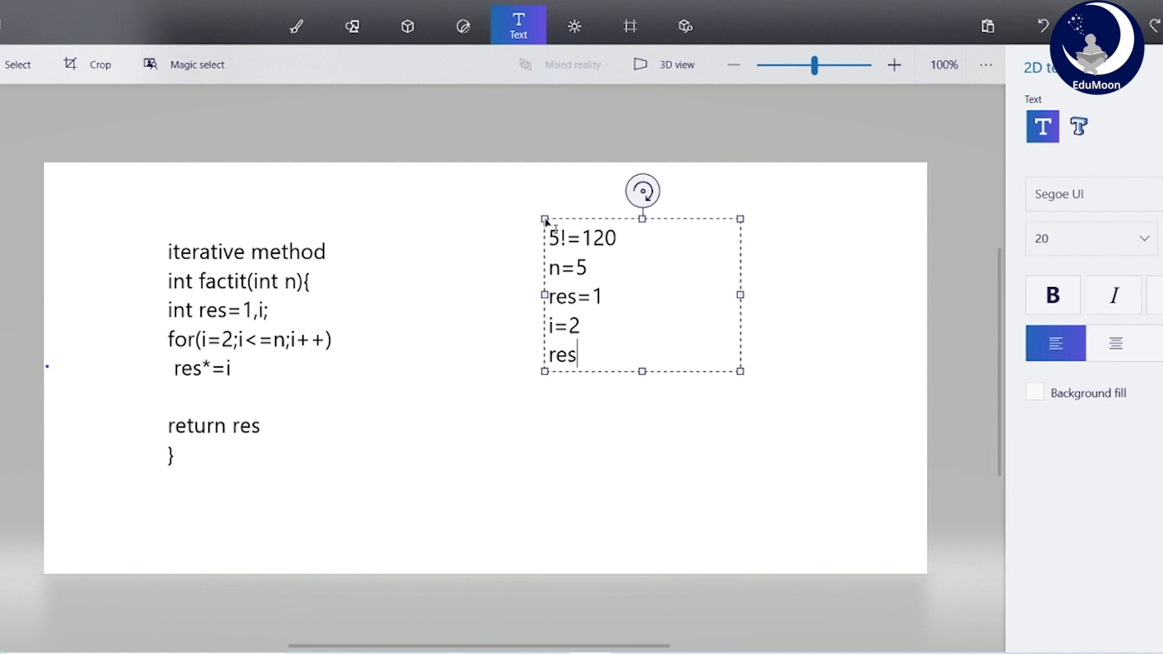
type("=res")
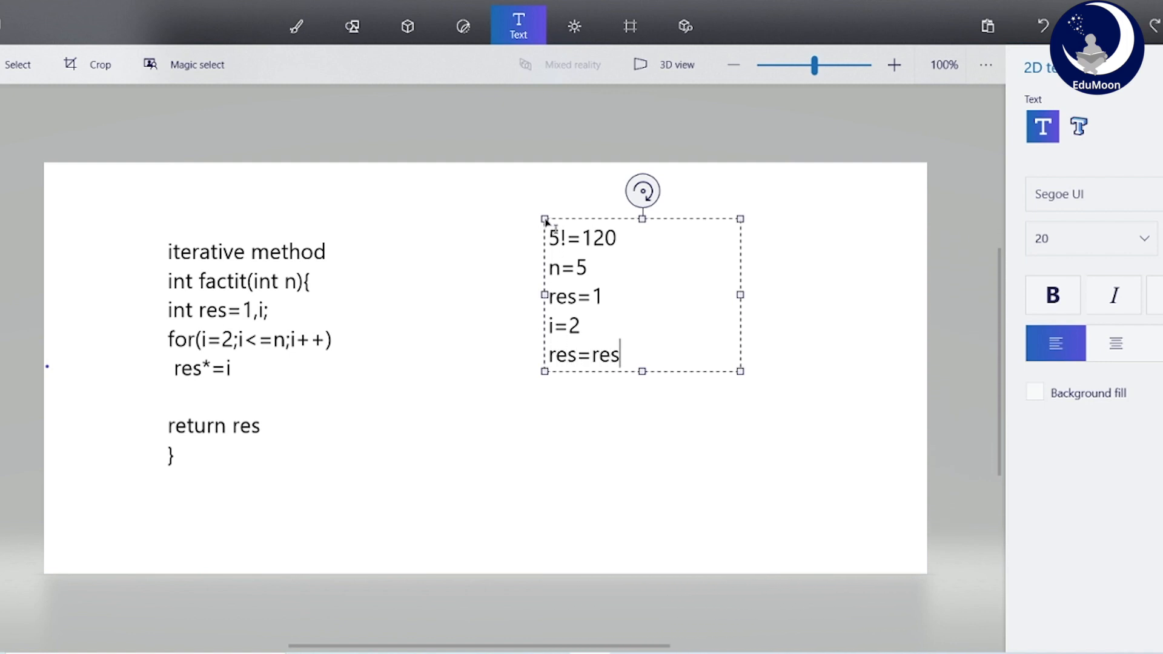
type("*")
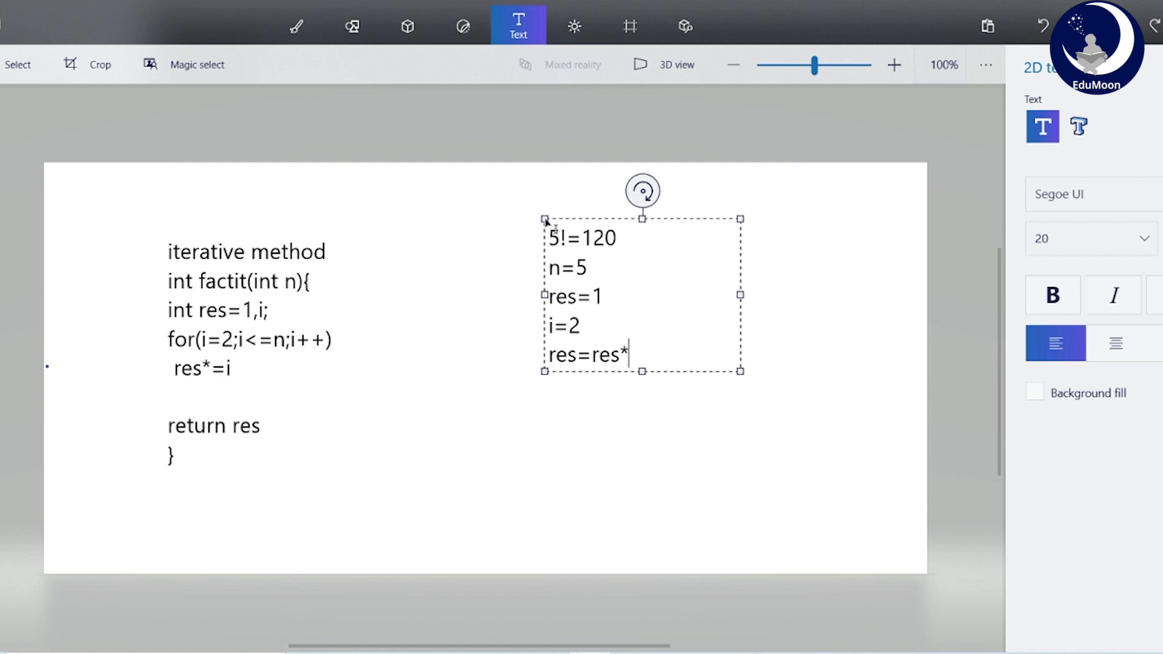
type("i")
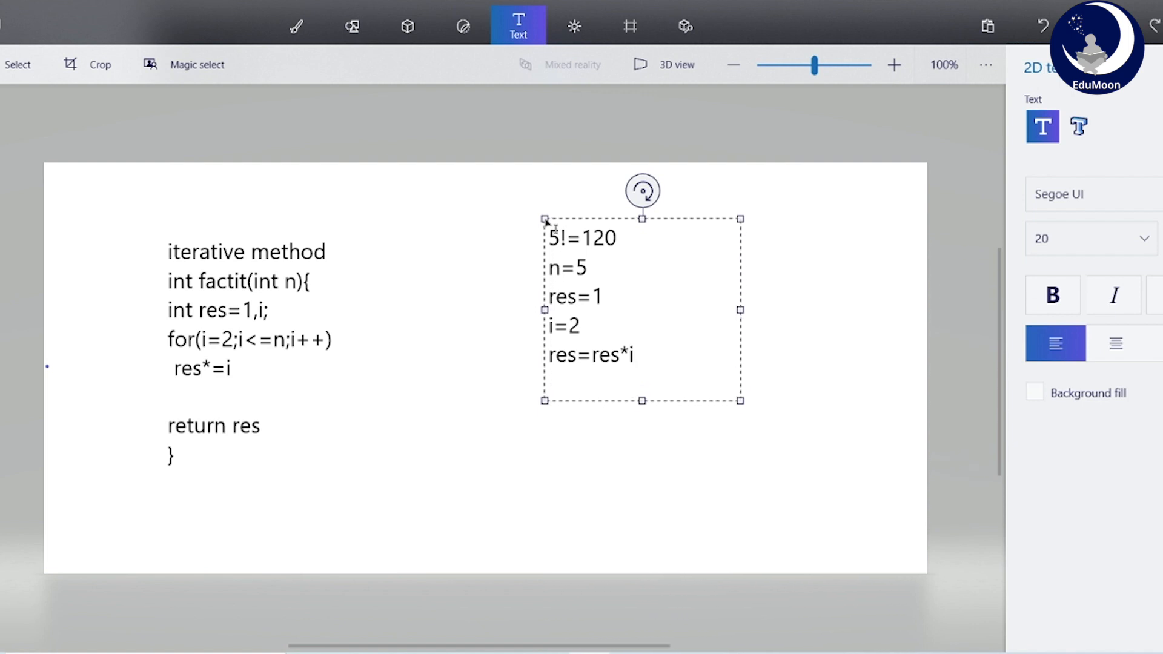
type("1")
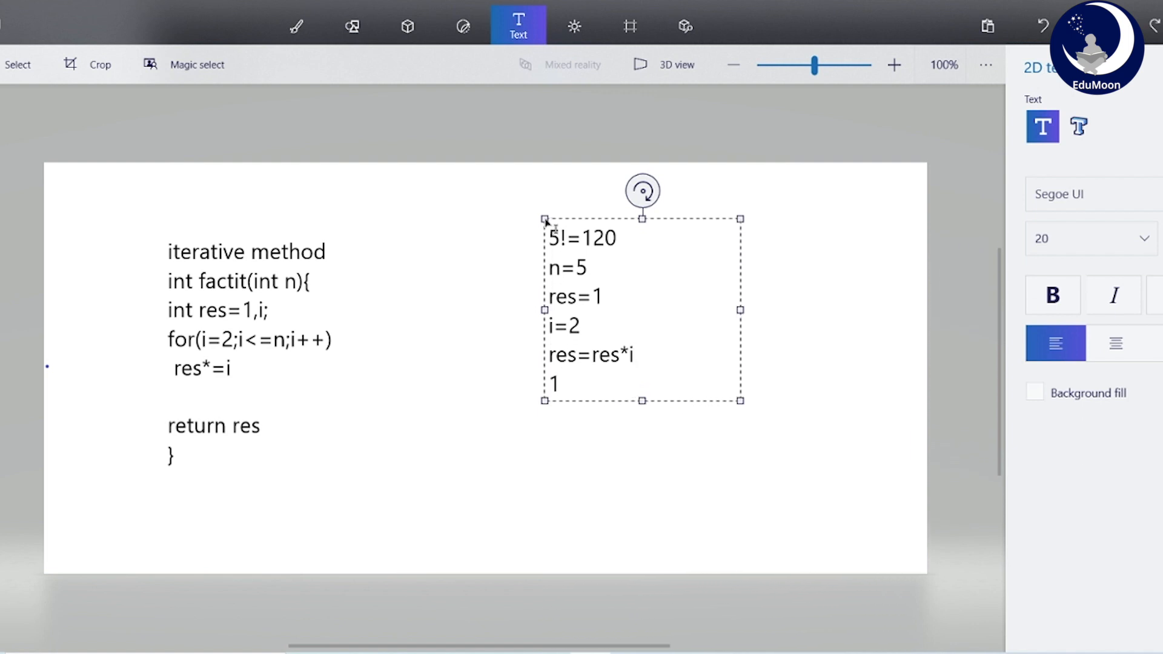
type("ress=")
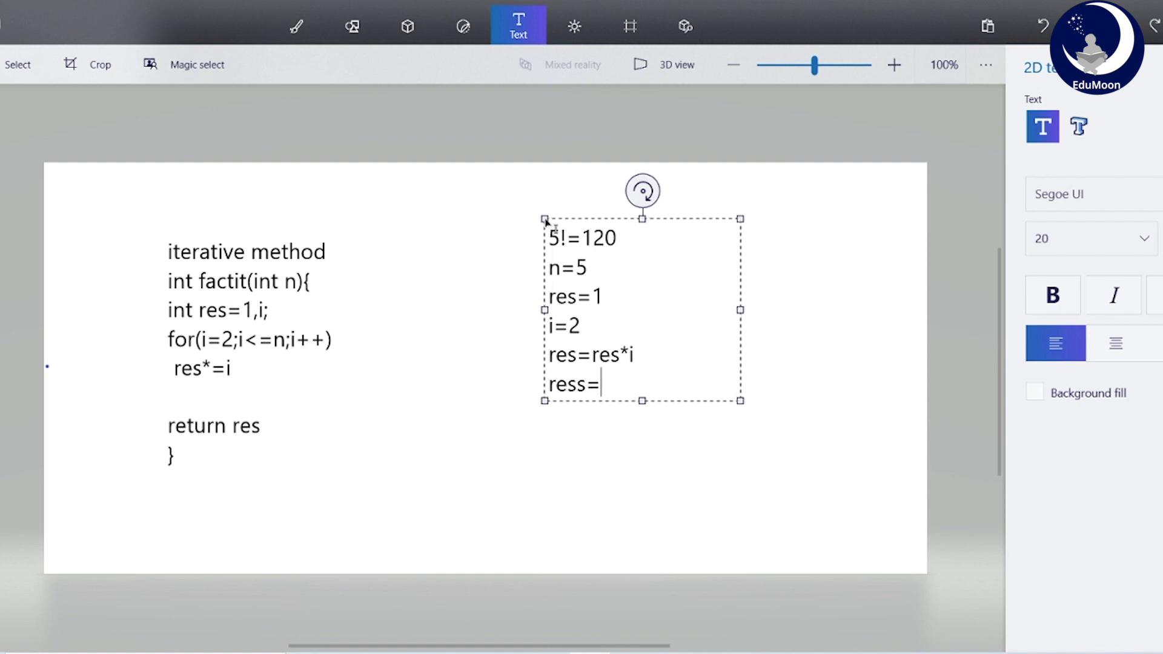
key("Backspace")
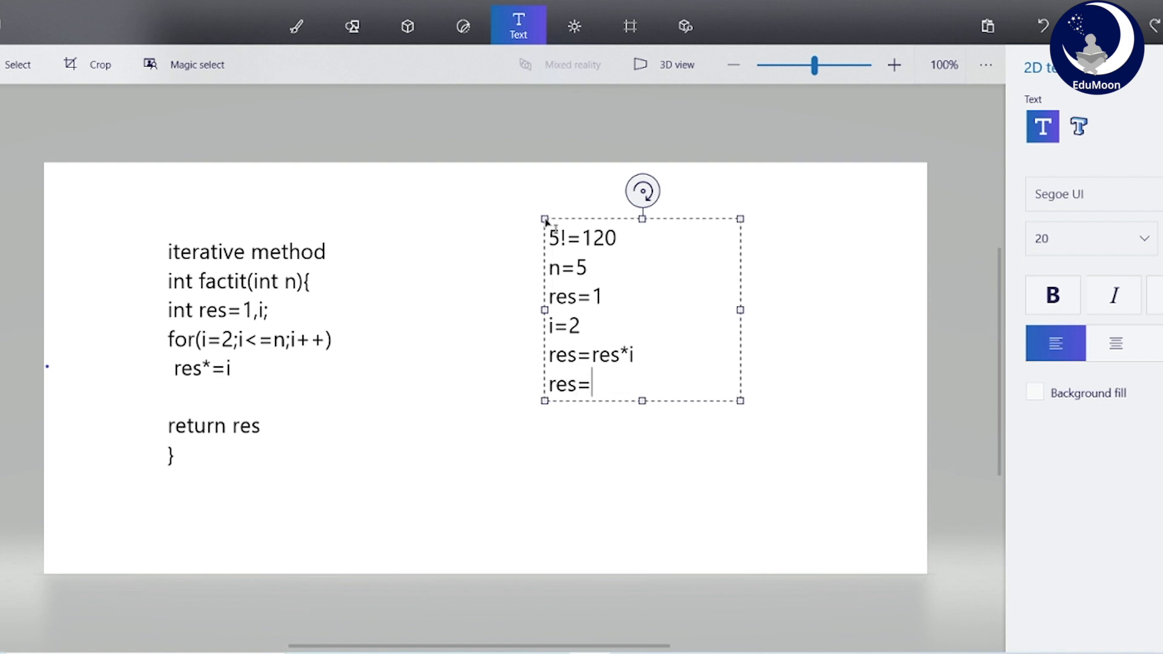
type("1*2")
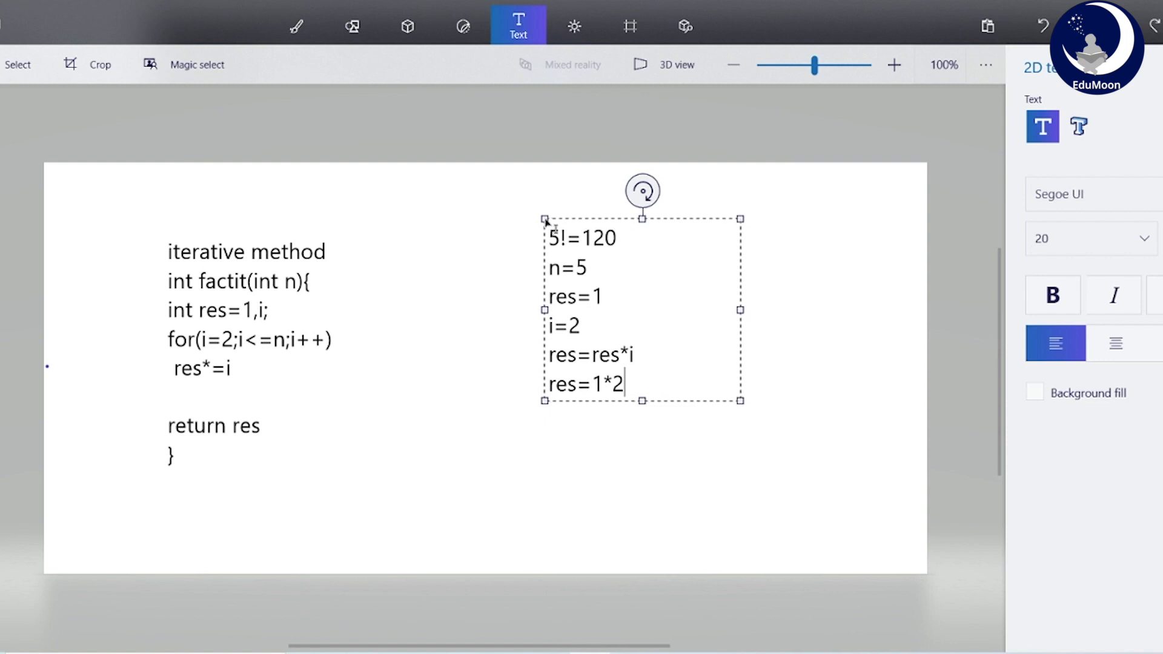
type("=2")
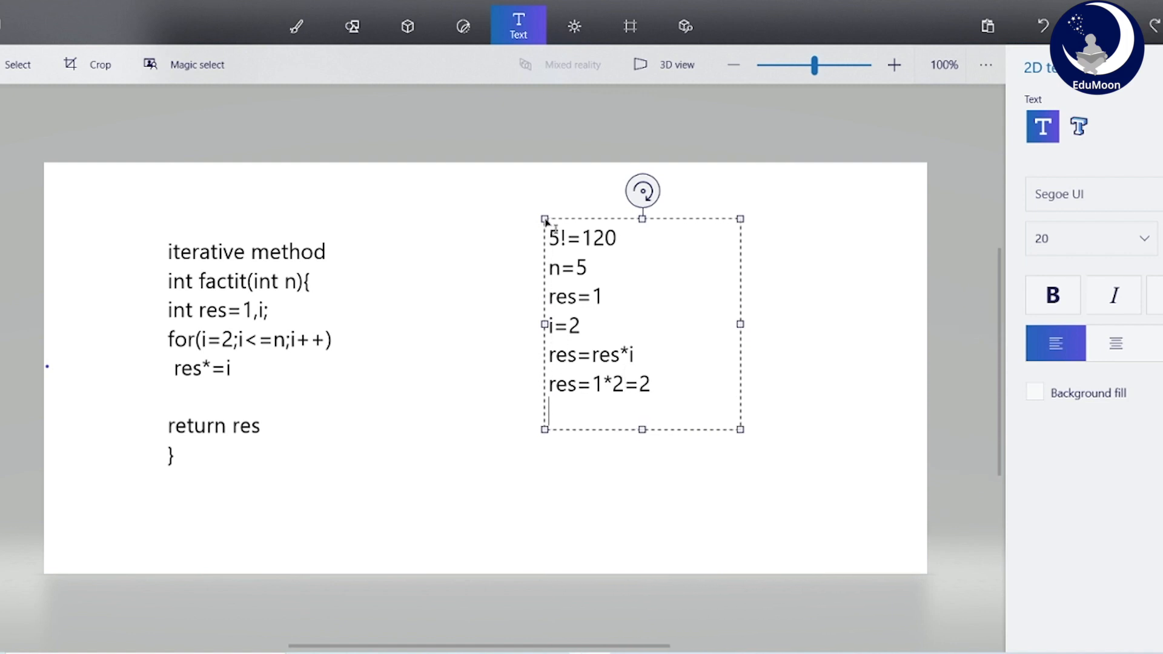
Step: Add i=3 and res=2*3=6, correcting 're' to 'res'
type("i=")
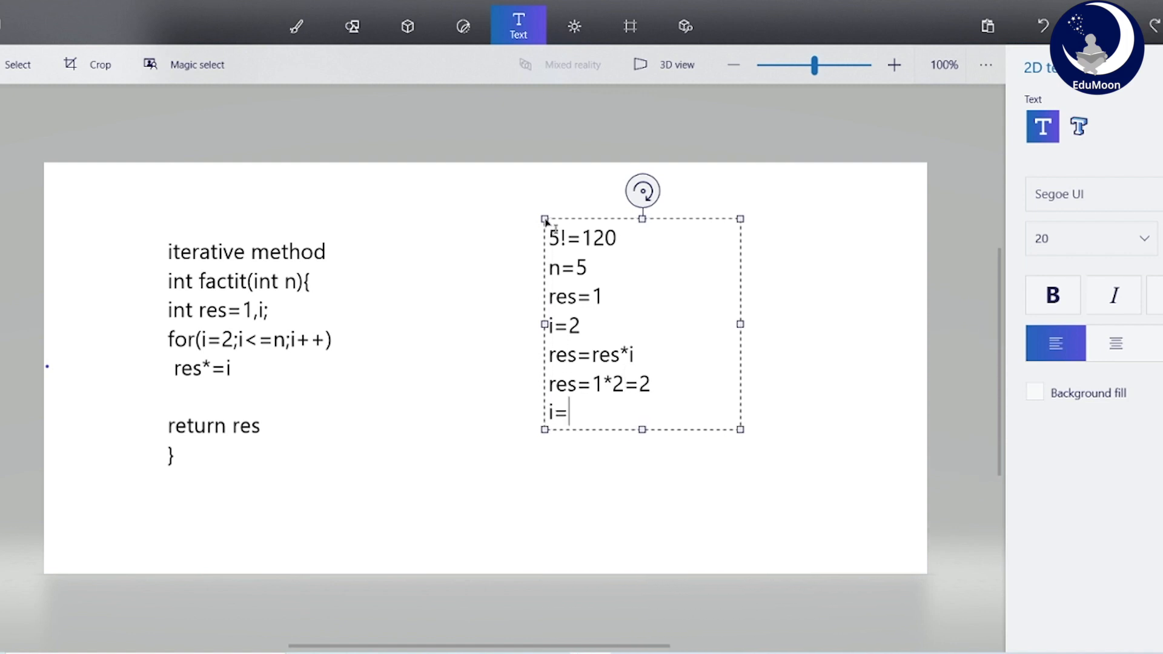
type("3")
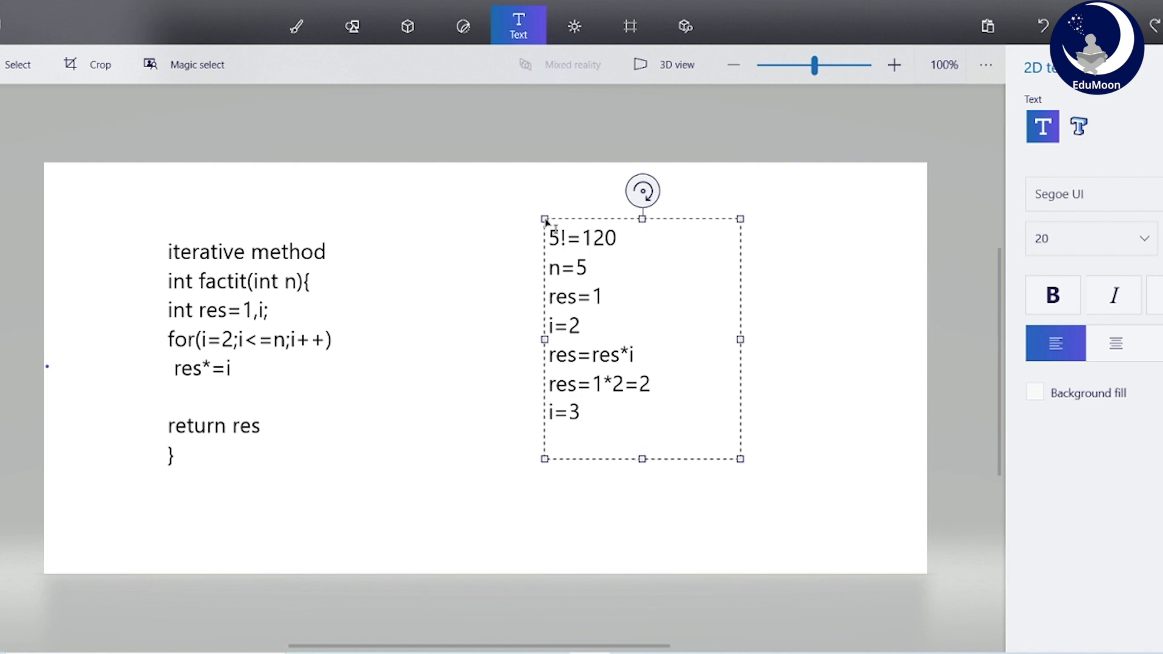
type("re=")
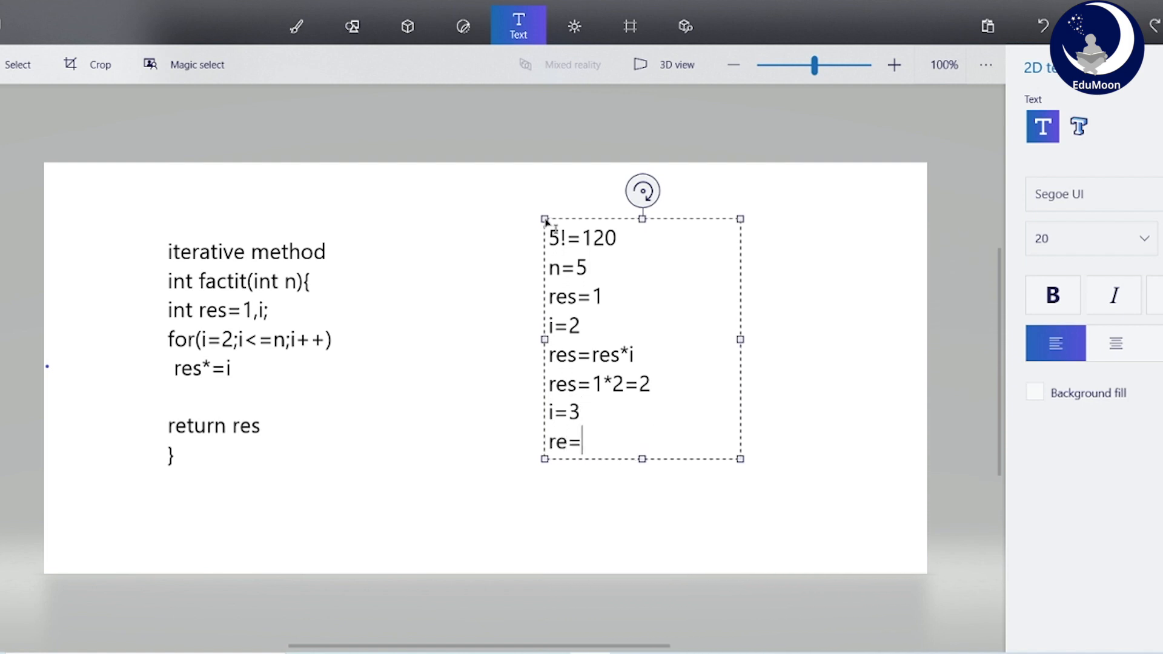
type("2")
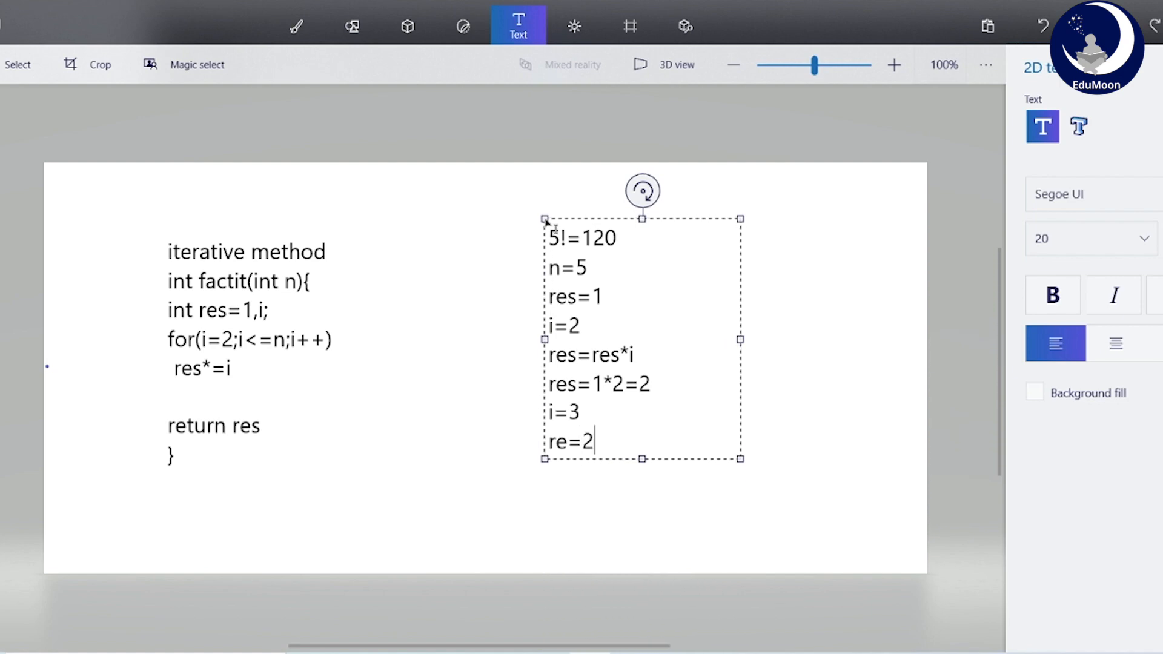
type("*3")
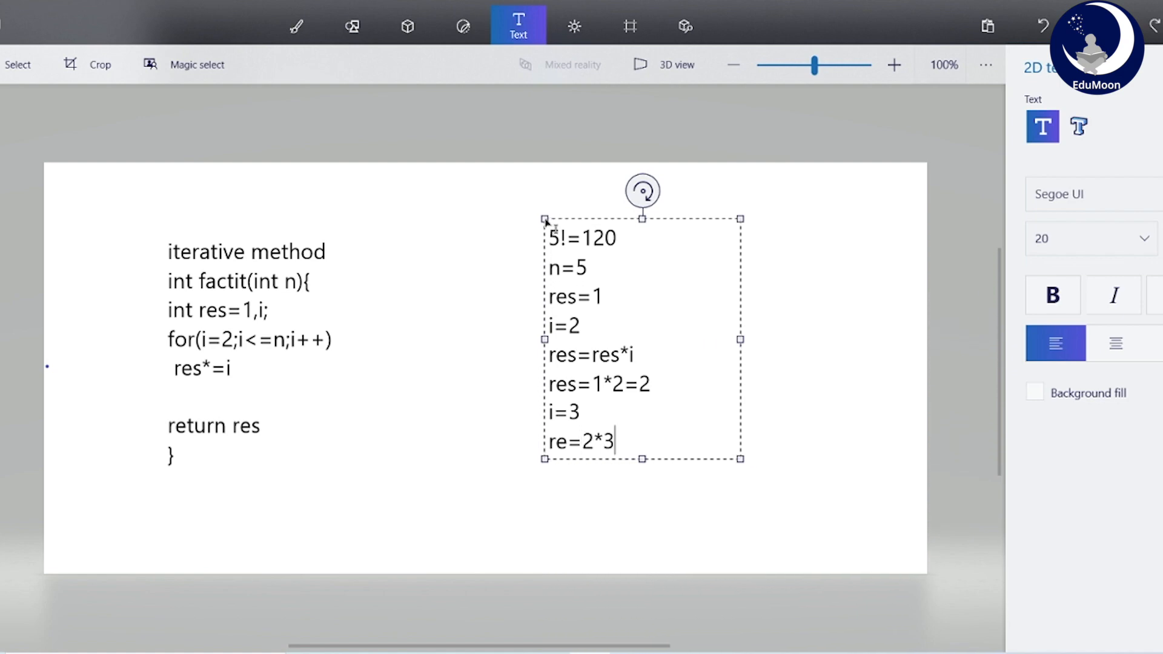
left_click(594, 441)
type("s")
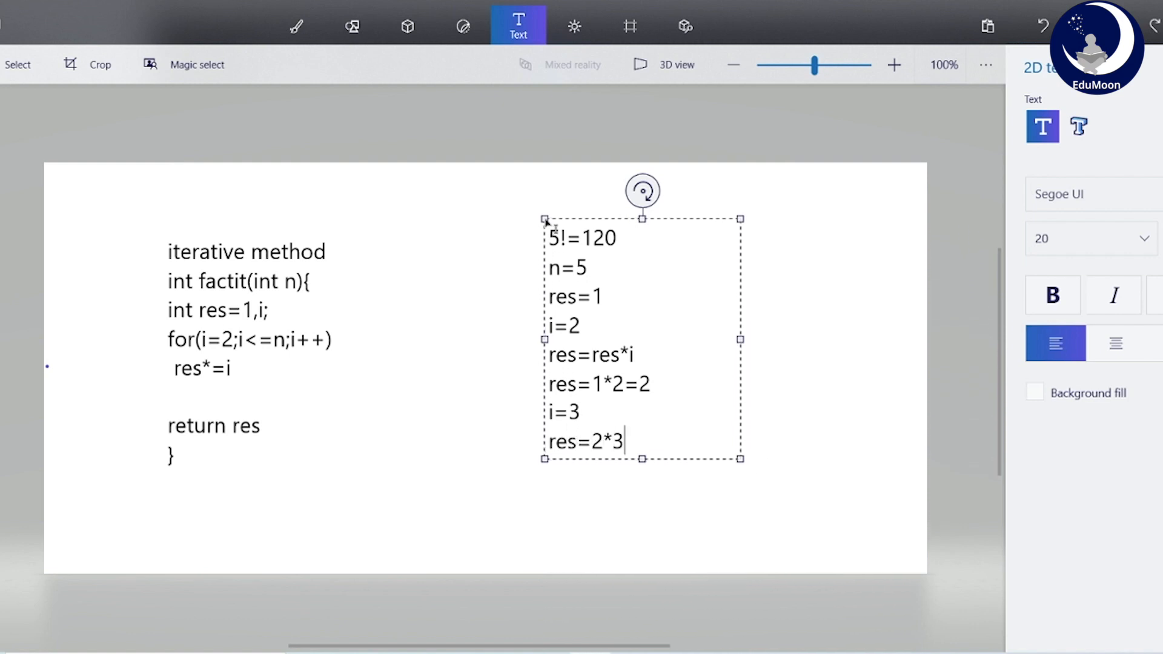
type("=6")
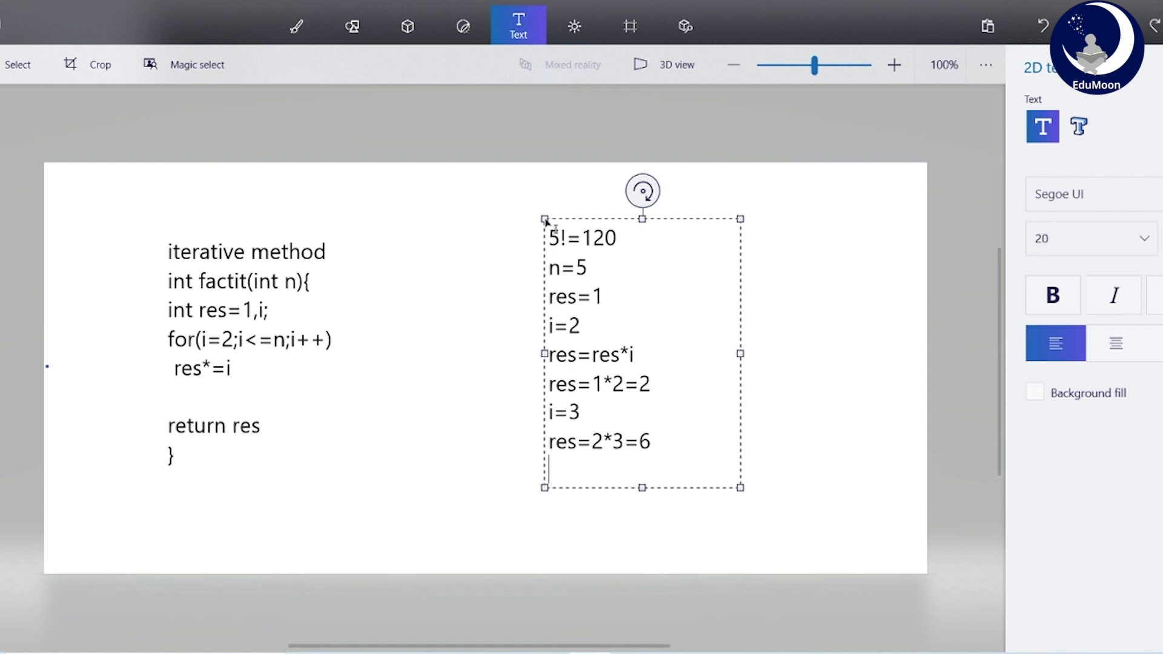
Step: Add the trace lines i=4 and res=6*4=24
type("i=")
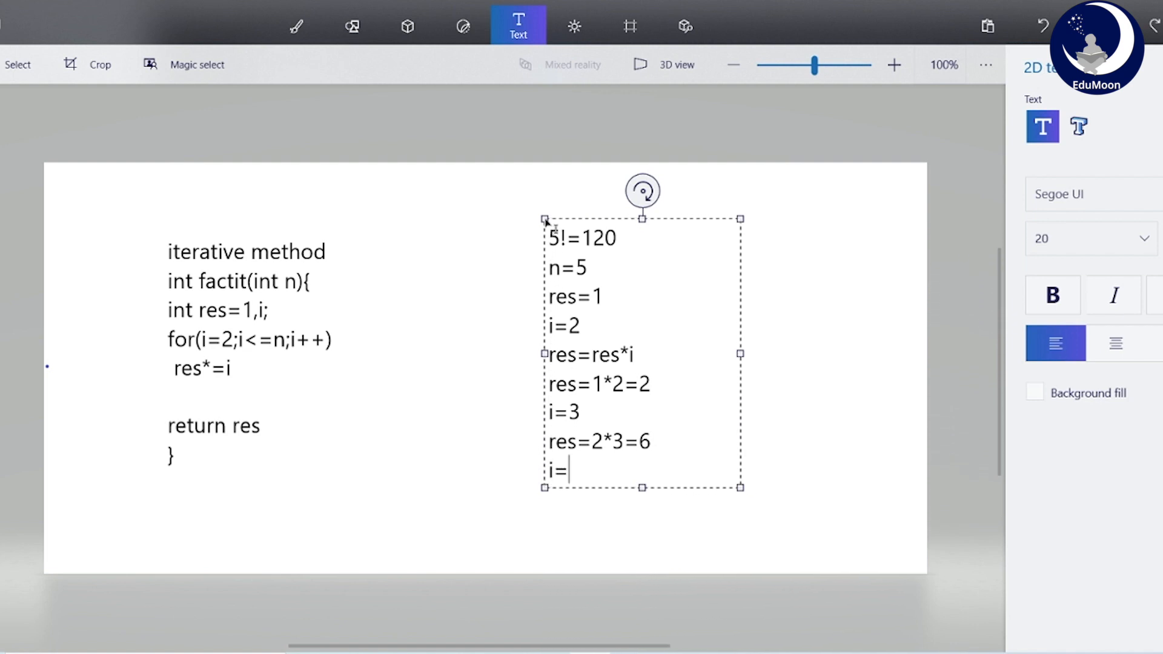
type("4")
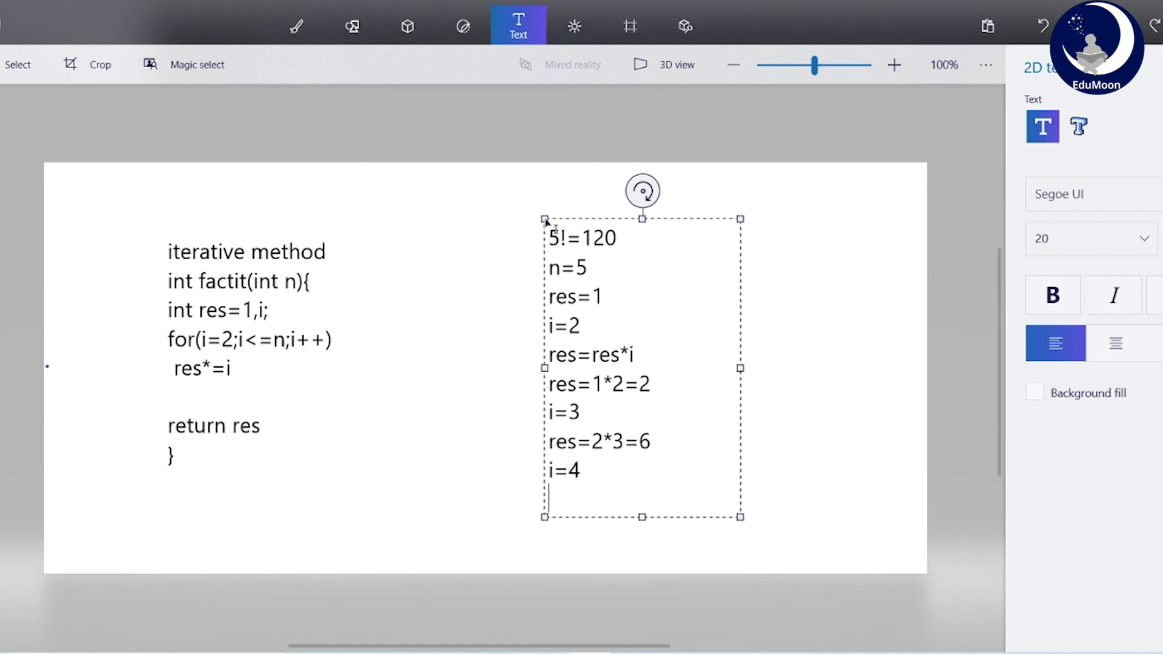
type("res=")
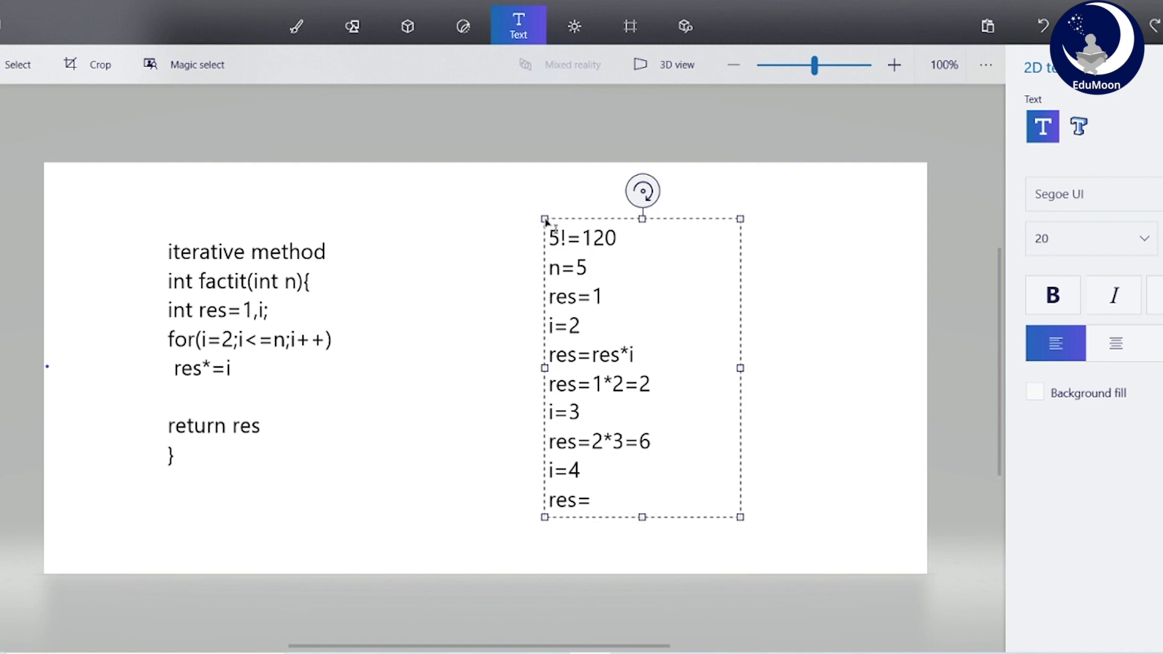
type("6*")
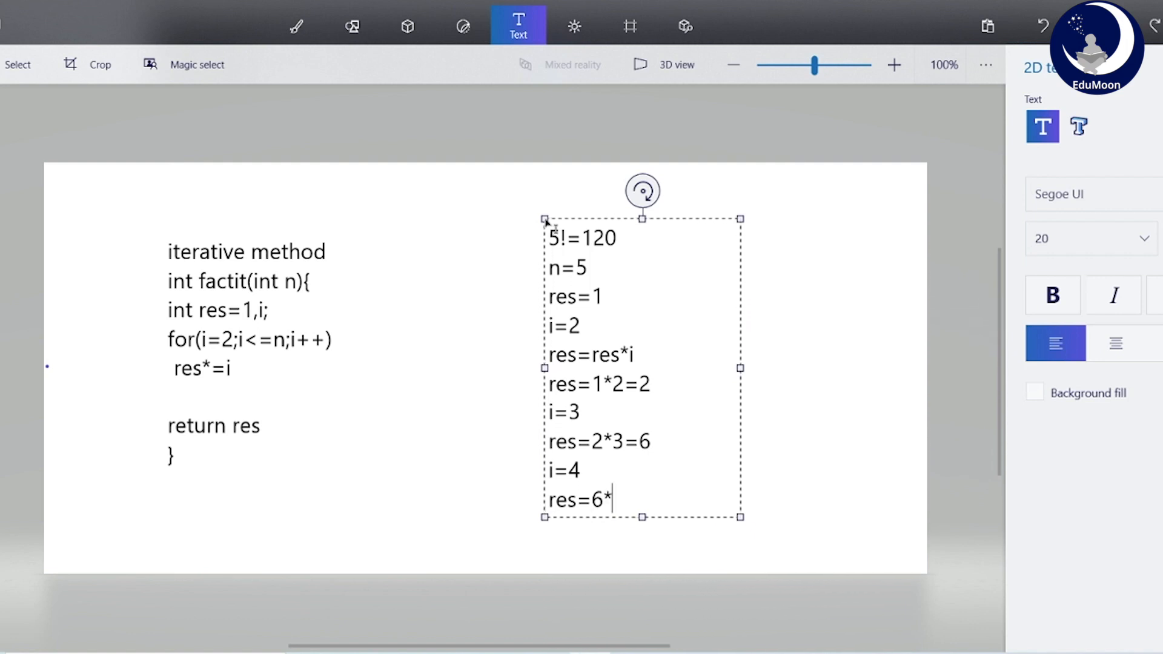
type("4=")
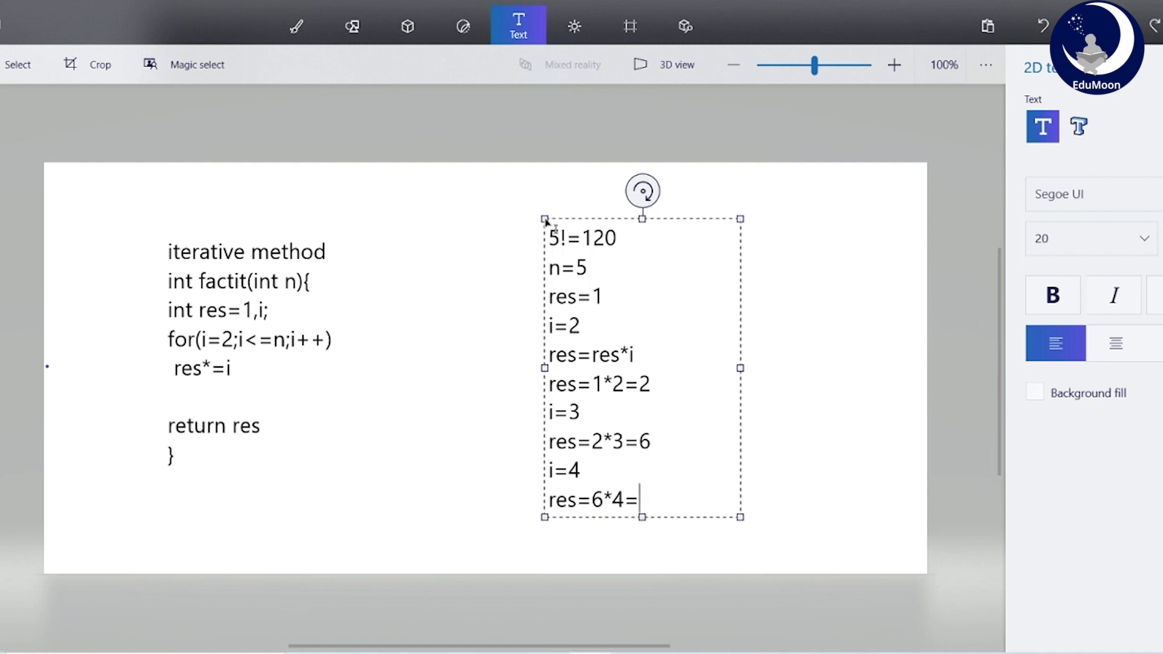
type("24")
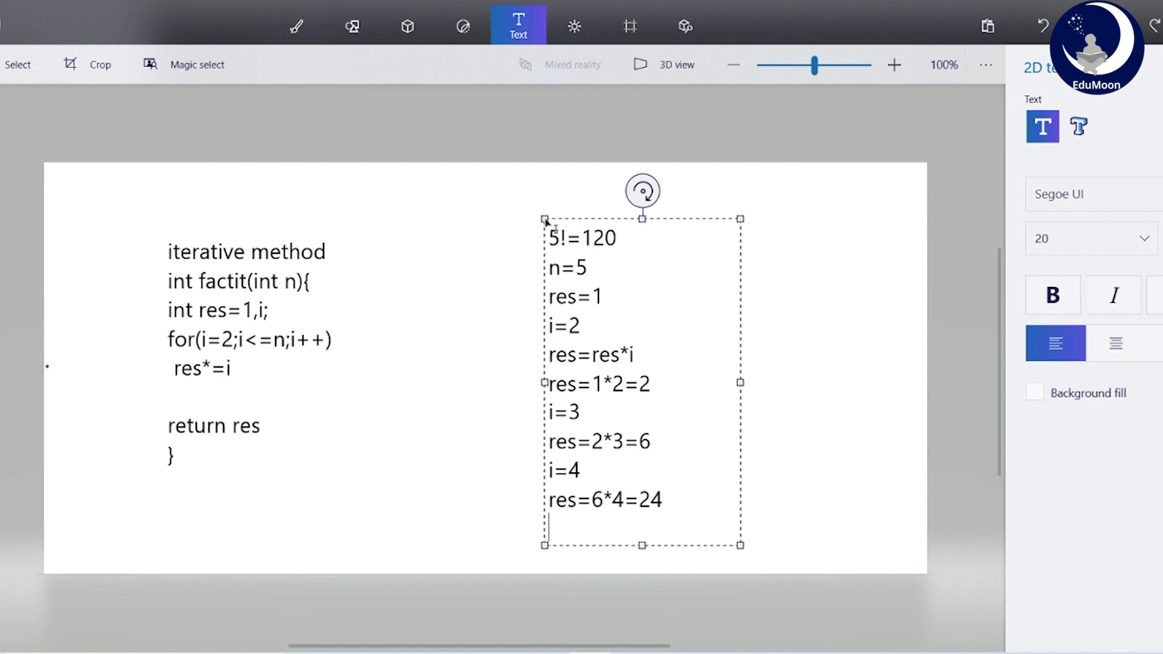
Step: Add i=5, res=24*5=120 and the final line i=6
type("i")
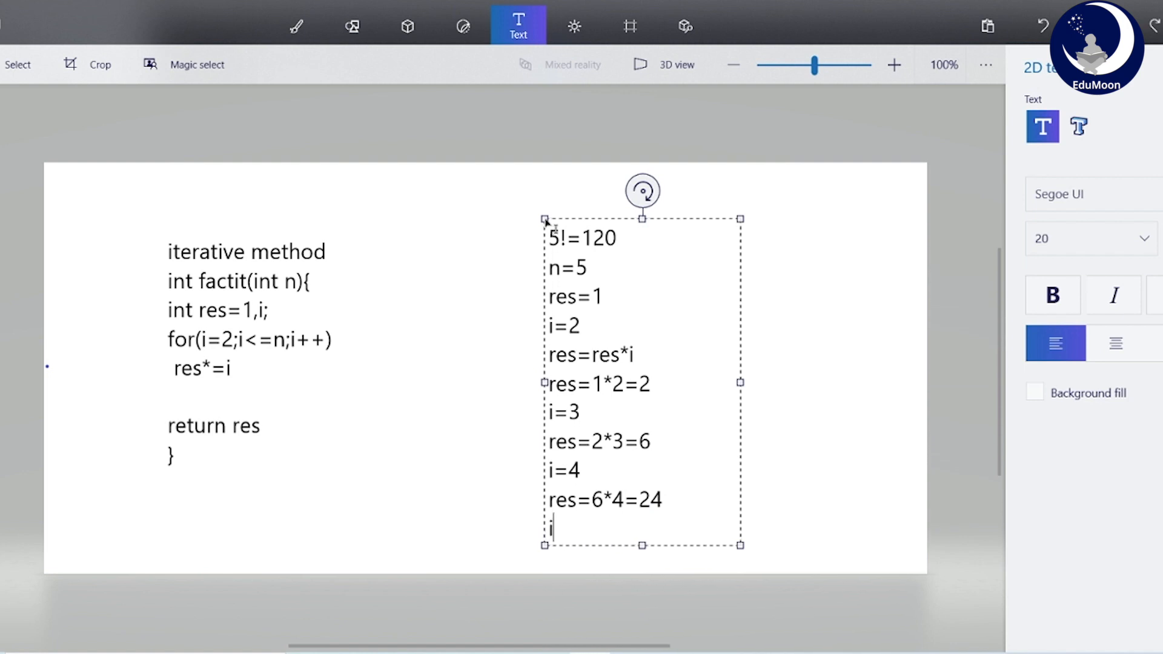
type("=")
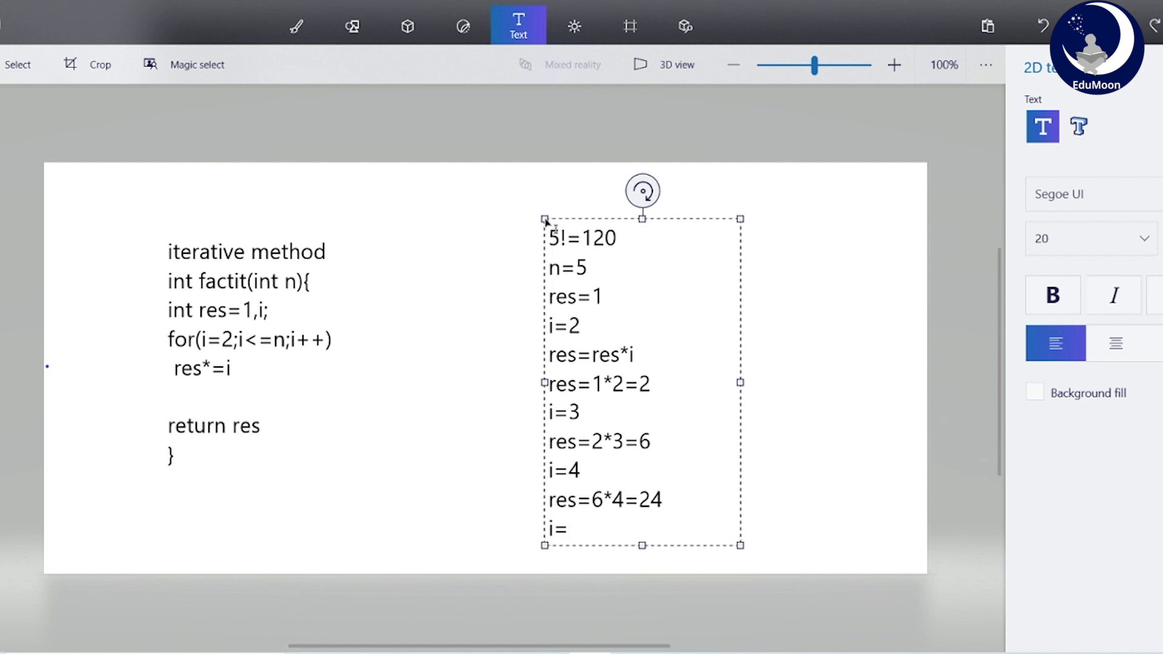
type("5")
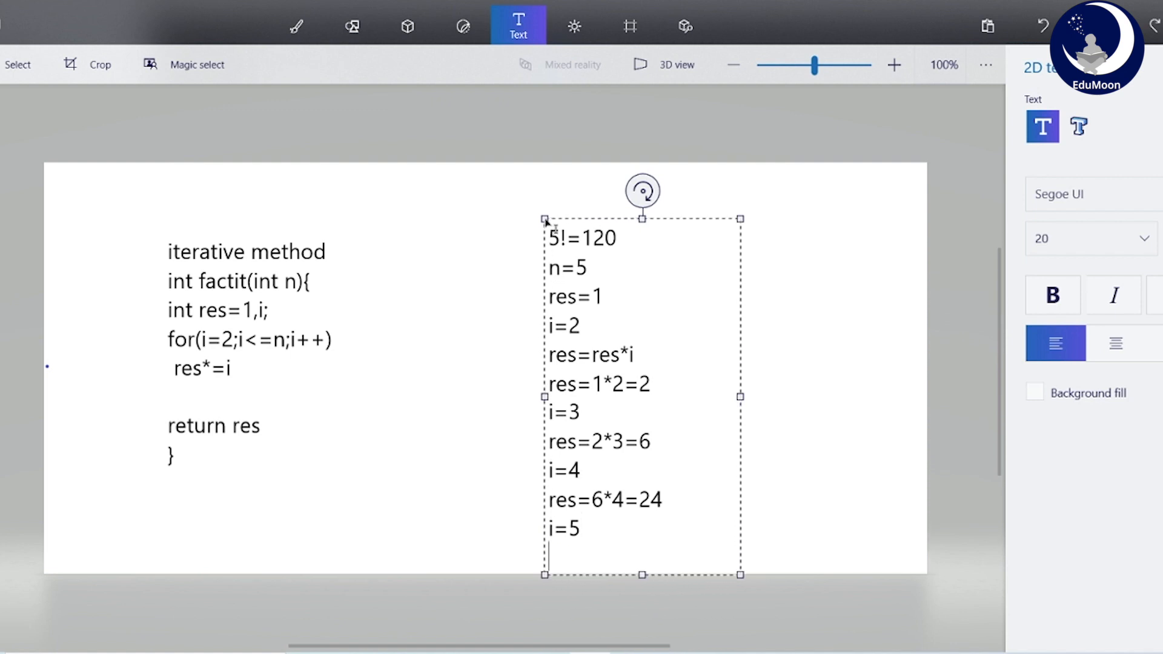
type("res")
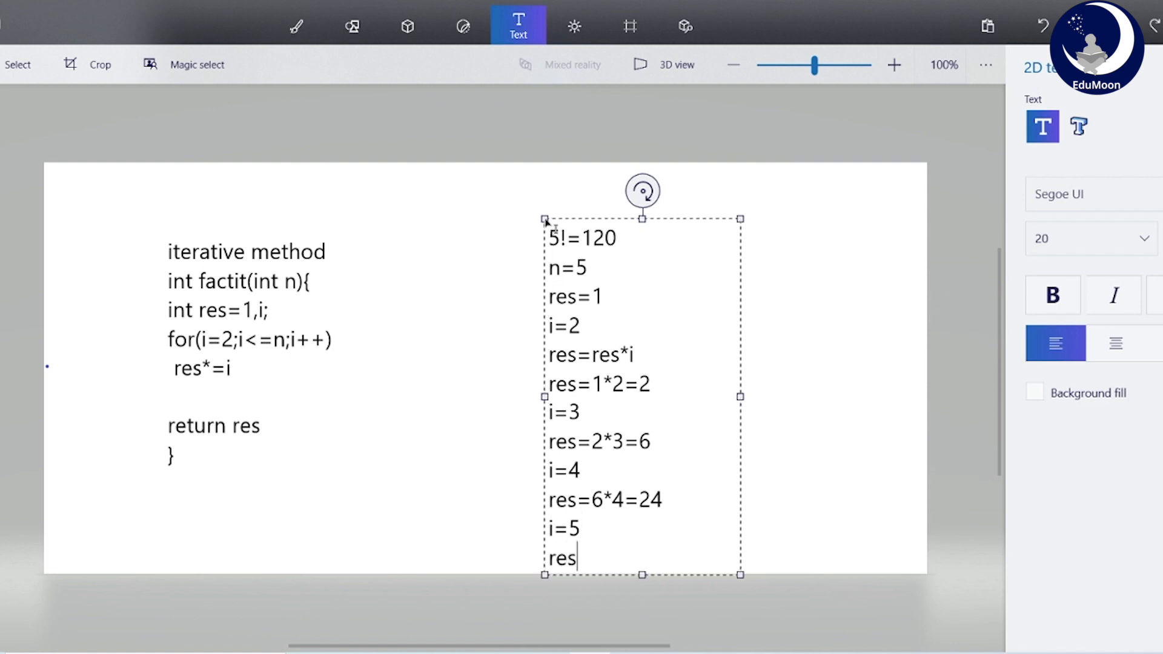
type("=2")
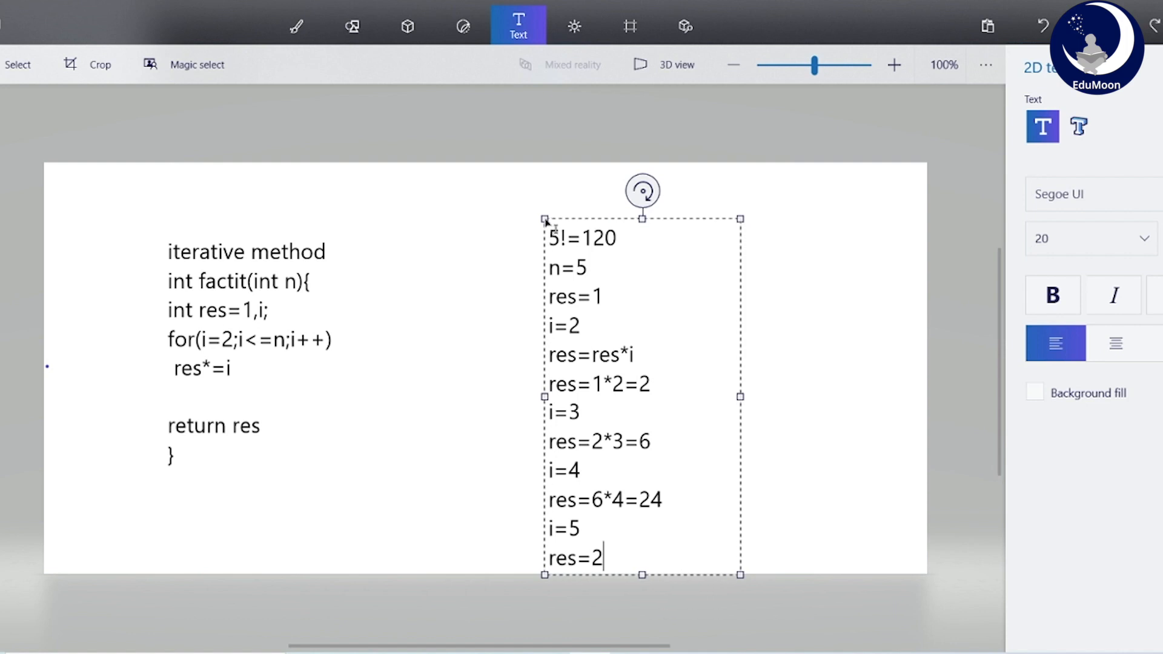
type("4*")
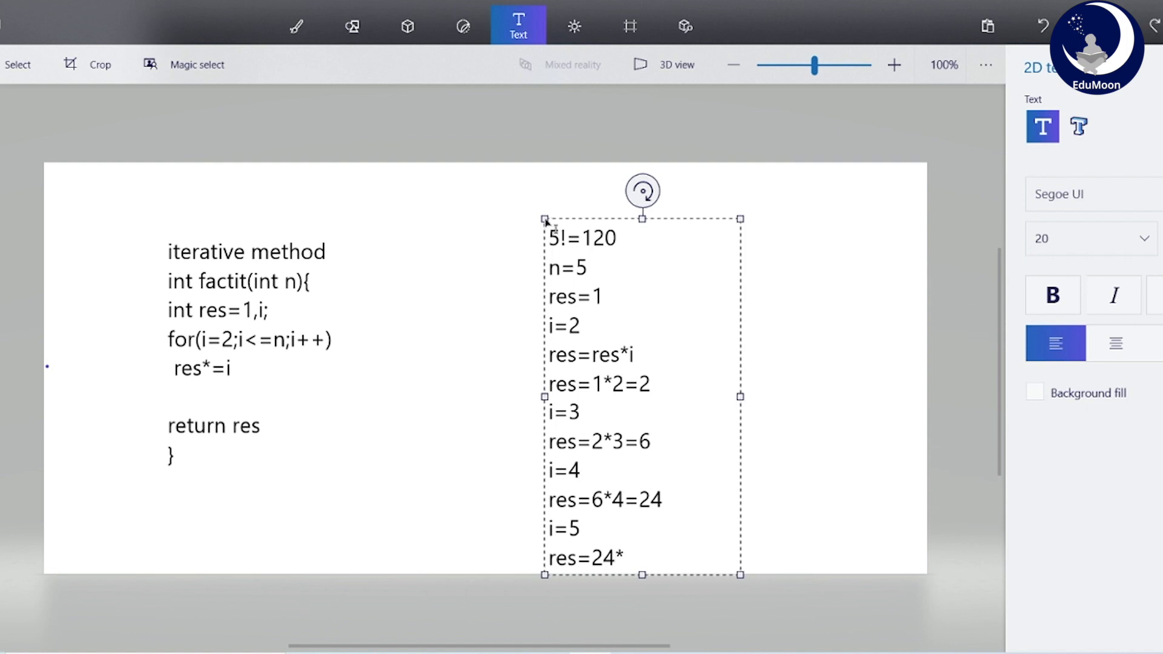
type("5=12")
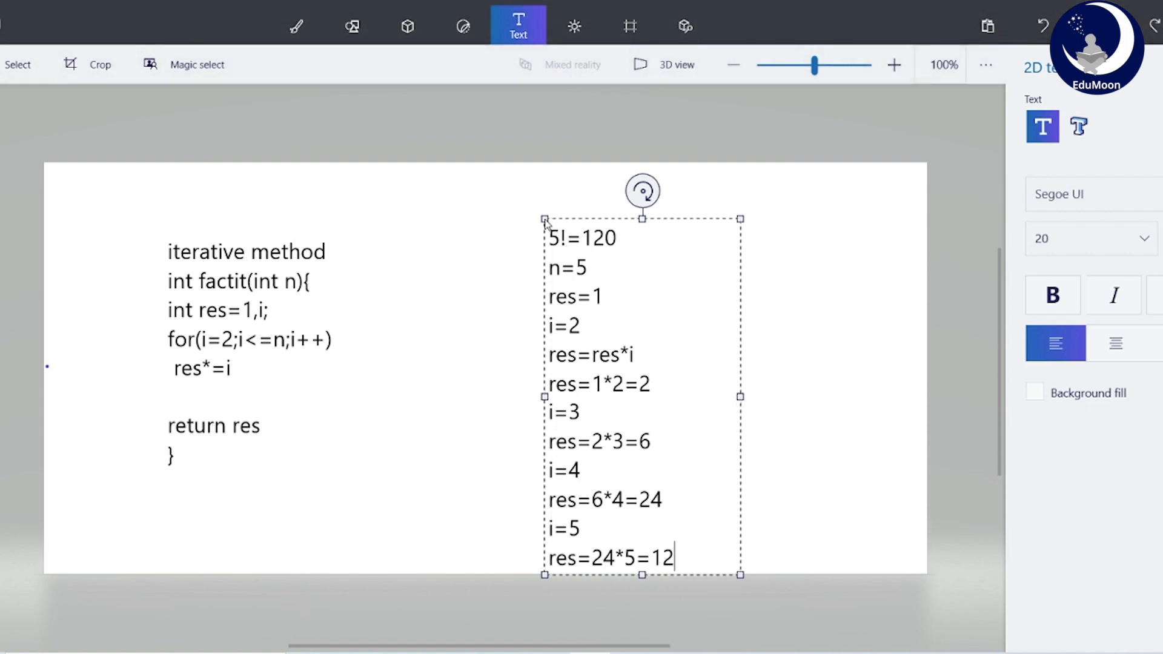
type("0")
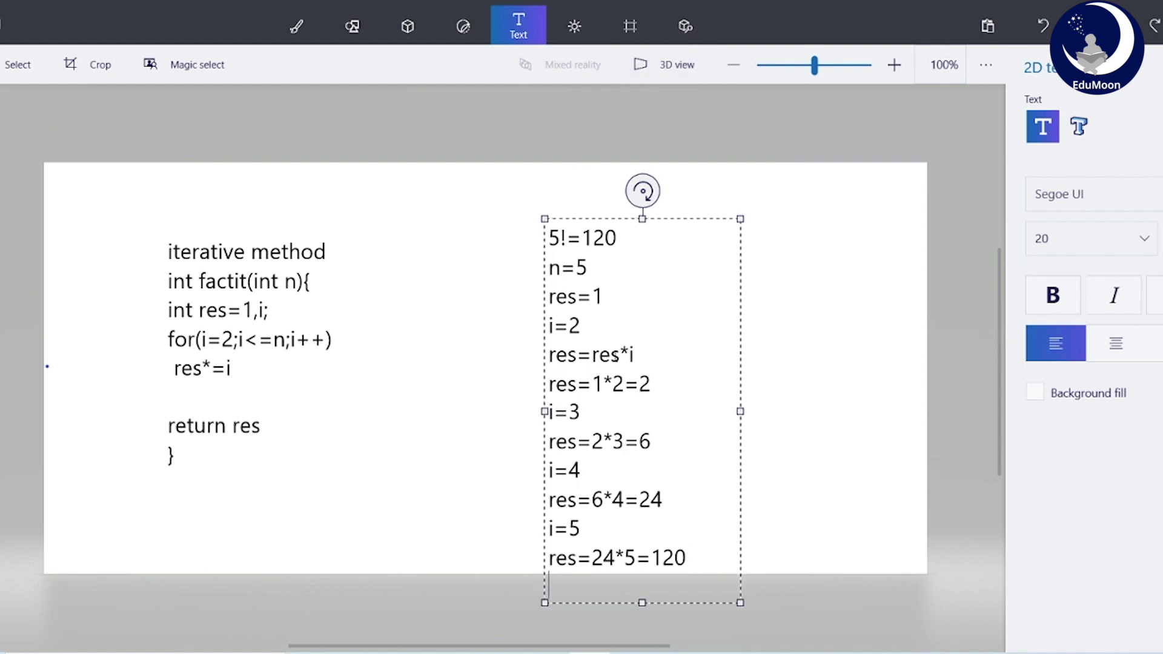
type("i=6")
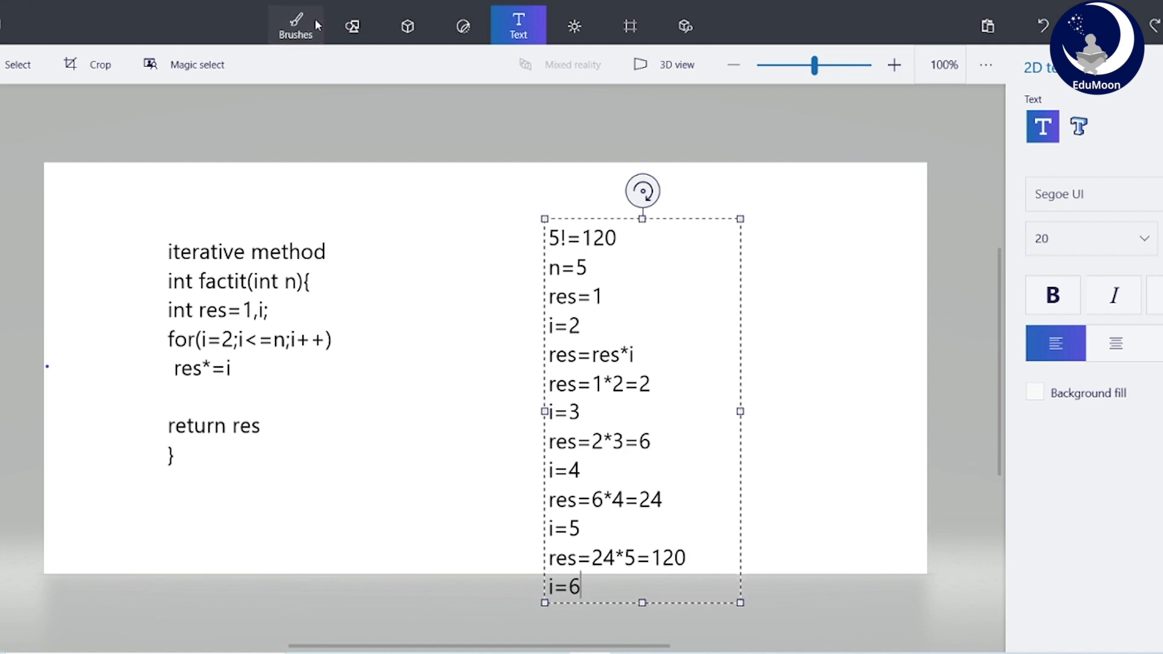
Step: Circle the i<=n condition with a purple marker and start a text note reading '5!='
left_click(295, 25)
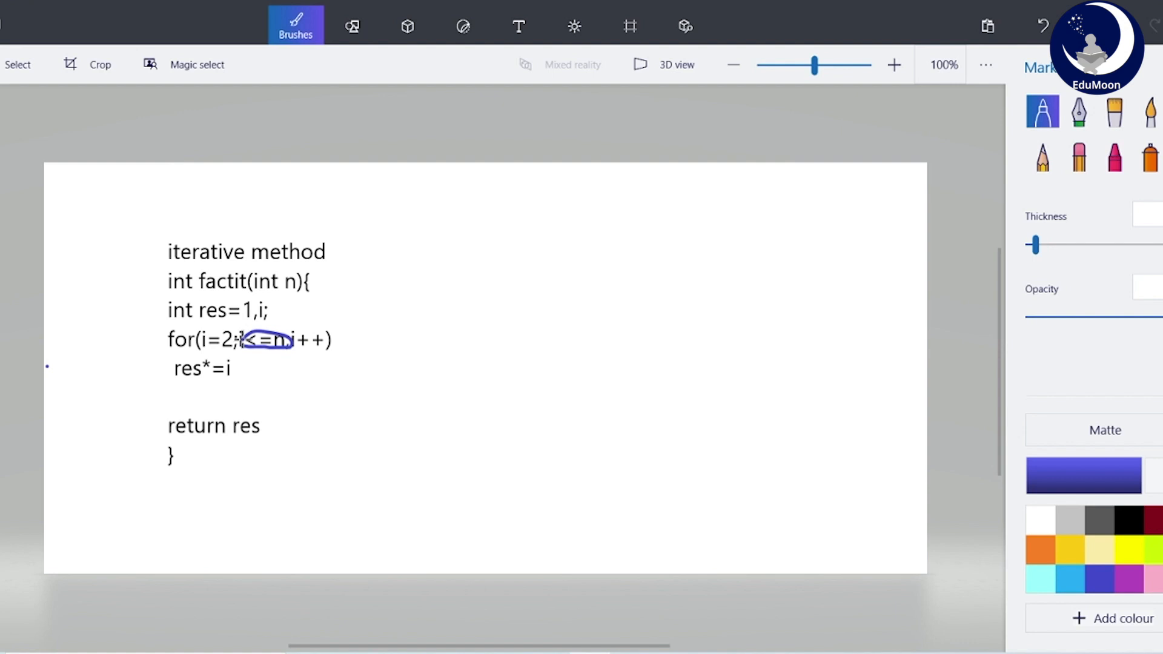
mouse_move(337, 389)
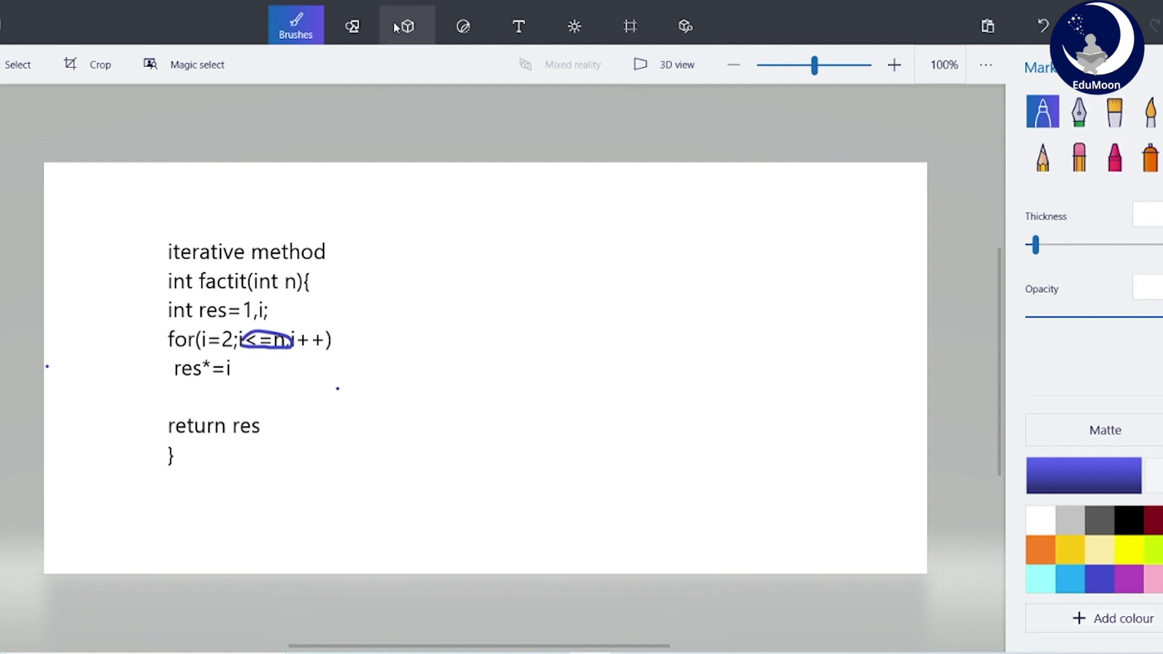
left_click(517, 25)
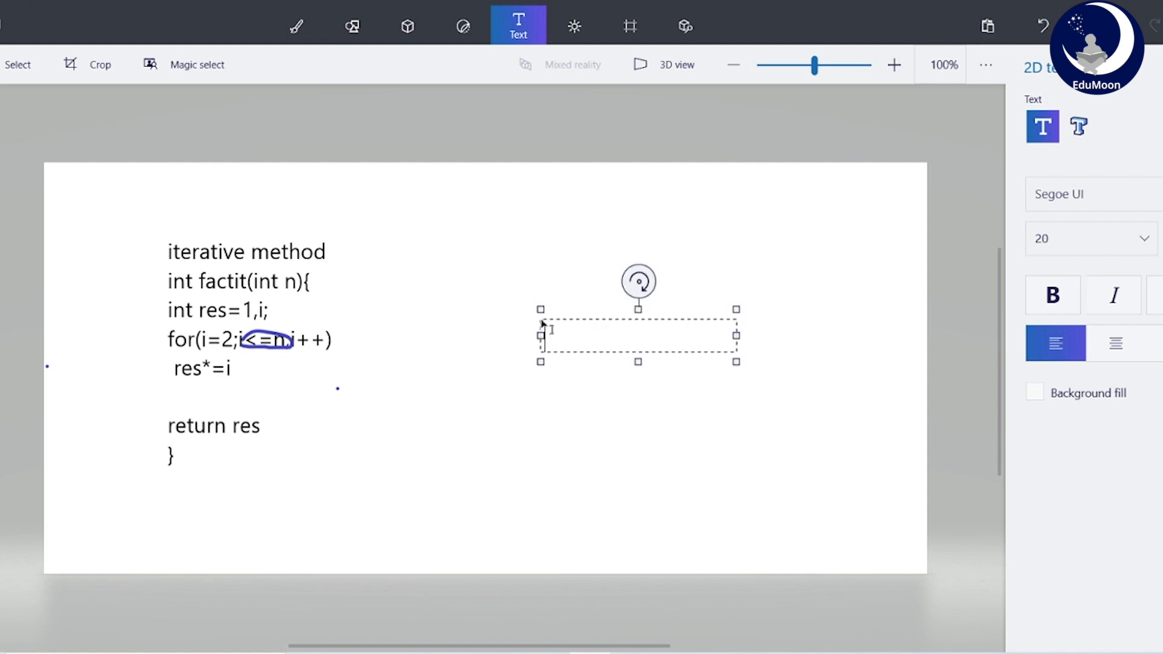
type("5!=")
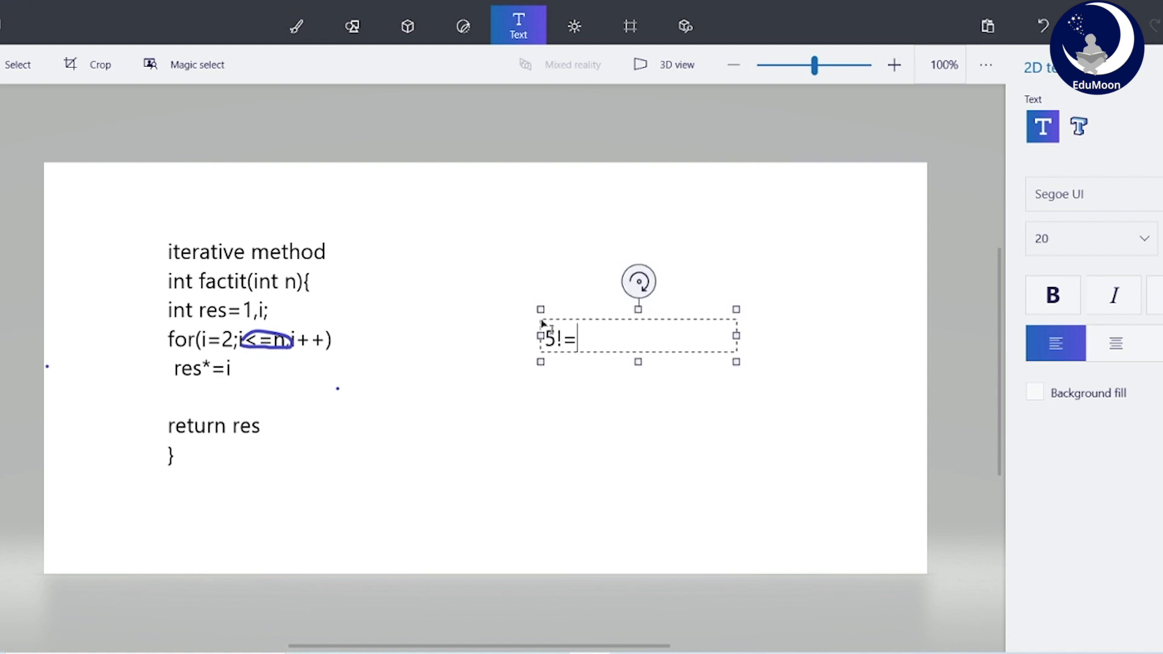